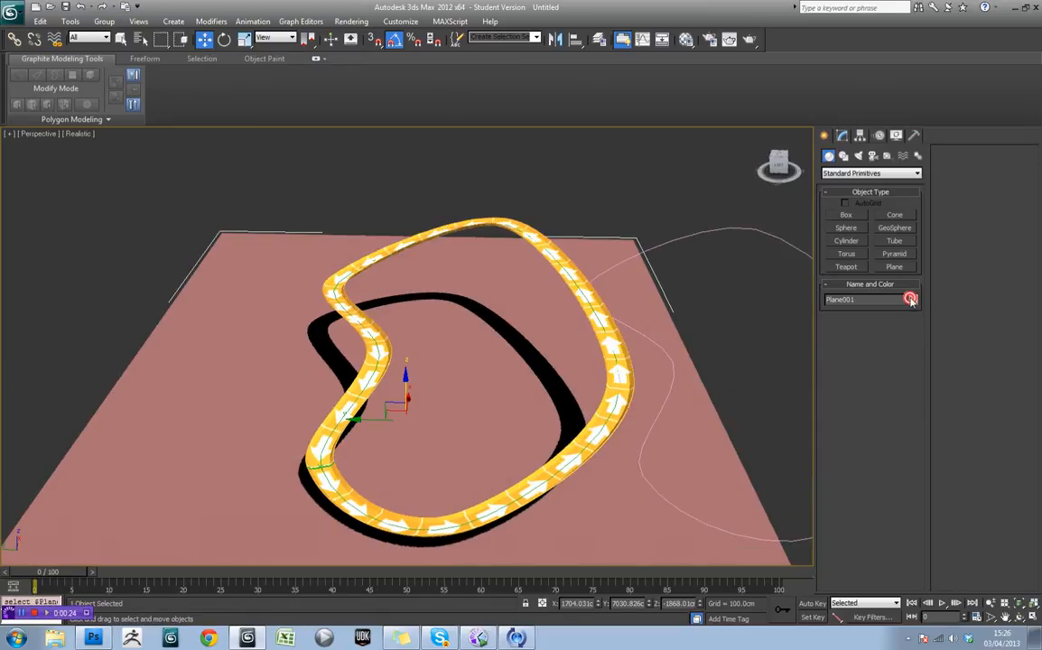
Select the lofted track so its modifier list can be expanded.
left_click(909, 300)
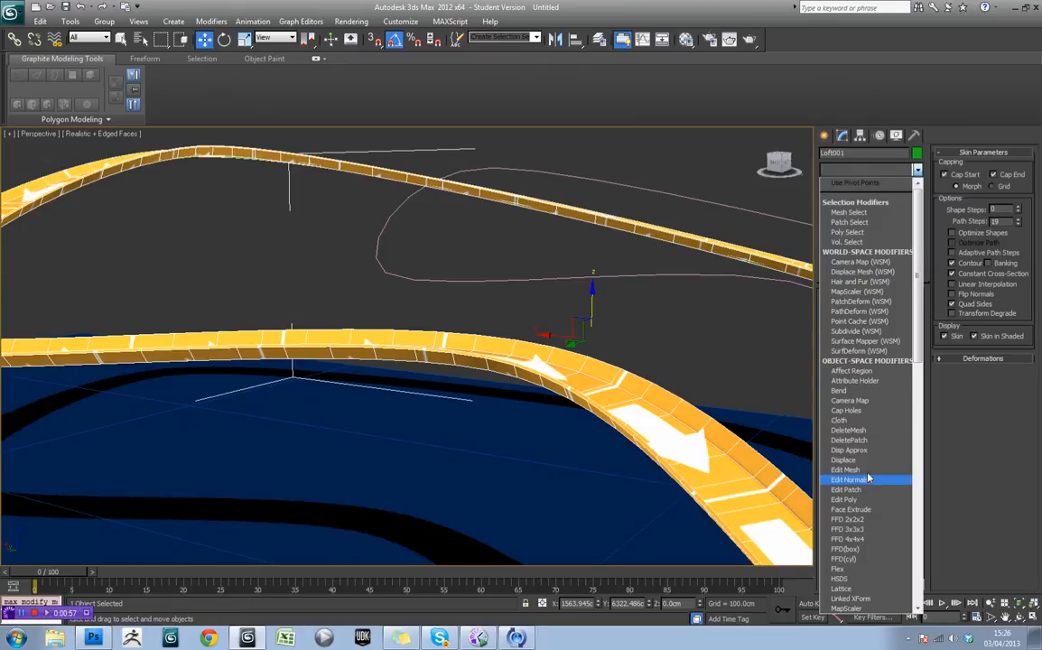
Apply Edit Poly and detach a track section as a clone, creating Object001.
left_click(845, 480)
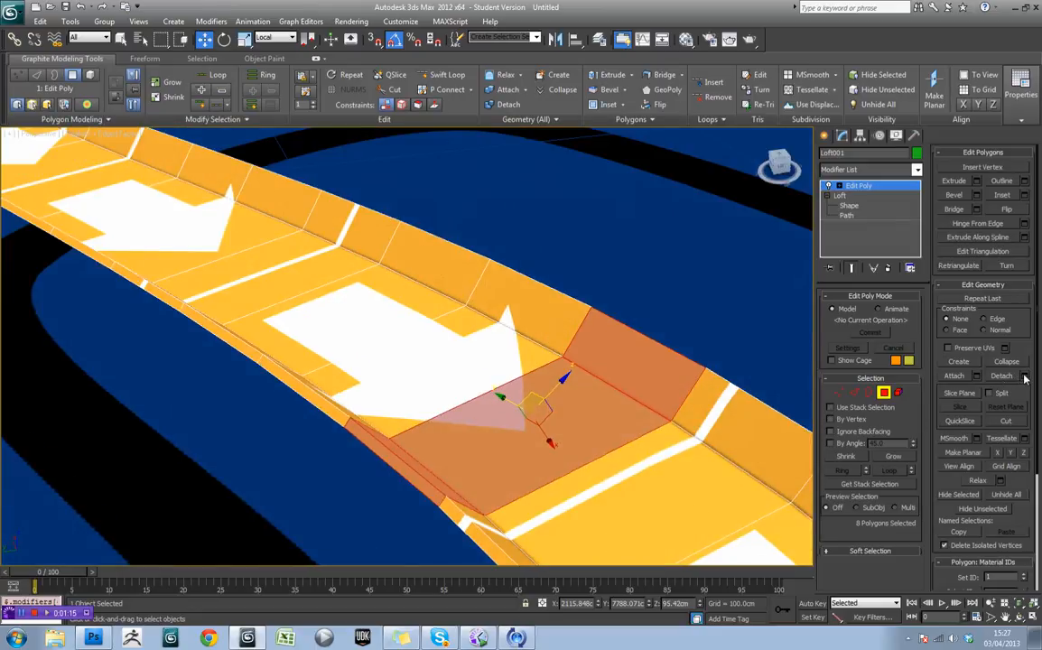
left_click(1001, 375)
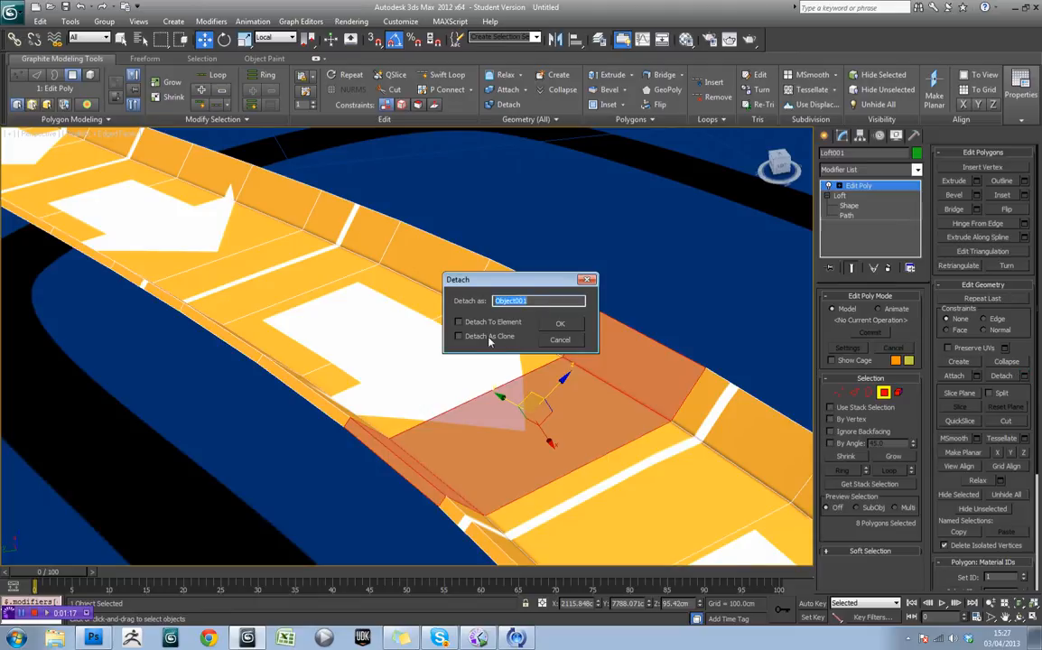
left_click(458, 335)
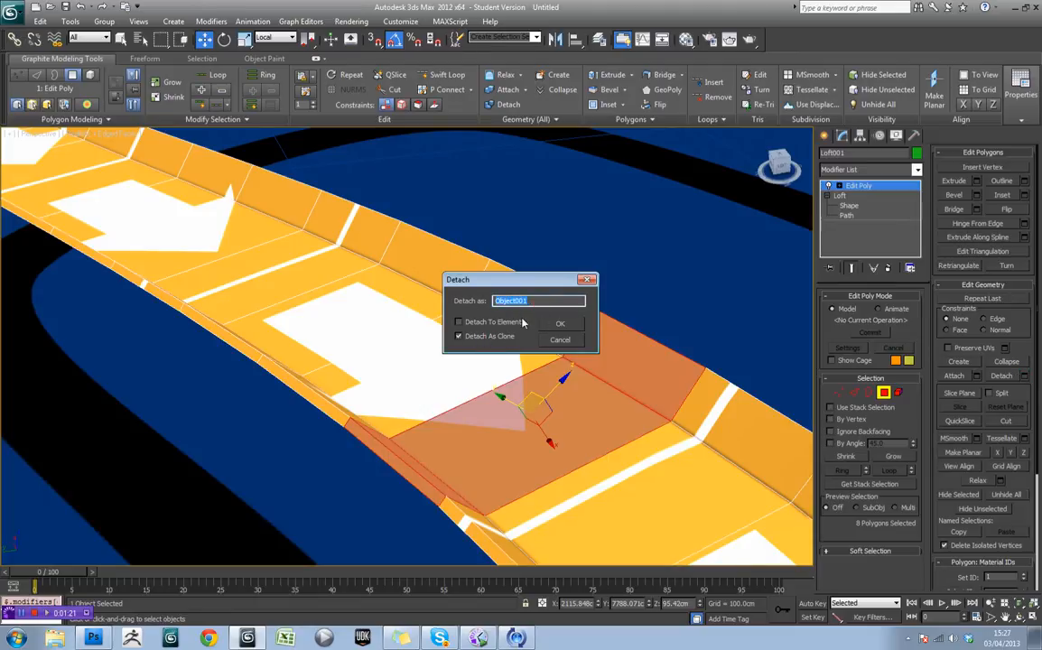
left_click(559, 324)
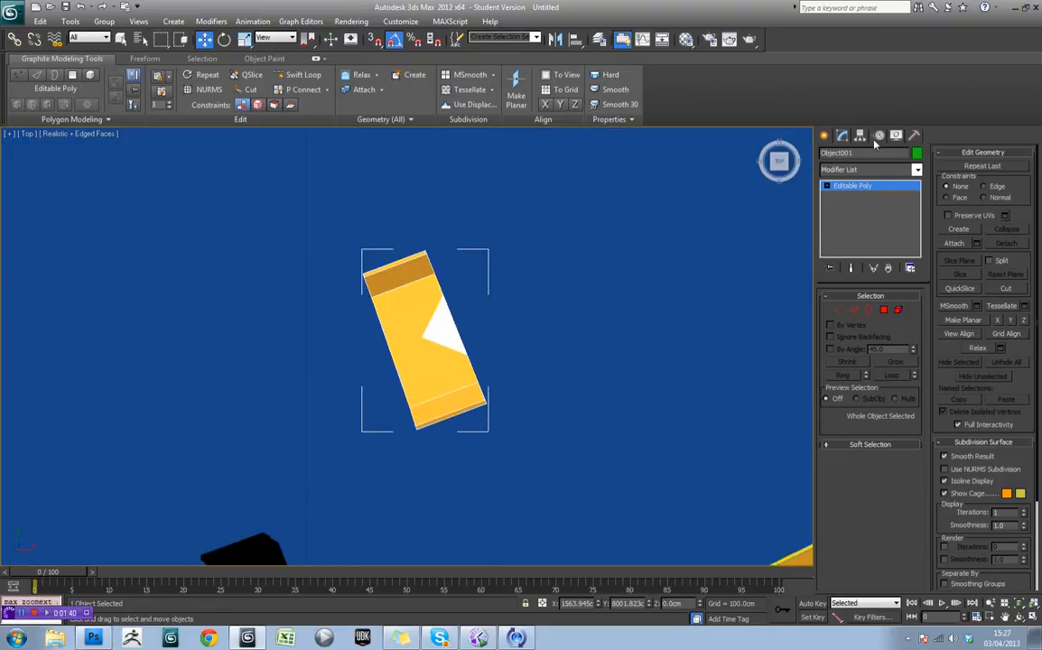
Centre the piece's pivot via Affect Pivot Only, then rotate it to stand upright.
left_click(859, 136)
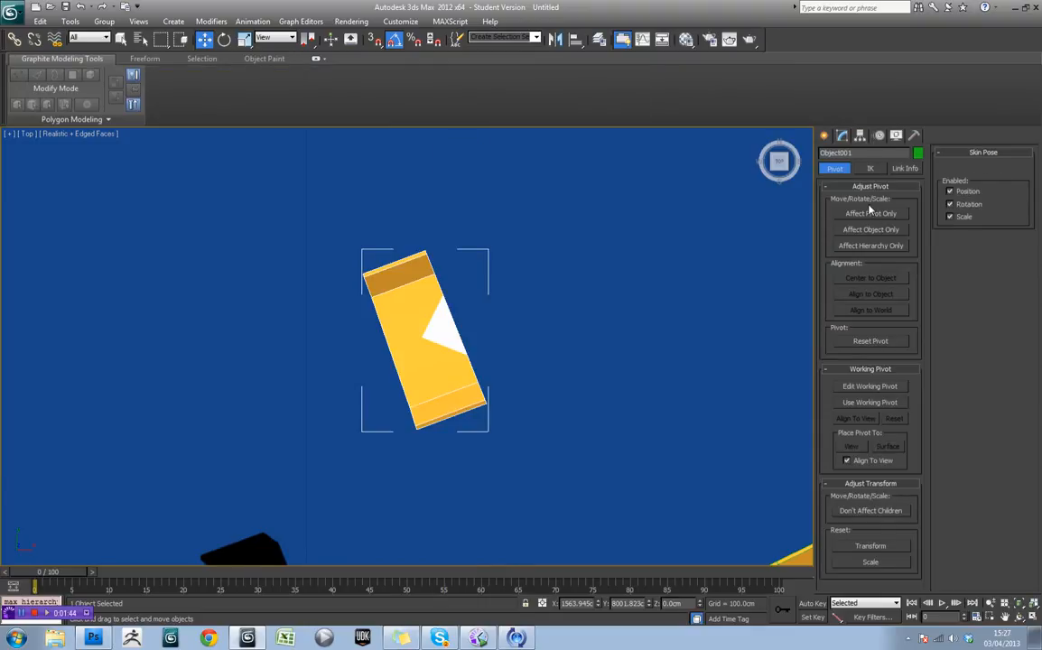
left_click(870, 278)
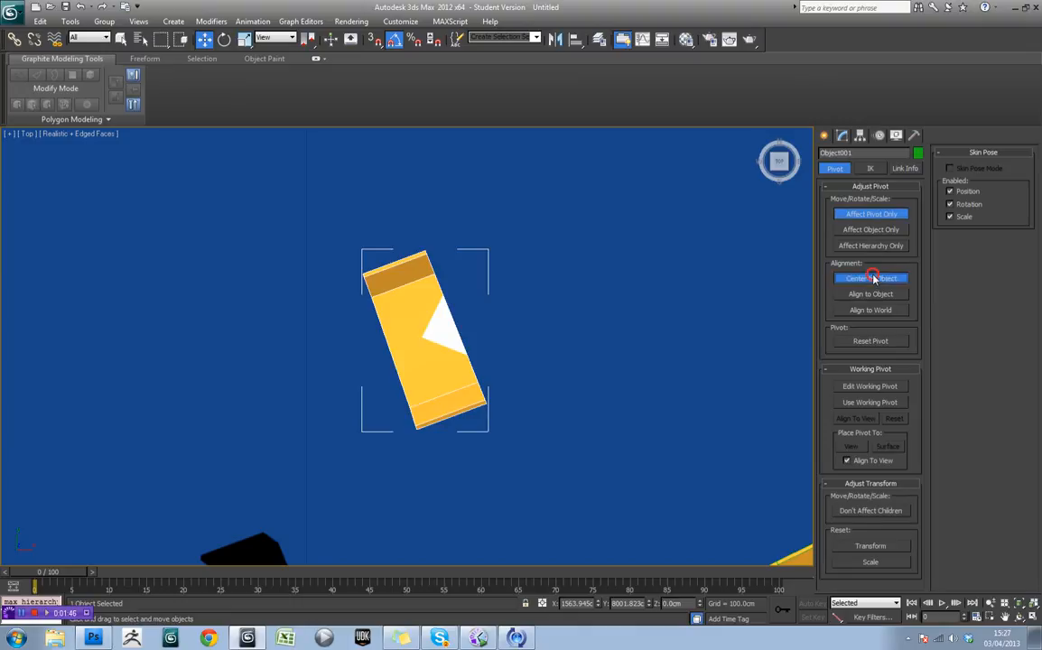
left_click(871, 278)
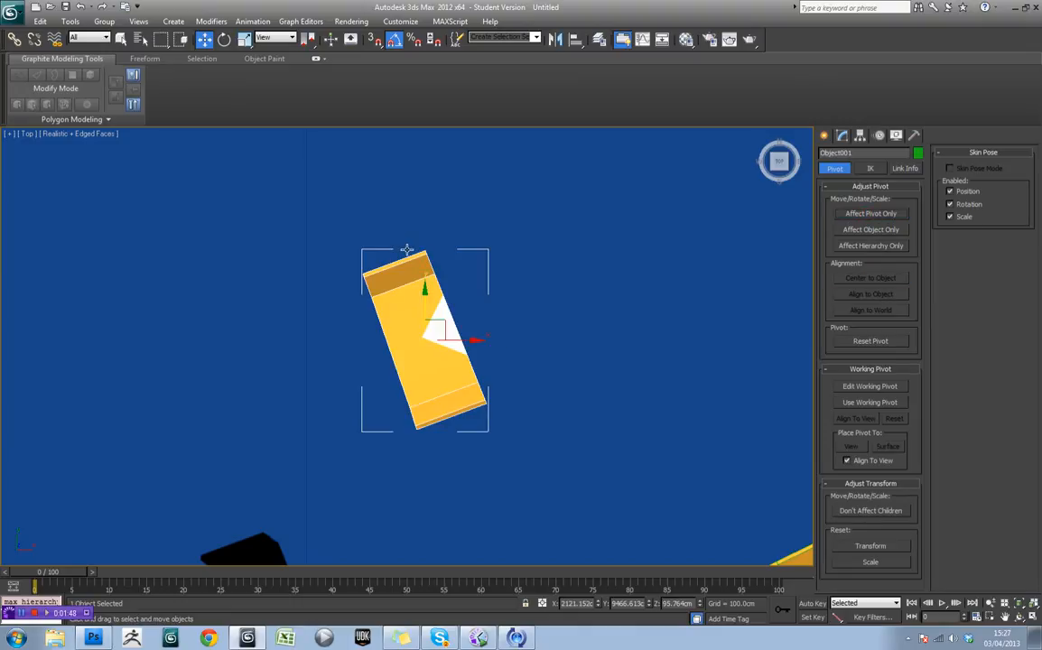
left_click(223, 40)
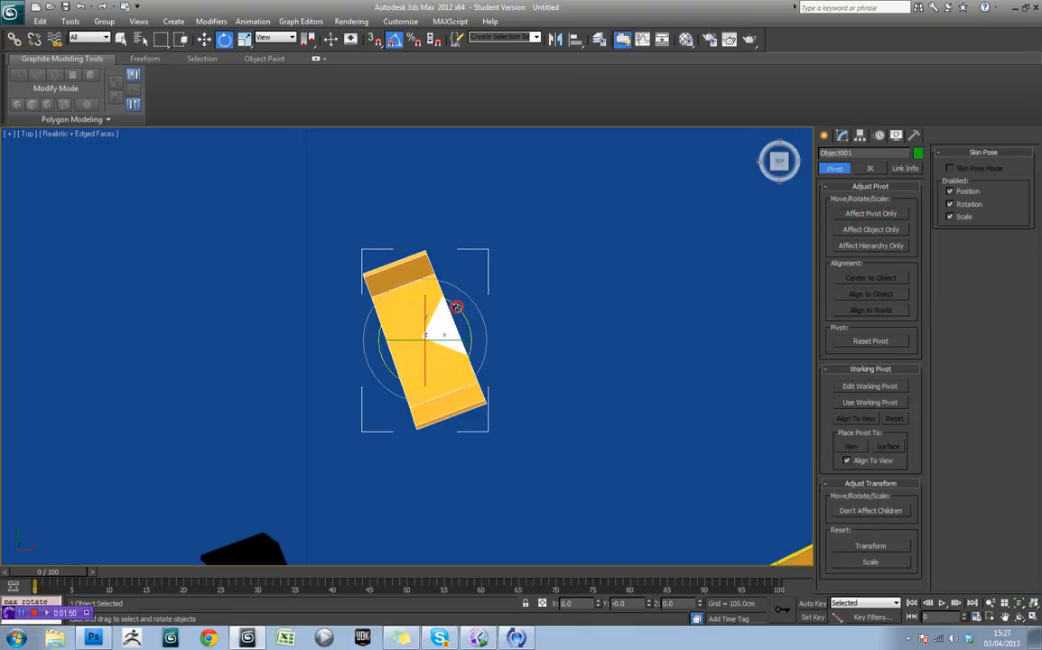
left_click_drag(457, 307, 449, 314)
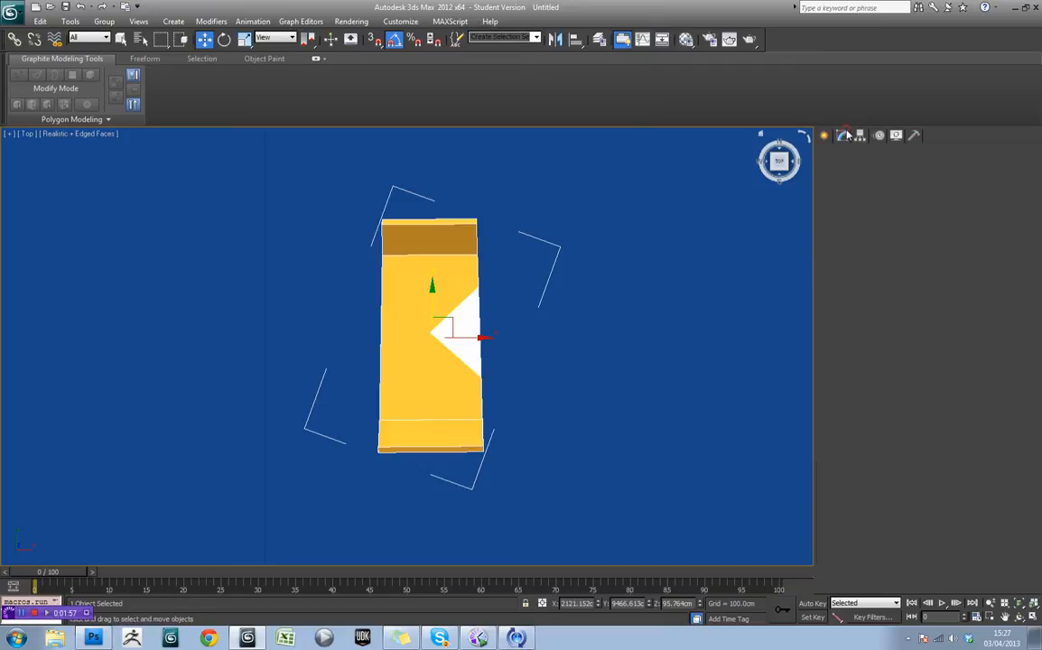
Switch panels to begin vertex-level editing of the upright piece.
left_click(841, 134)
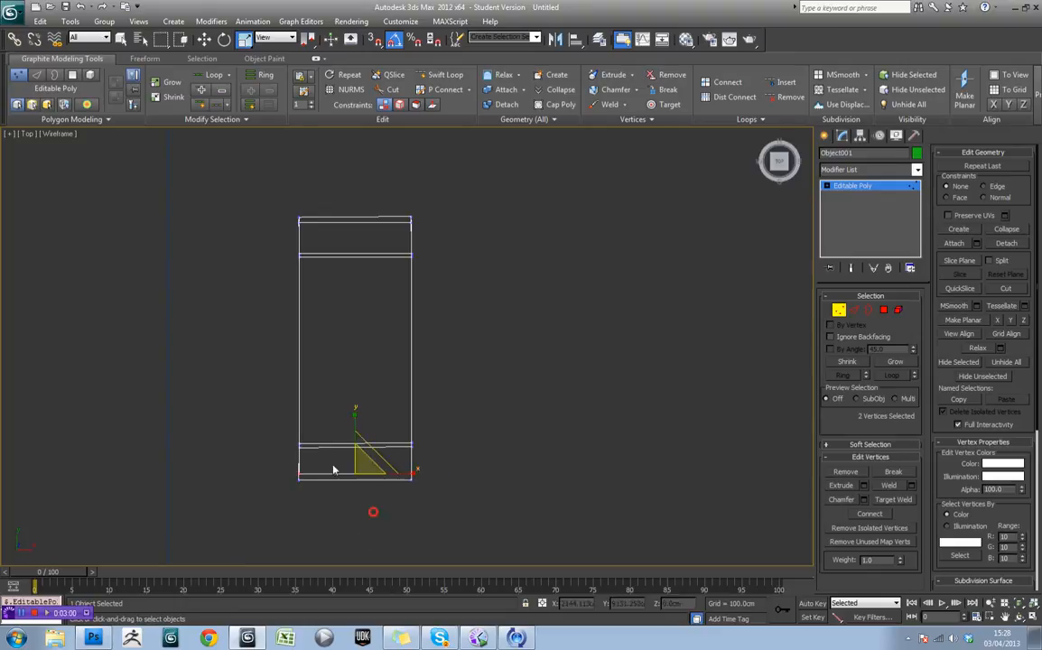
Extrude the end faces into arms and, on Local coordinates, the bottom face into a column.
left_click_drag(382, 466, 361, 433)
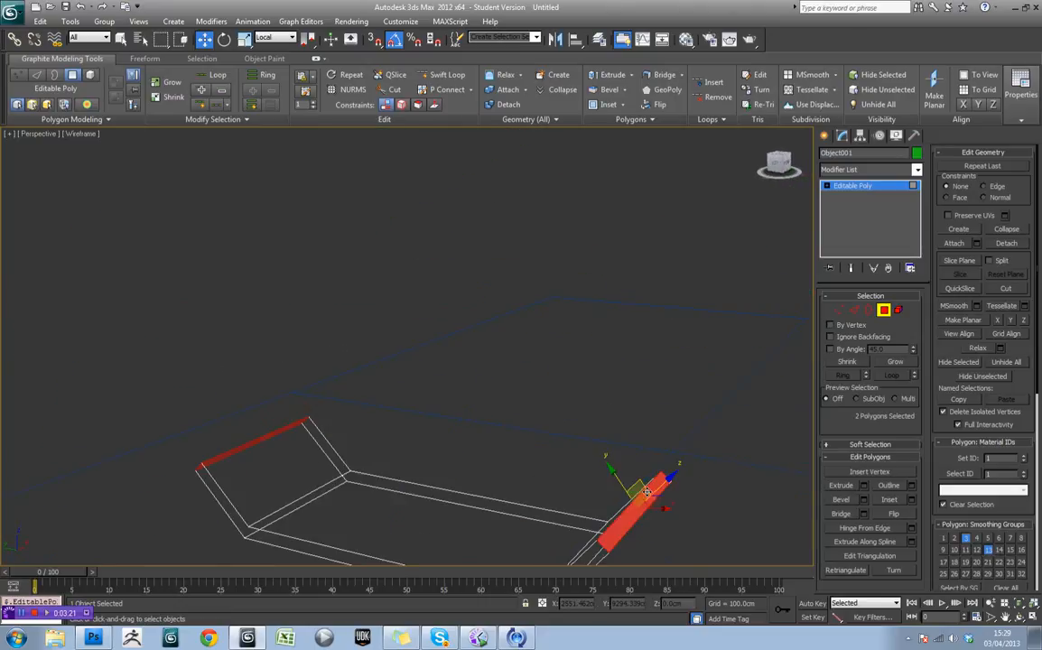
left_click(609, 74)
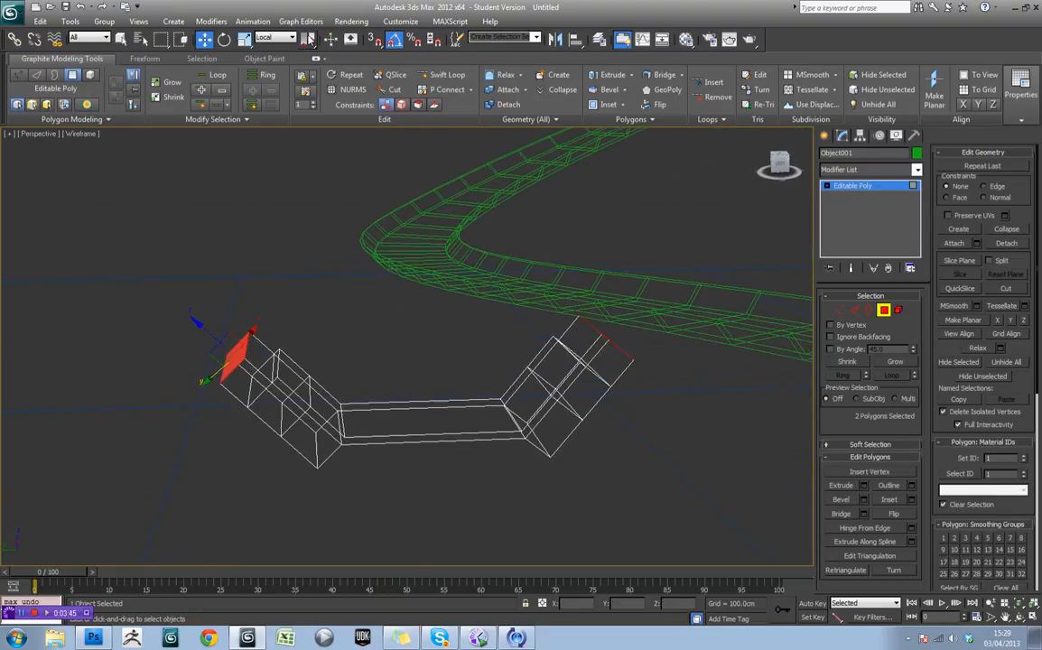
left_click(293, 36)
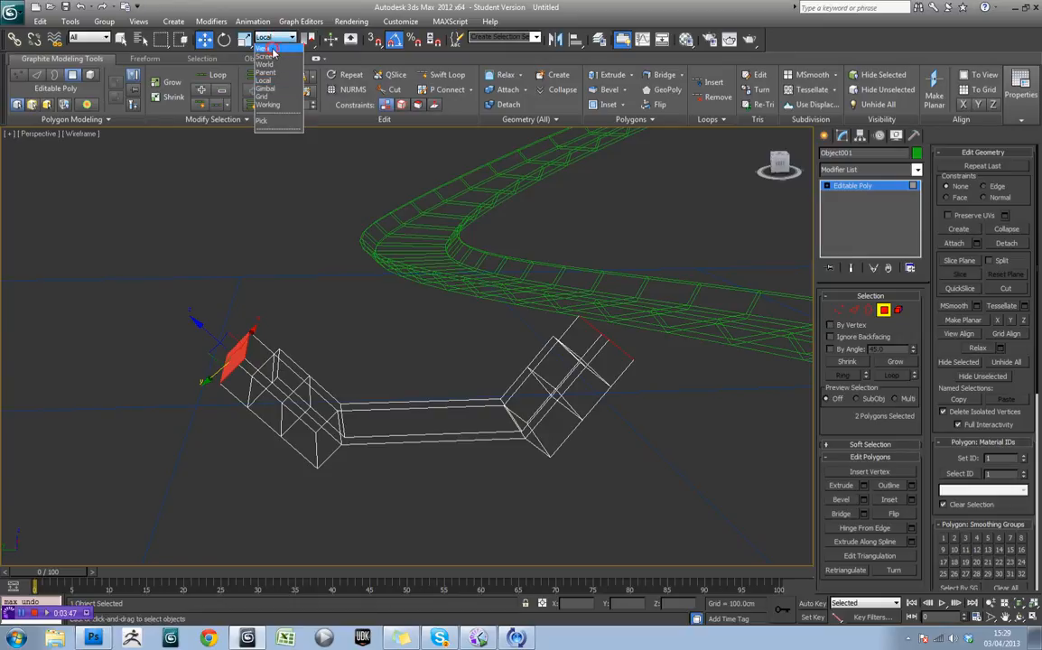
left_click(264, 47)
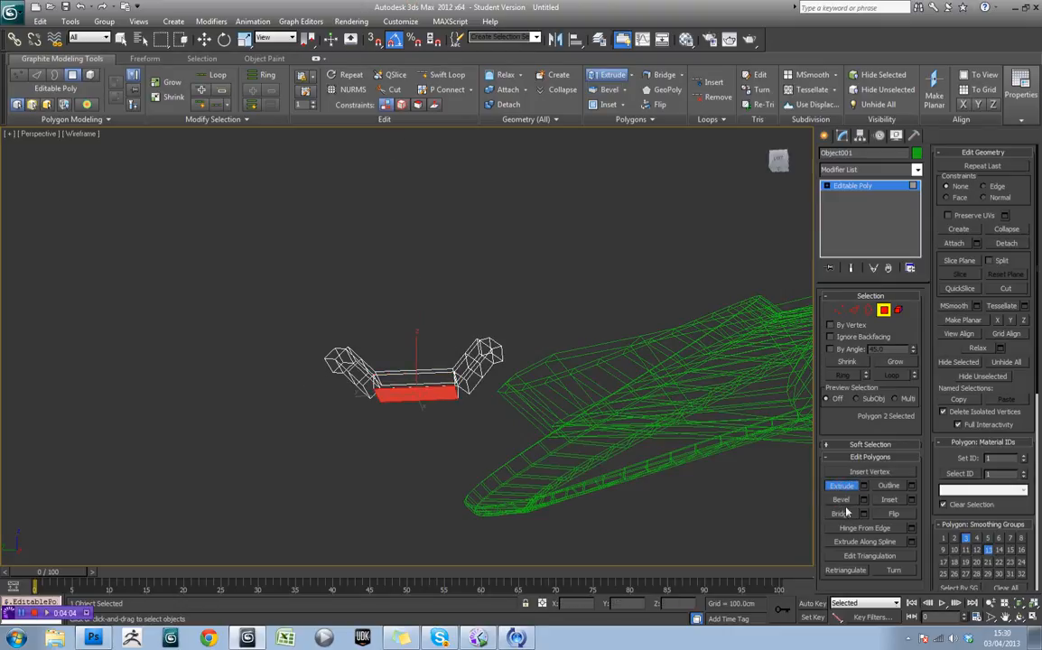
left_click(841, 498)
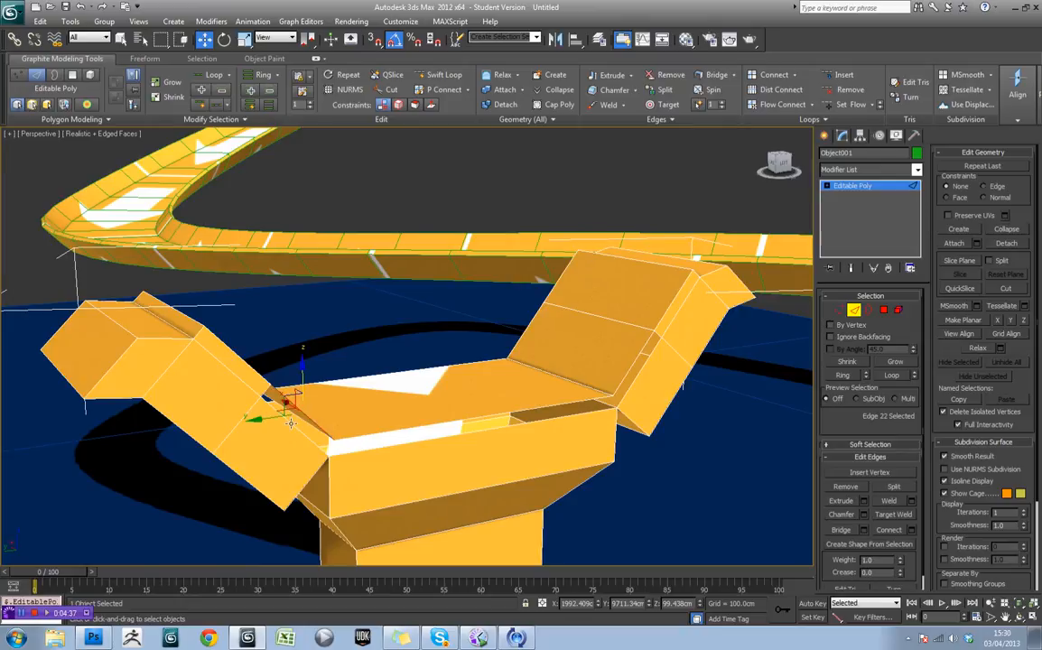
Select the pillar edges where arms meet the column and adjust them.
left_click(841, 529)
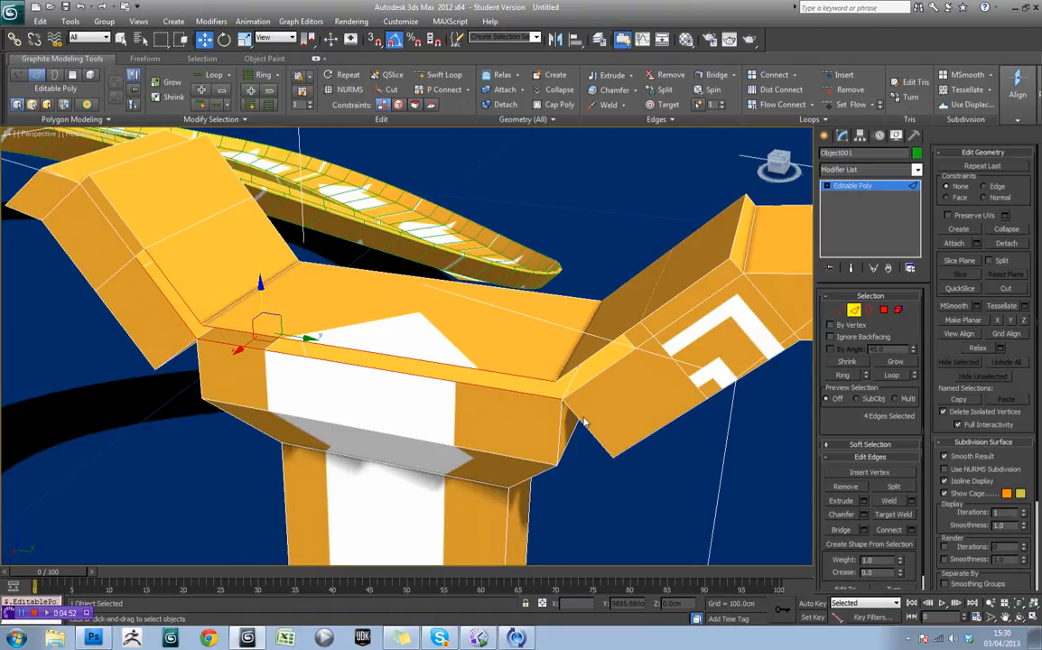
left_click(599, 374)
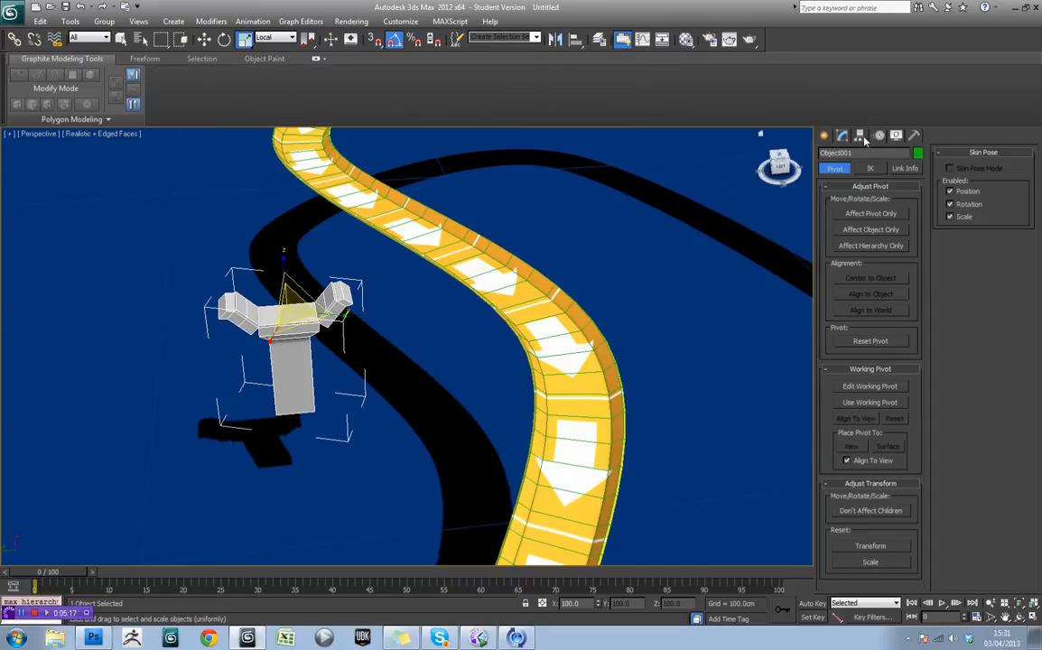
mouse_move(872, 213)
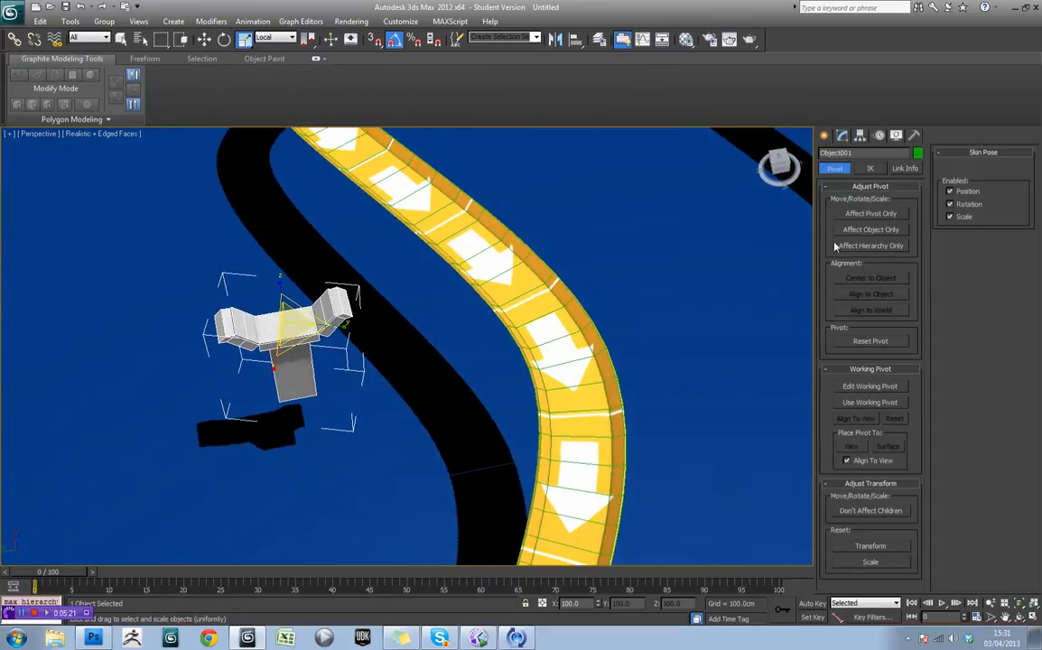
Reposition the pillar's pivot with Affect Pivot Only, then turn it off.
left_click(870, 213)
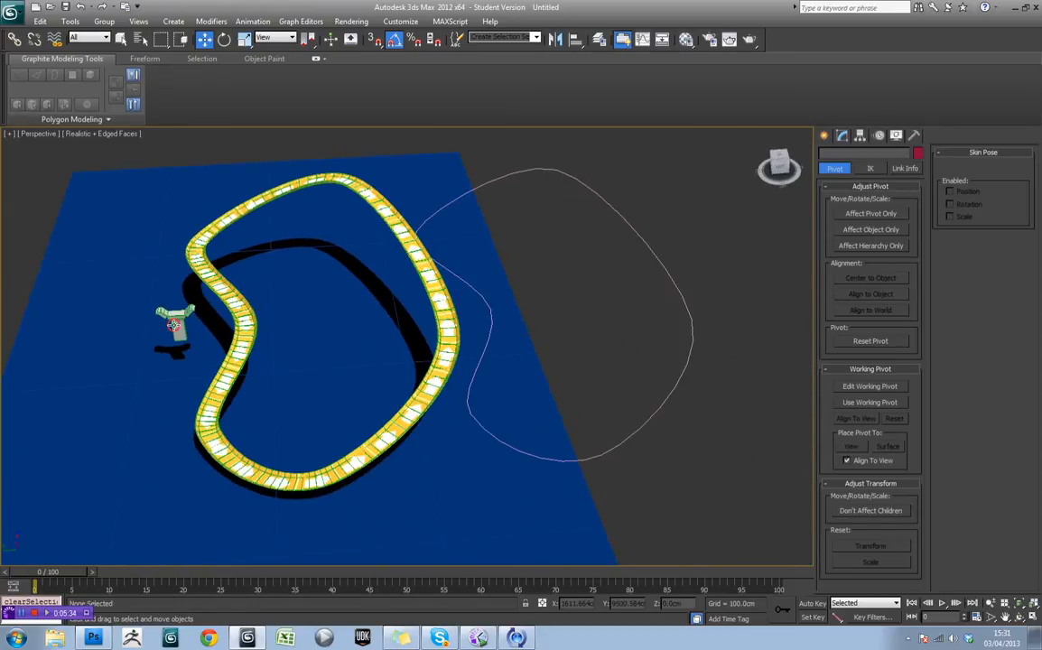
left_click(177, 322)
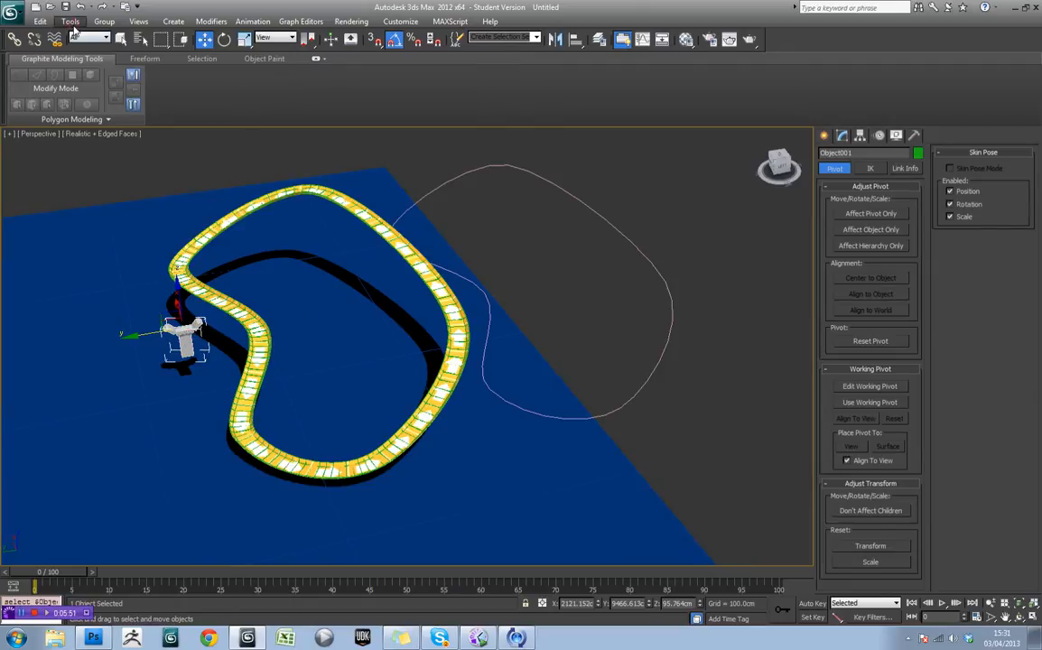
In the Spacing Tool, pick the track curve, apply pillar copies and enable Follow.
left_click(68, 22)
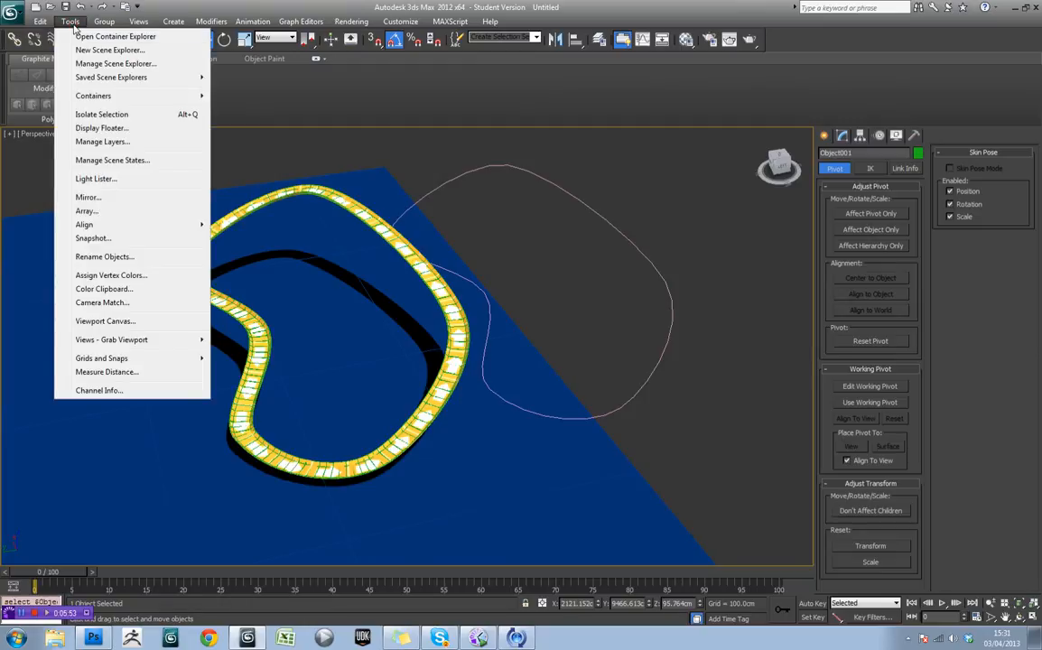
mouse_move(83, 224)
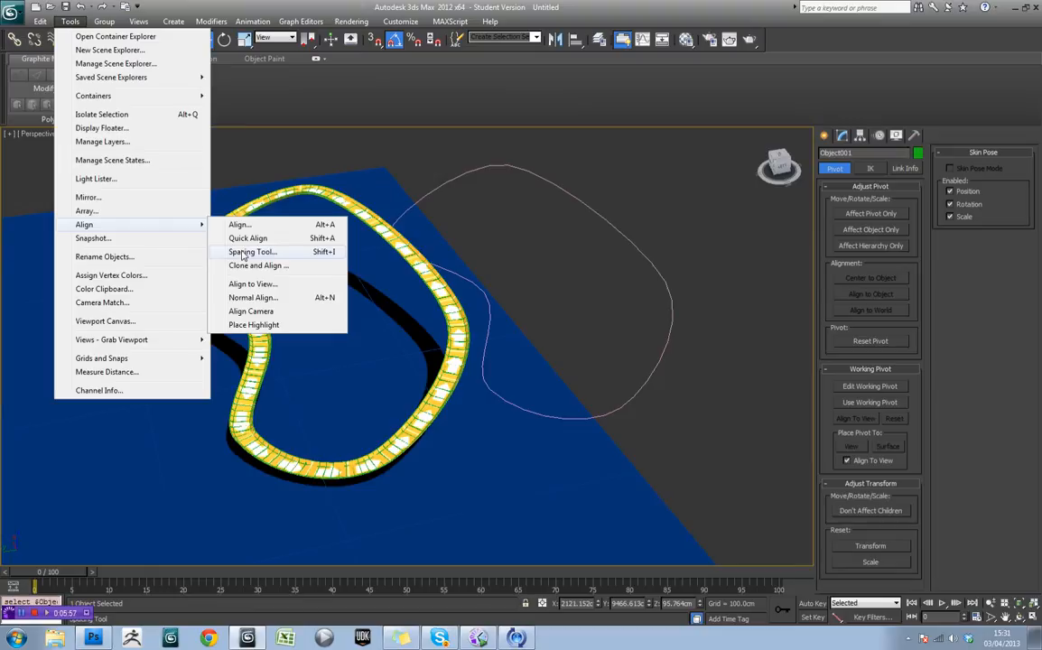
left_click(252, 252)
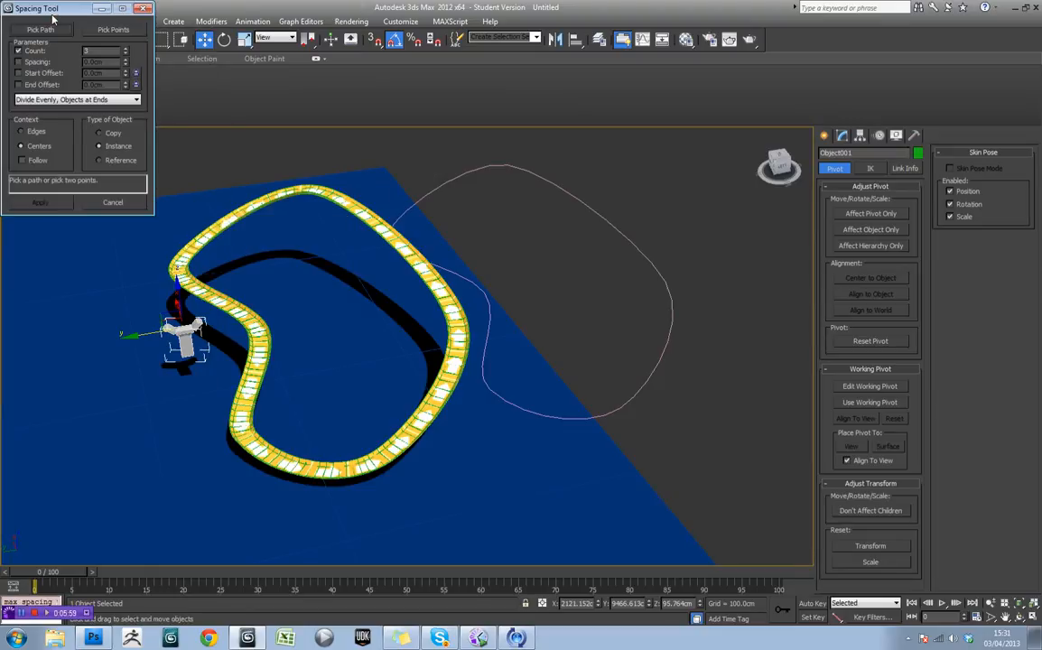
left_click_drag(36, 8, 689, 281)
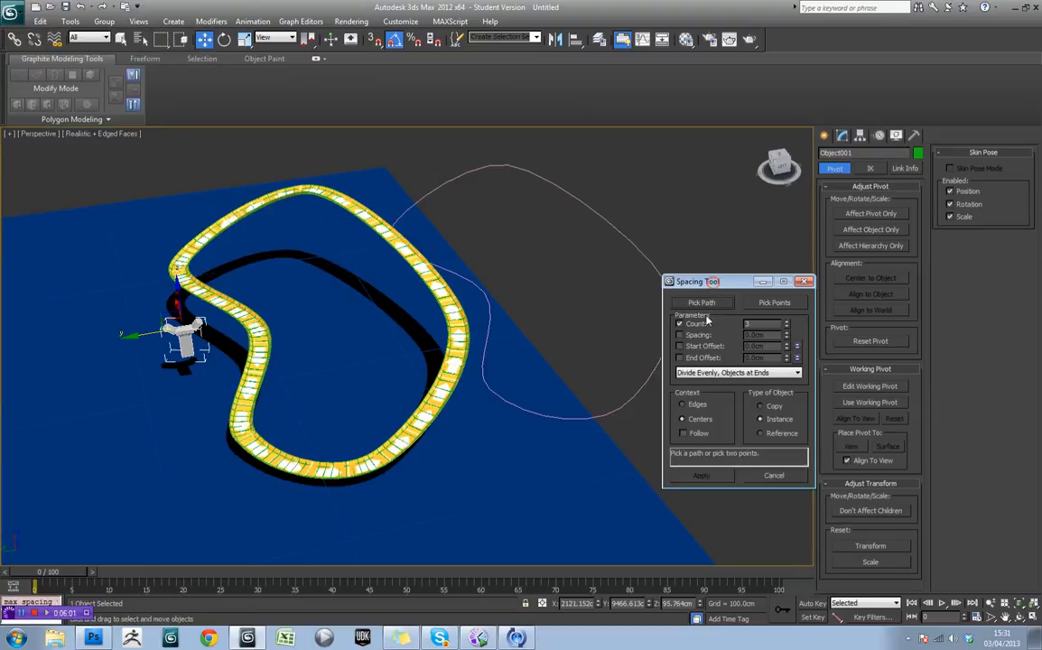
left_click(700, 304)
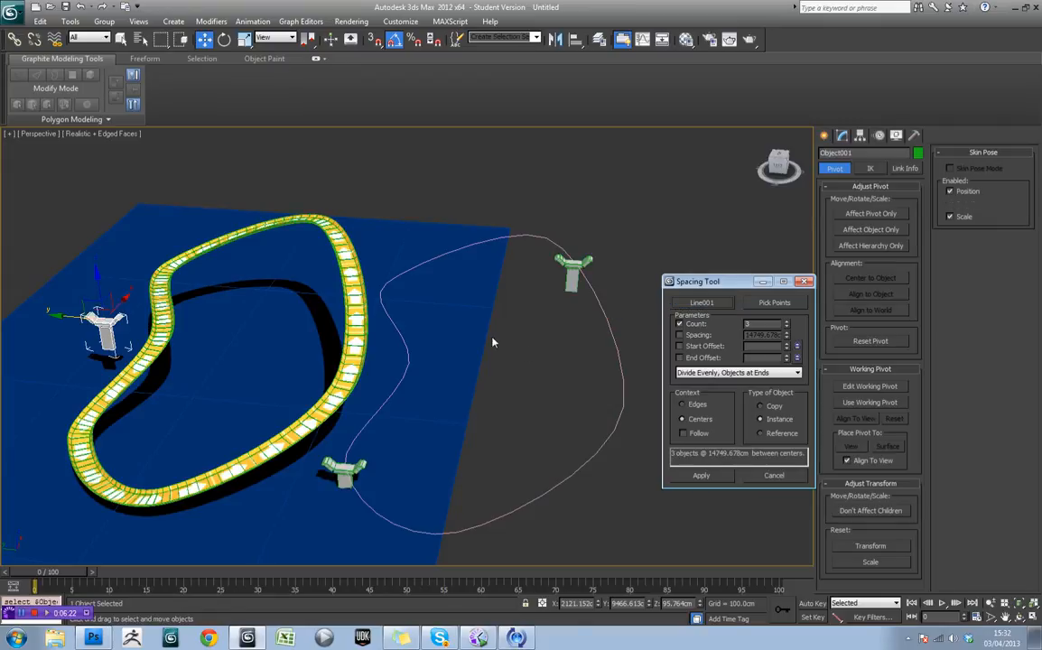
left_click(949, 204)
type("20")
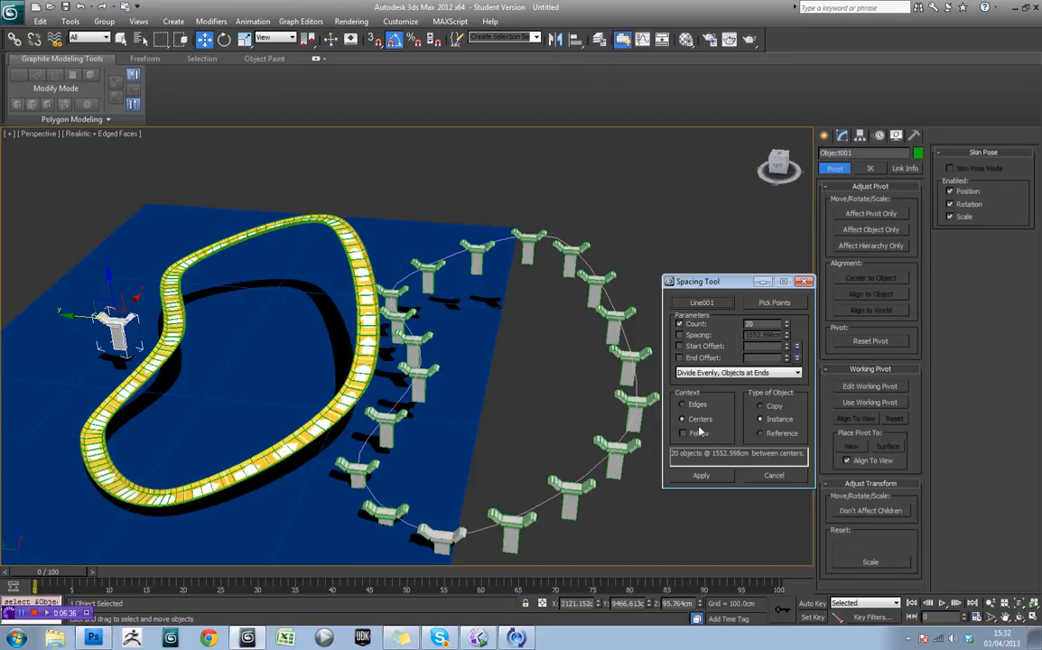
left_click(683, 433)
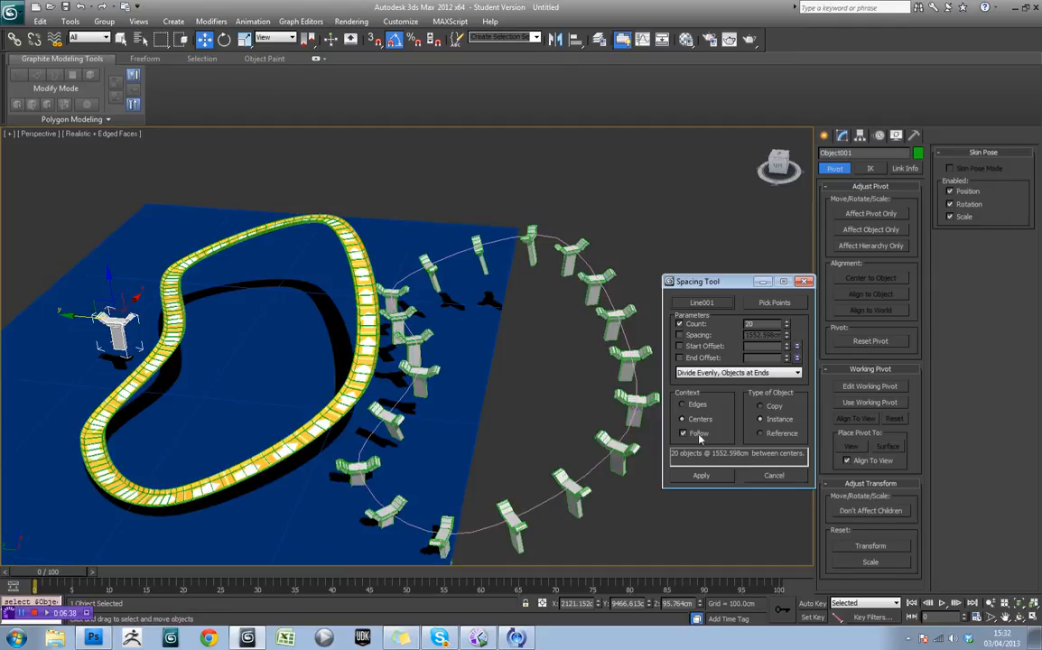
mouse_move(587, 304)
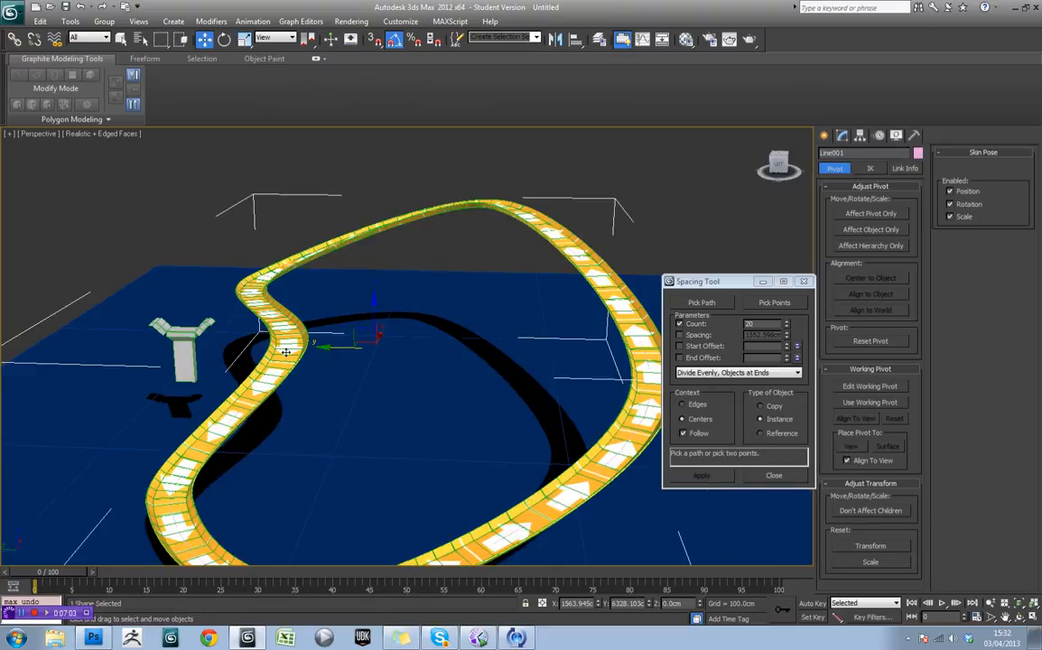
Pick the track path again in the Spacing Tool to redistribute the pillars.
left_click(701, 303)
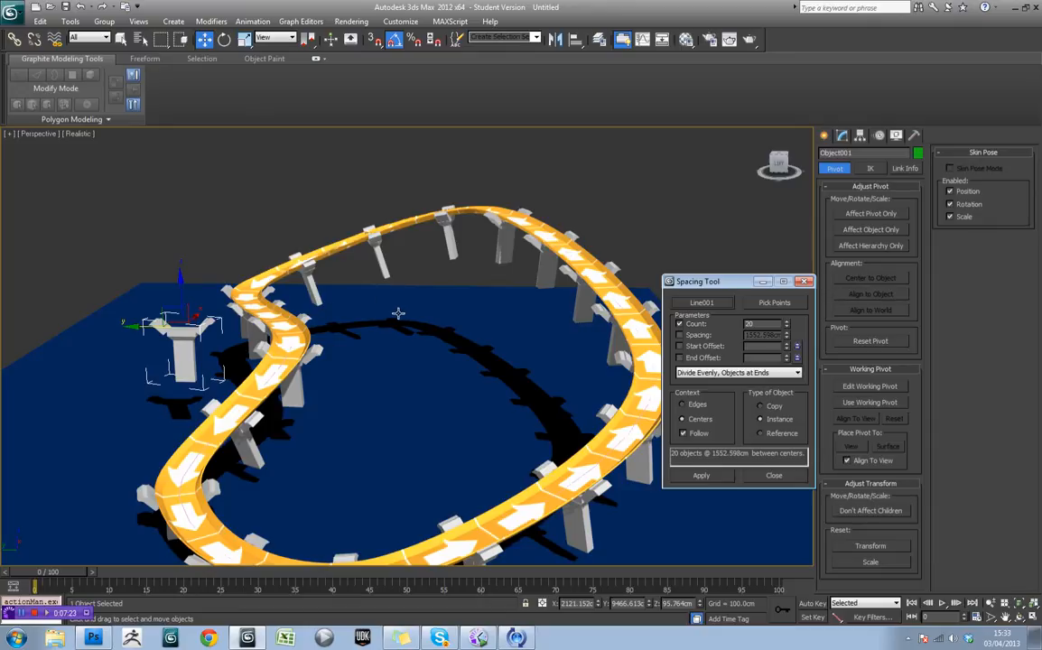
mouse_move(666, 340)
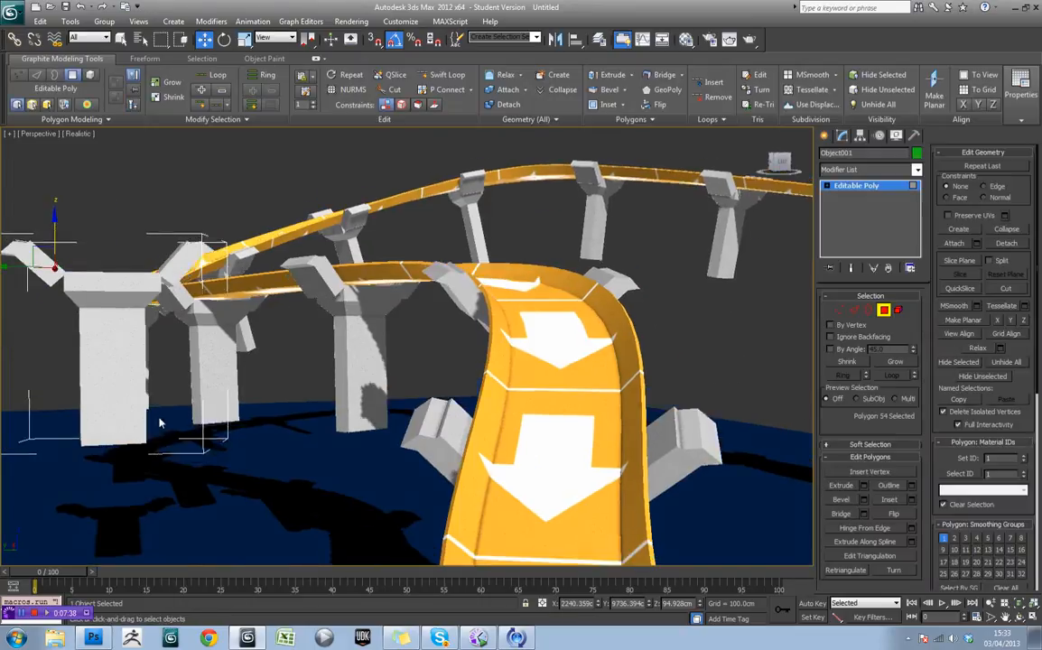
key("F3")
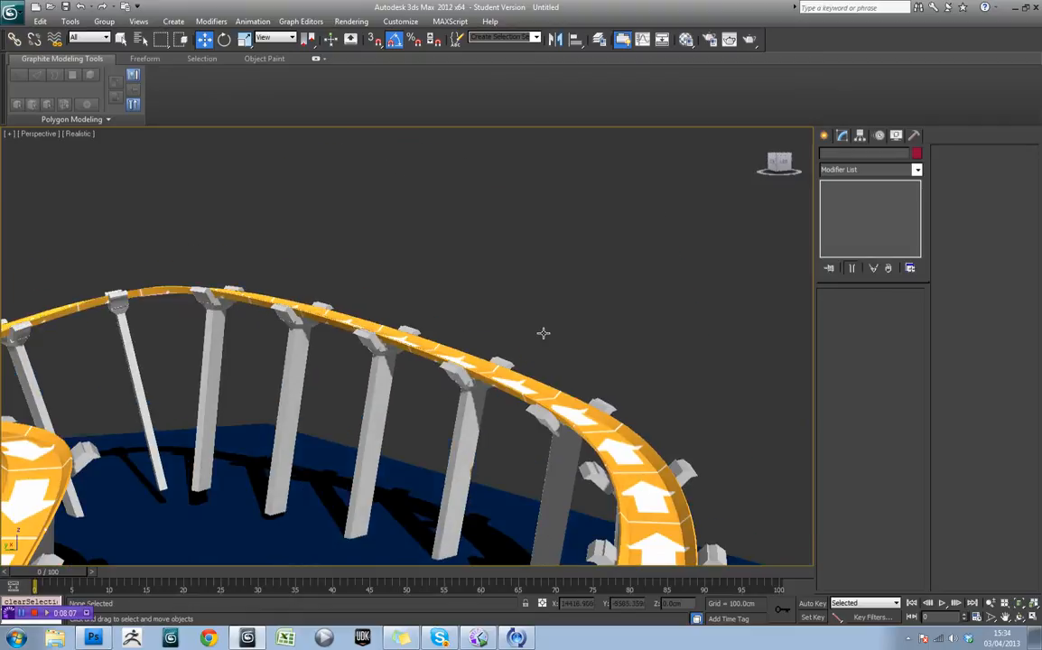
left_click_drag(543, 332, 497, 350)
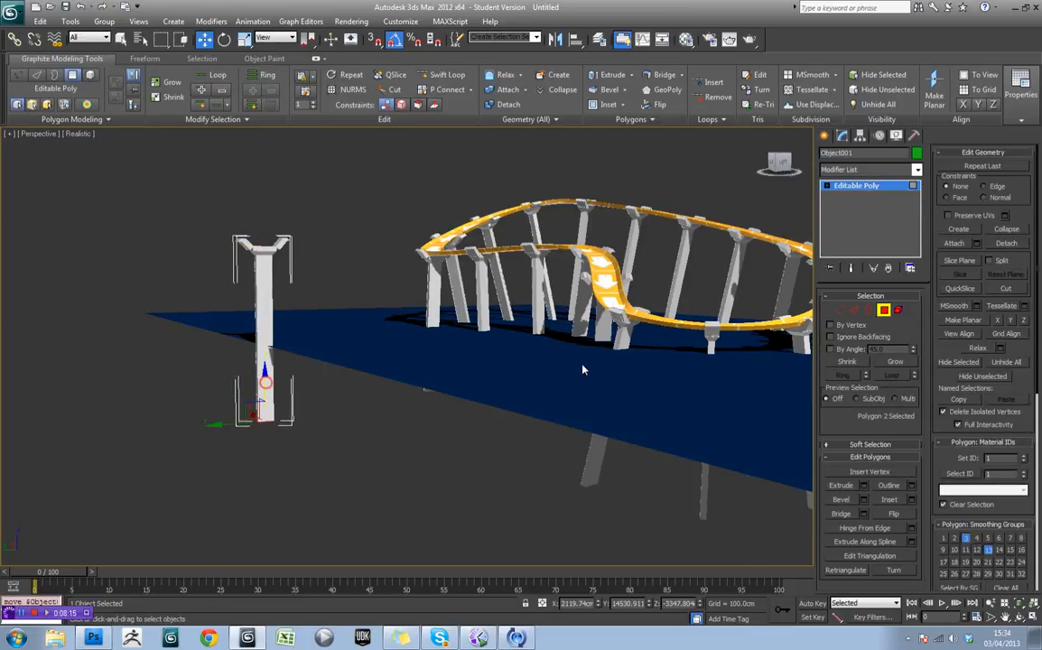
left_click_drag(581, 370, 433, 234)
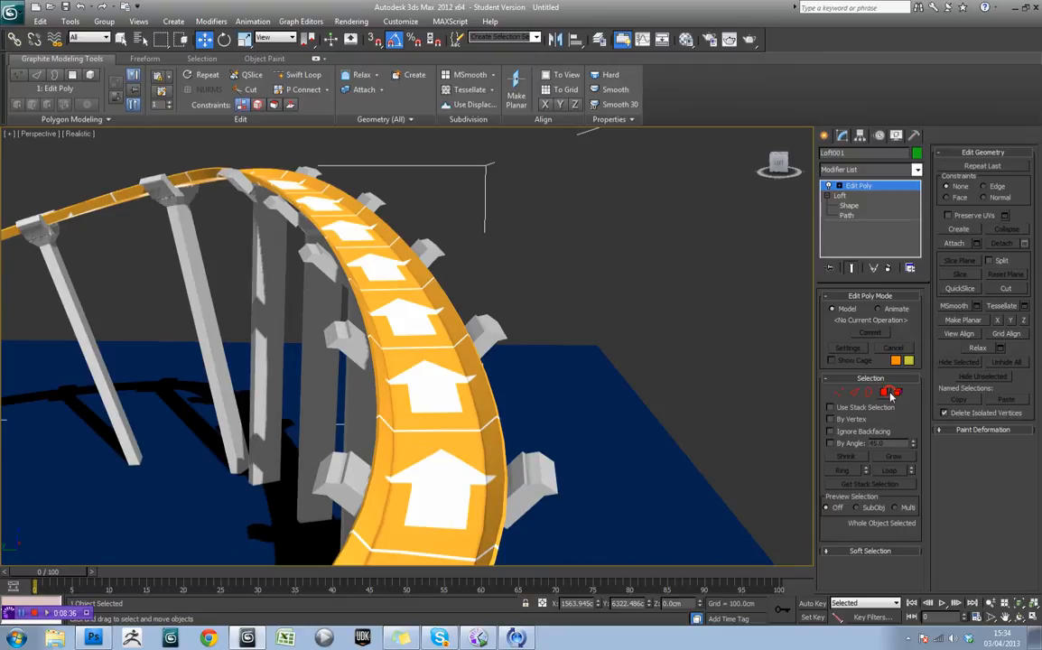
Delete the Edit Poly modifier from the track and return to the Loft's surface parameters.
left_click(893, 390)
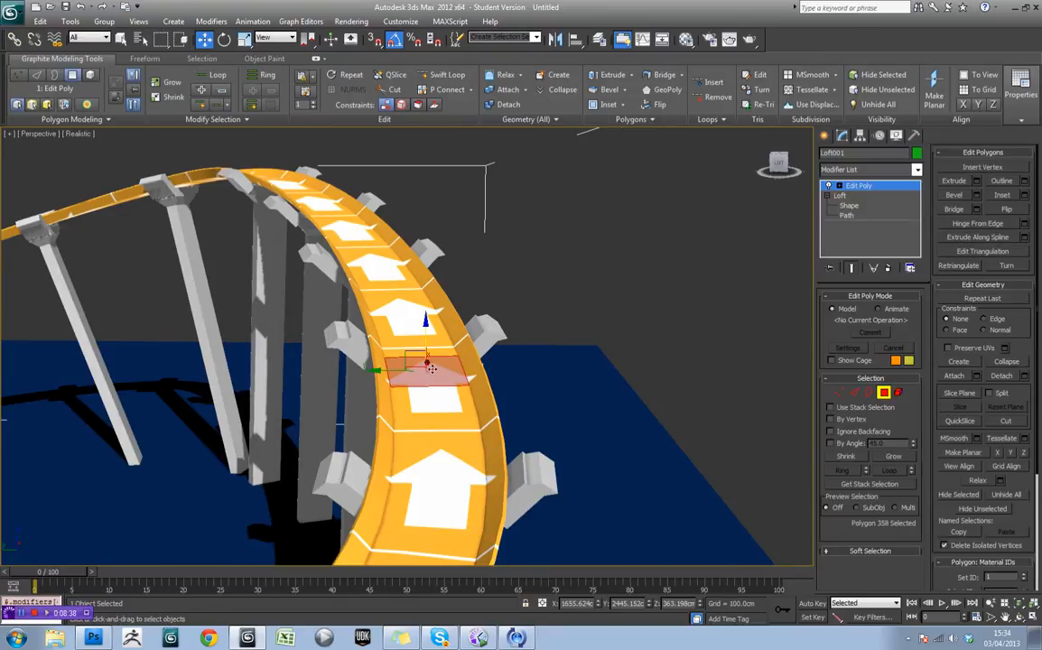
scroll("down", 3)
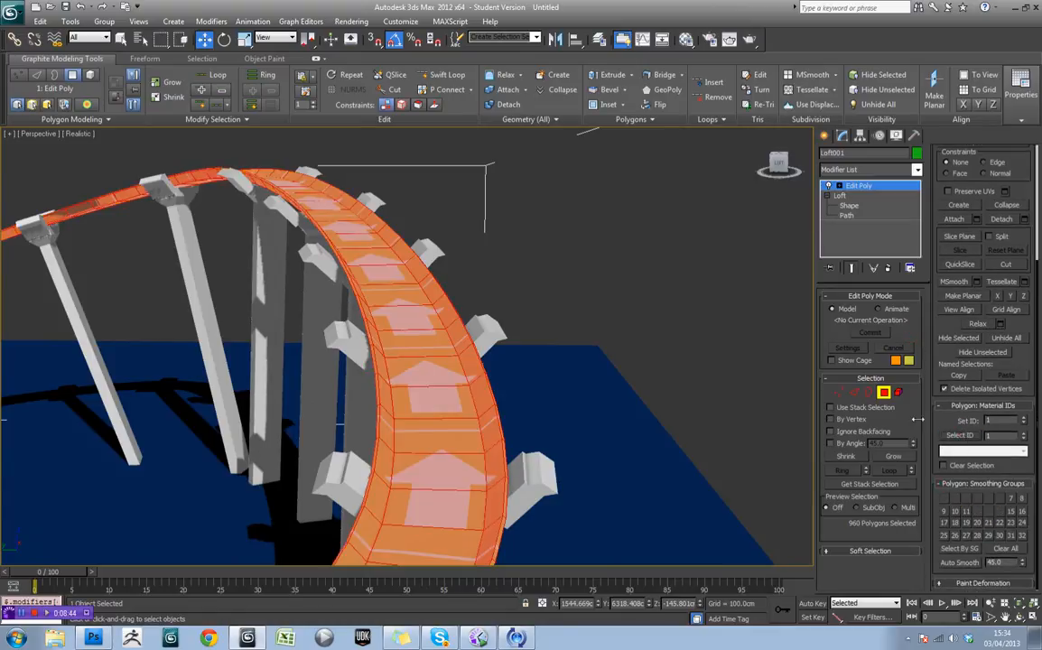
left_click(857, 186)
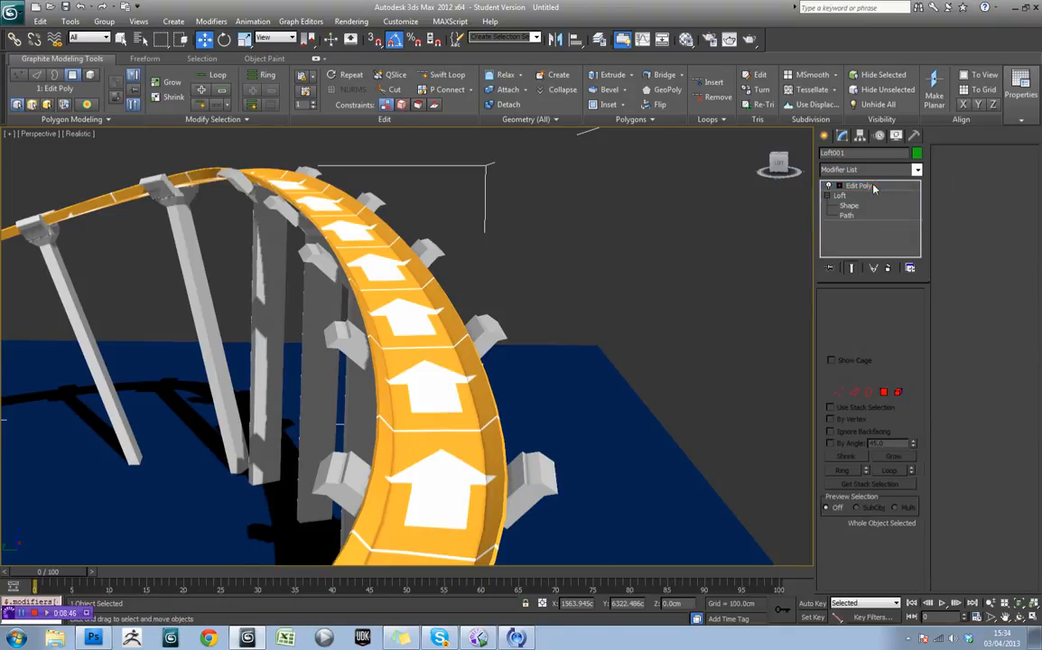
left_click(840, 195)
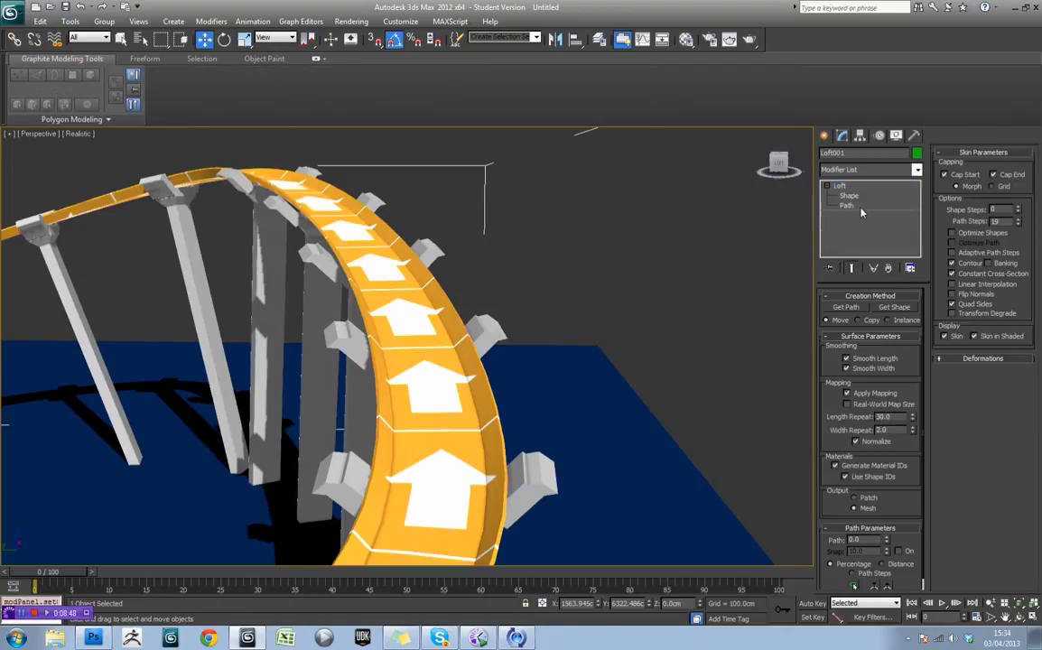
left_click(839, 184)
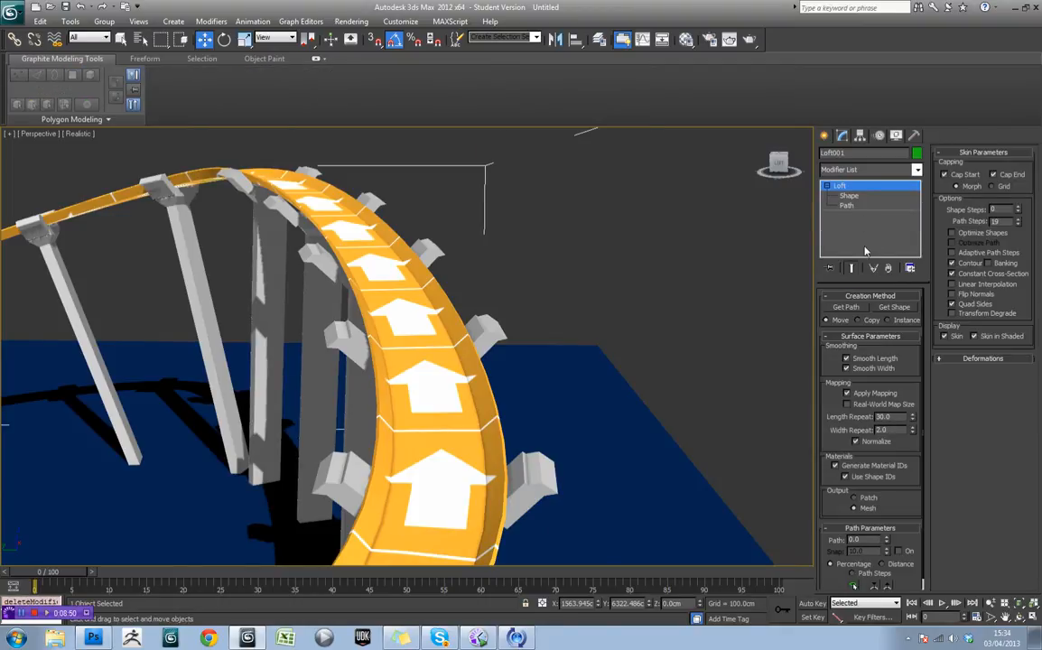
left_click(870, 296)
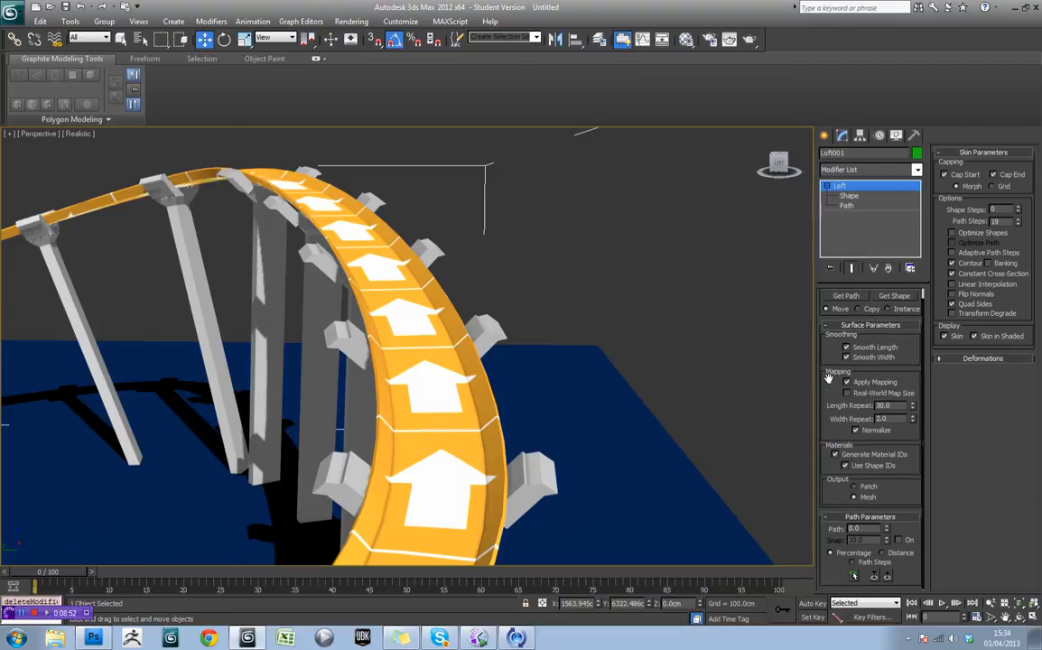
mouse_move(827, 368)
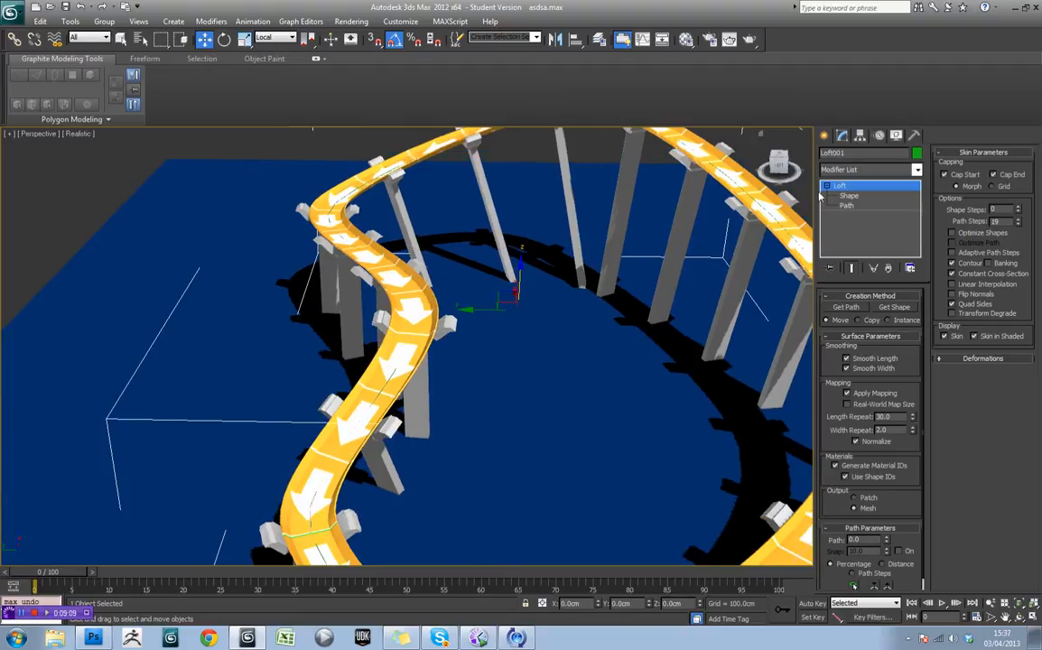
mouse_move(612, 343)
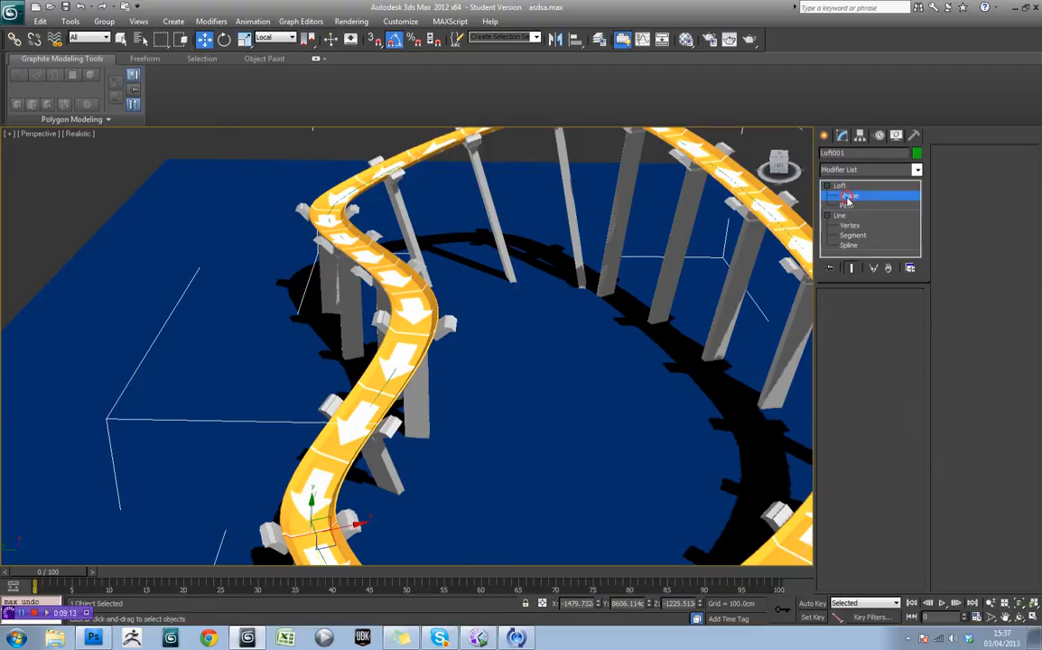
In wireframe view, select the two path vertices at the track joint for moving.
left_click(848, 195)
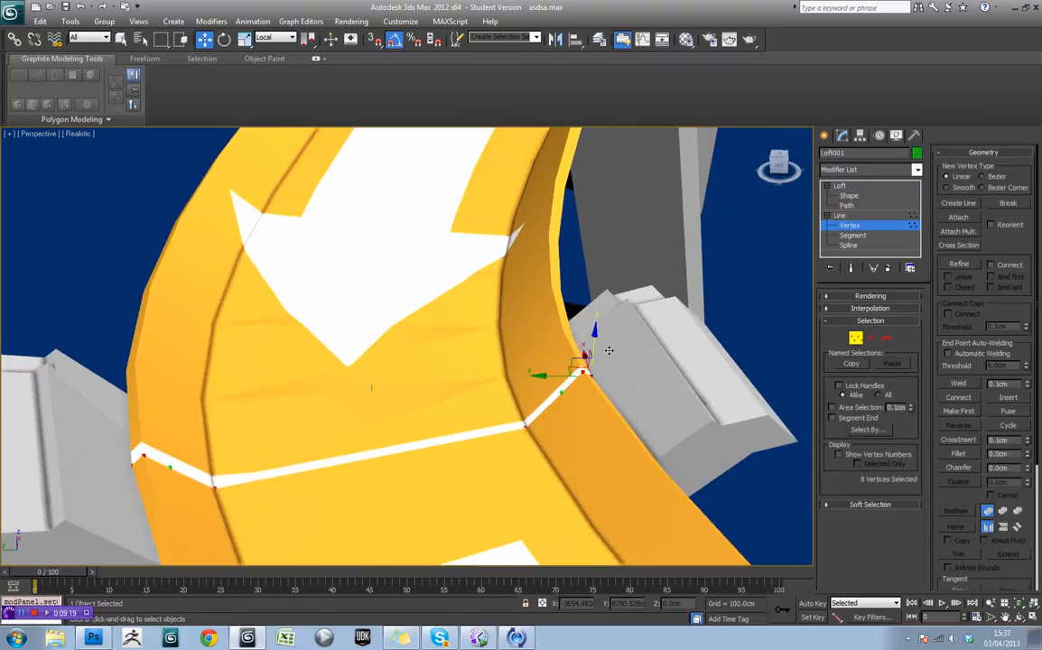
key("F3")
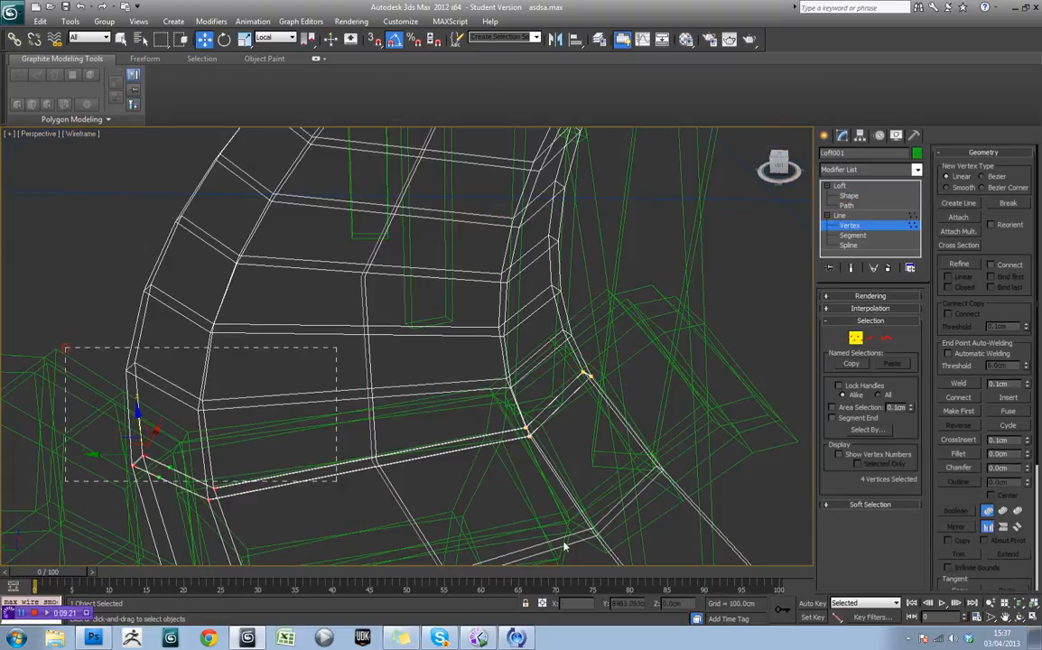
left_click(308, 445)
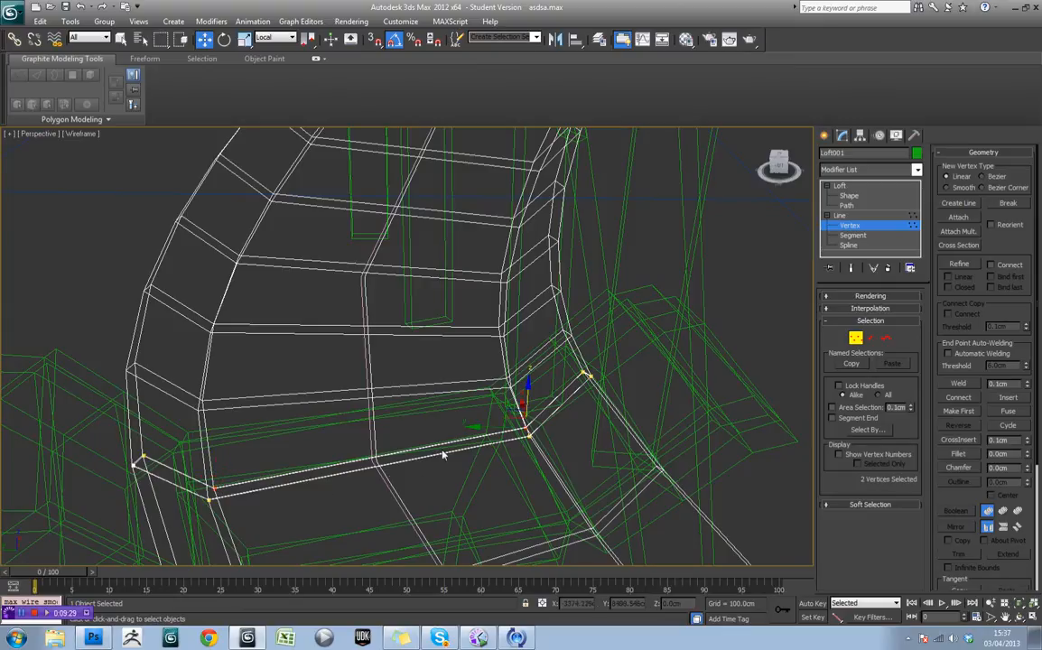
mouse_move(831, 412)
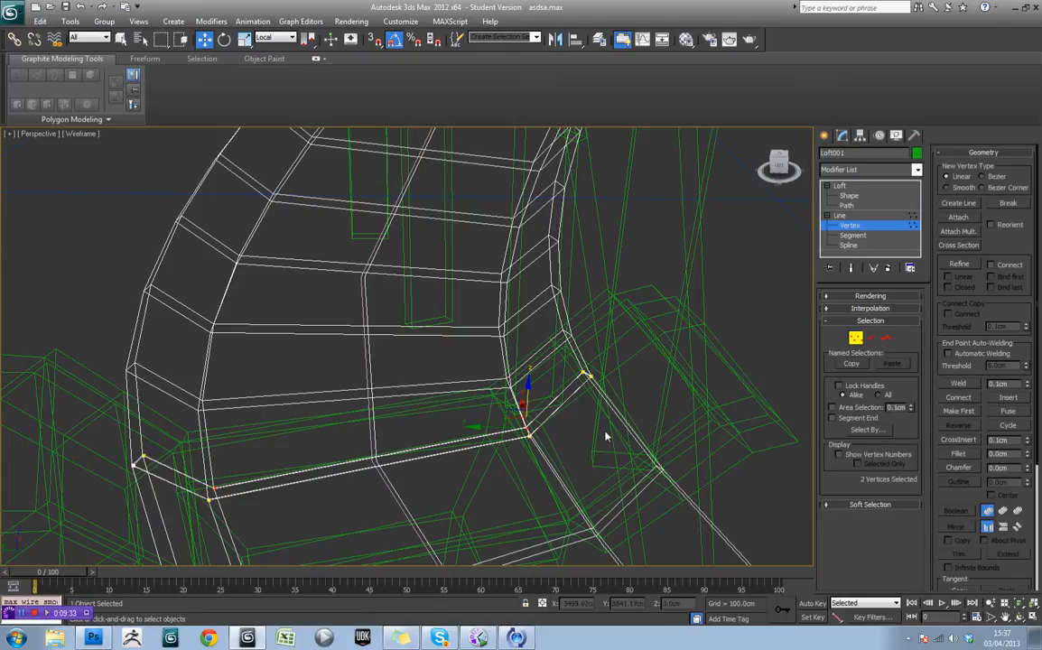
mouse_move(215, 487)
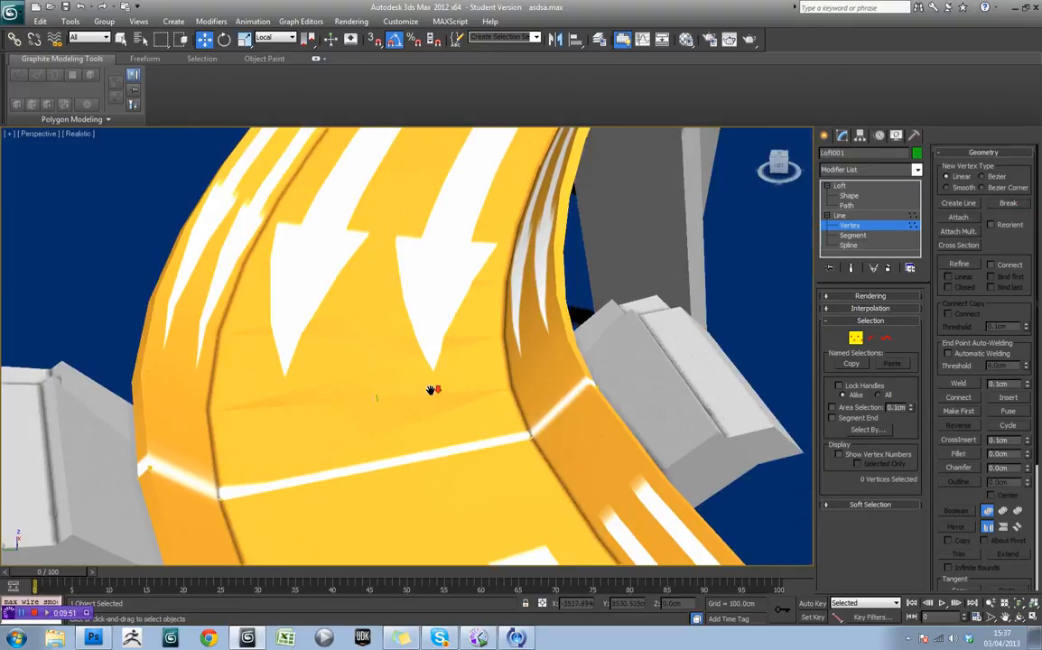
left_click_drag(433, 388, 726, 252)
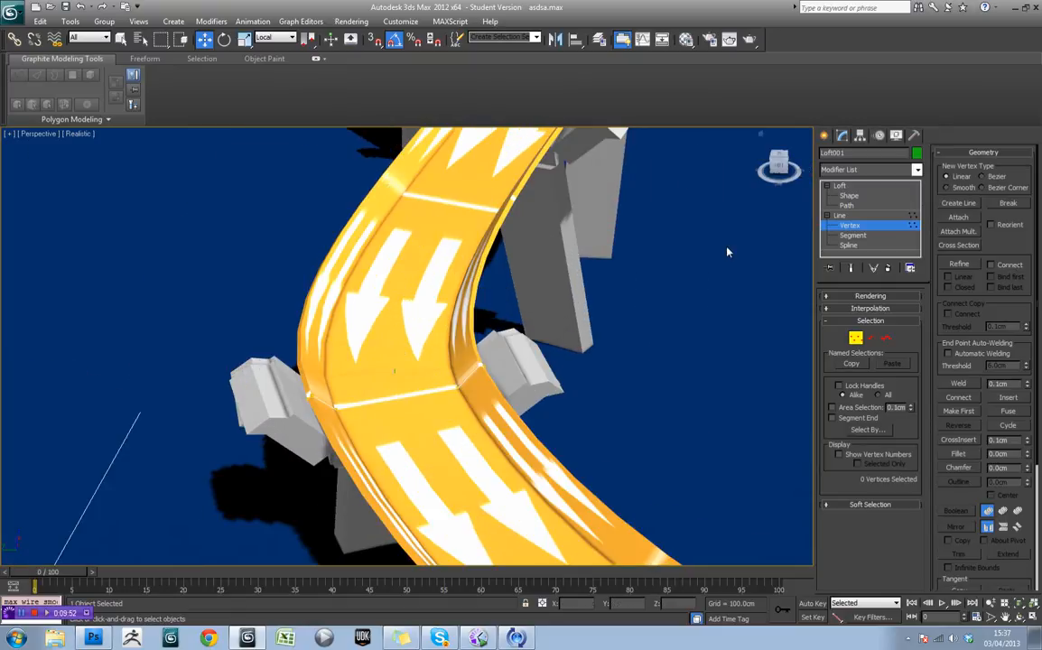
Return from the Shape sub-object to Loft level and orbit around the whole track loop.
left_click(848, 195)
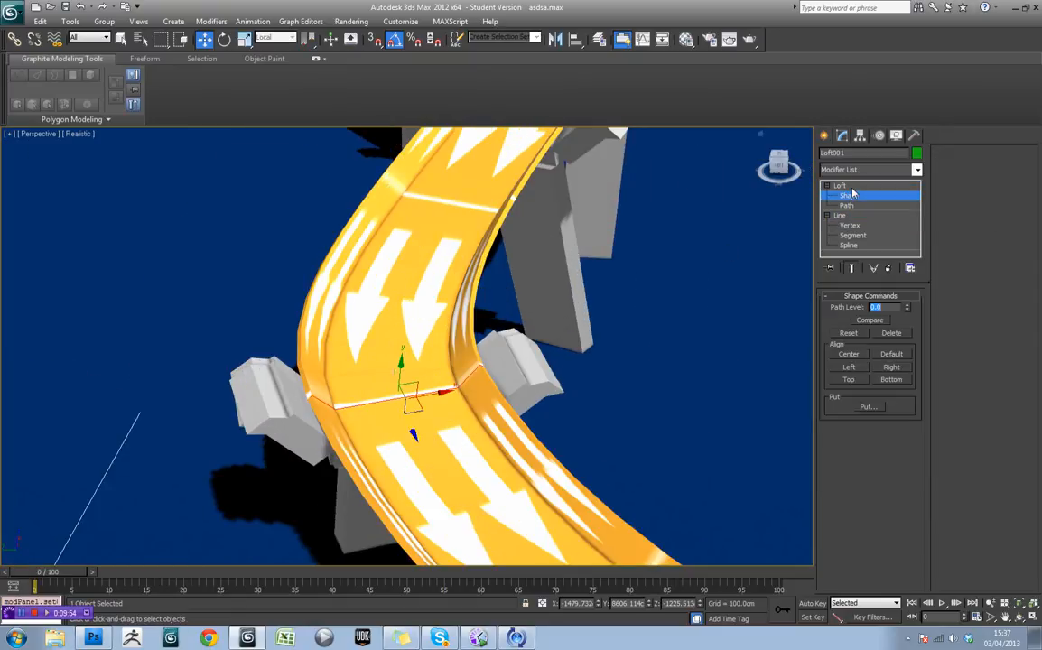
left_click(841, 184)
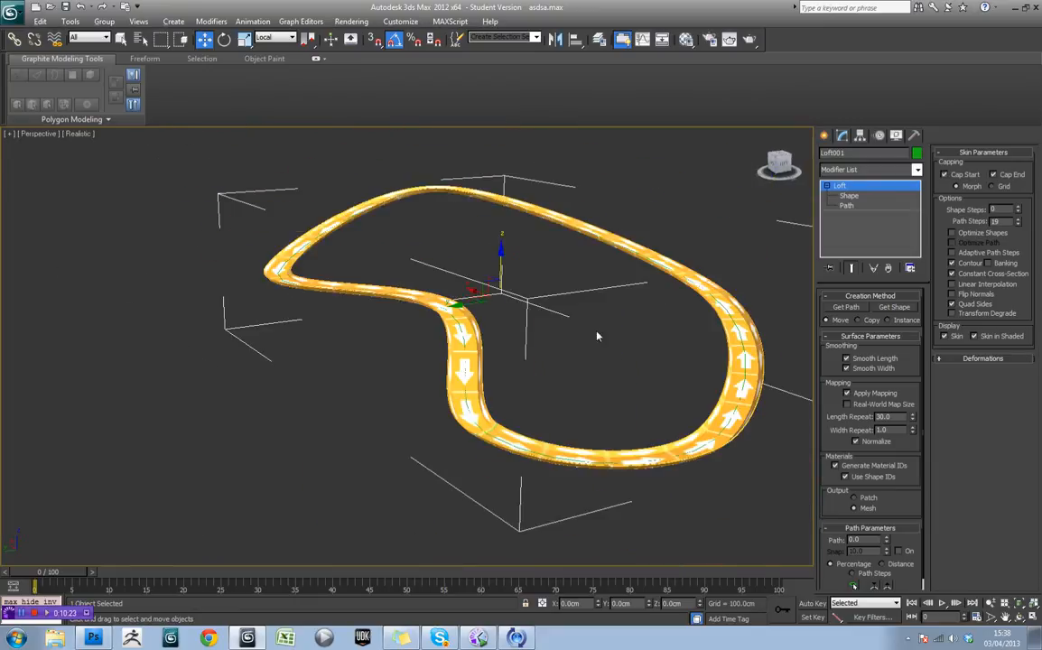
left_click_drag(596, 339, 457, 289)
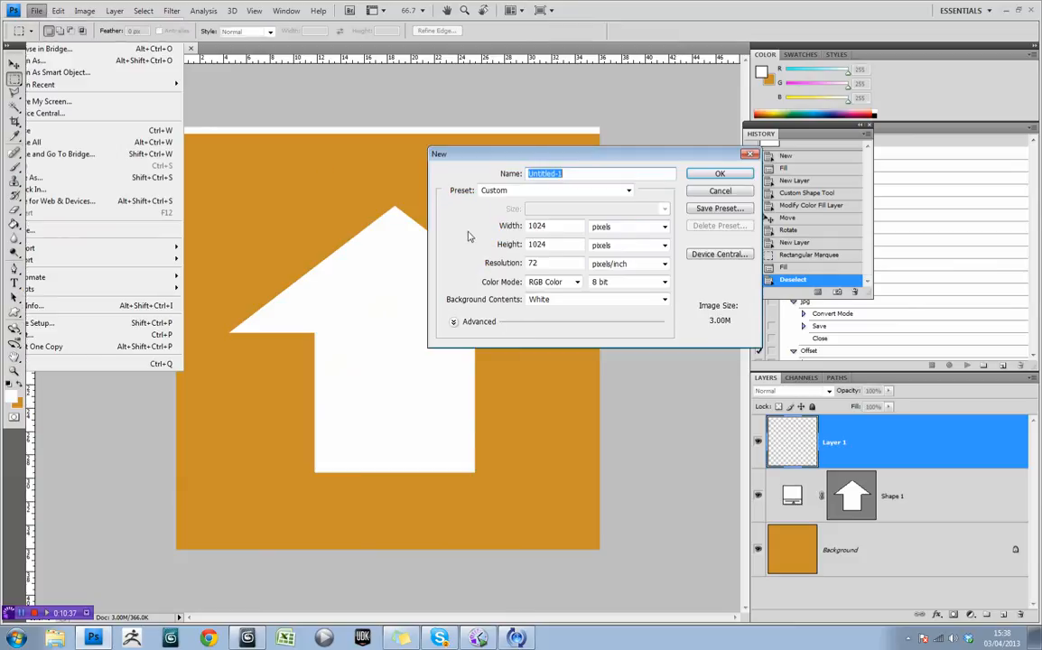
Create the 1024×1024 image, fill it dark grey and switch the paint colour to white.
left_click(719, 191)
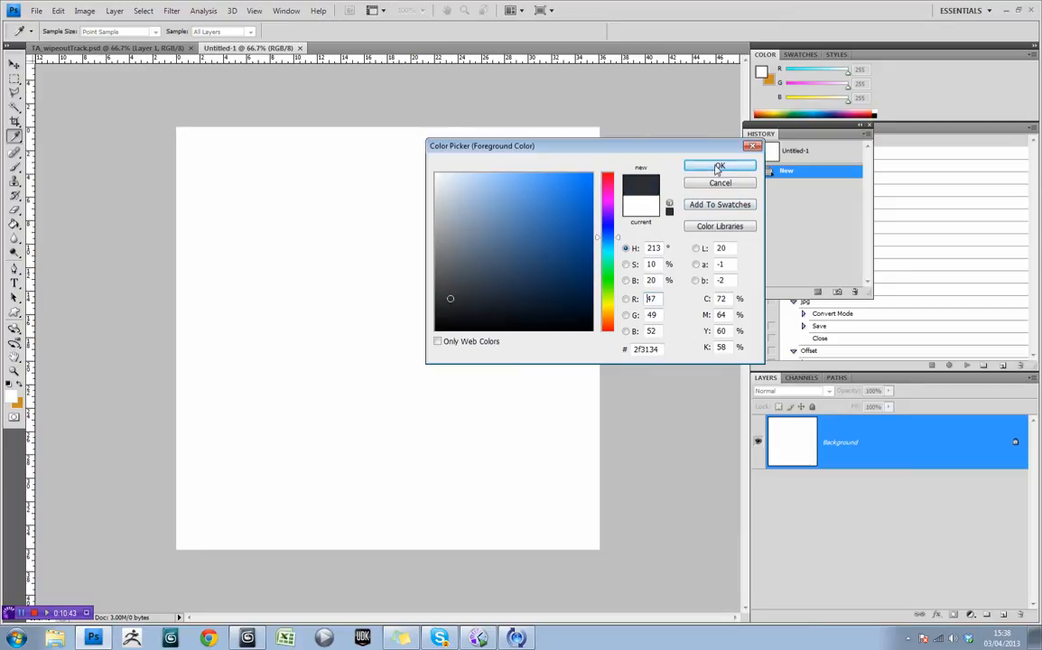
left_click(719, 166)
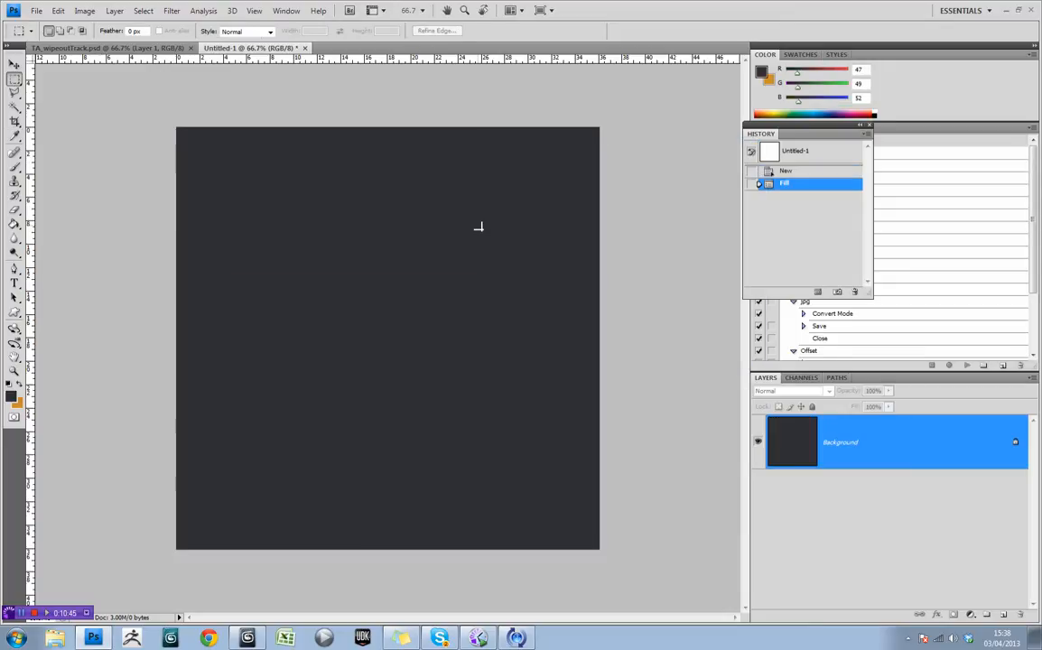
mouse_move(265, 179)
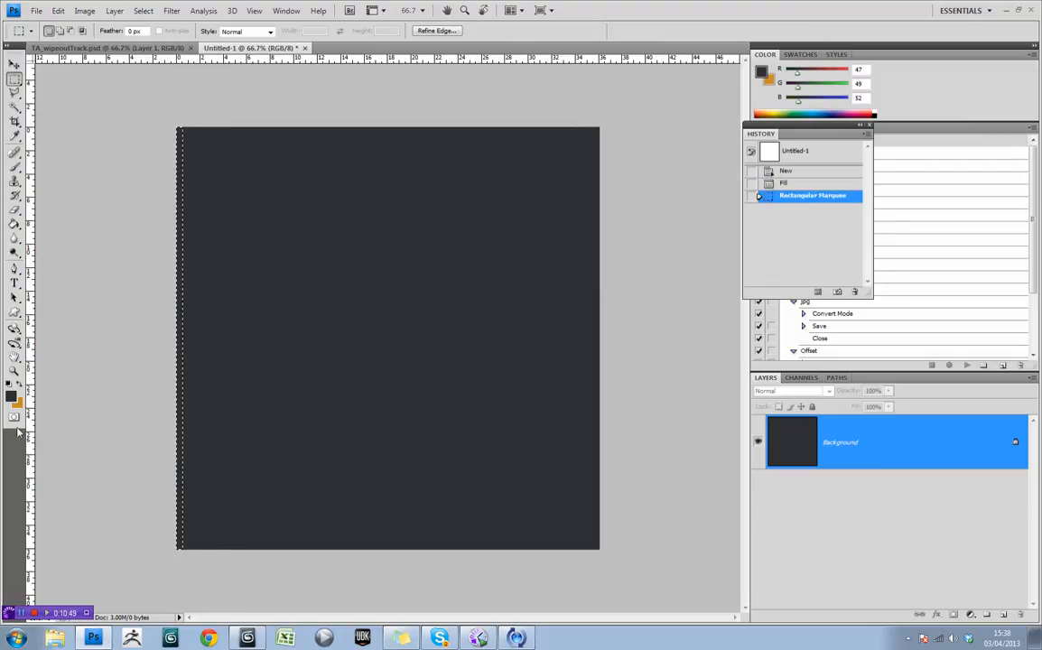
left_click(9, 382)
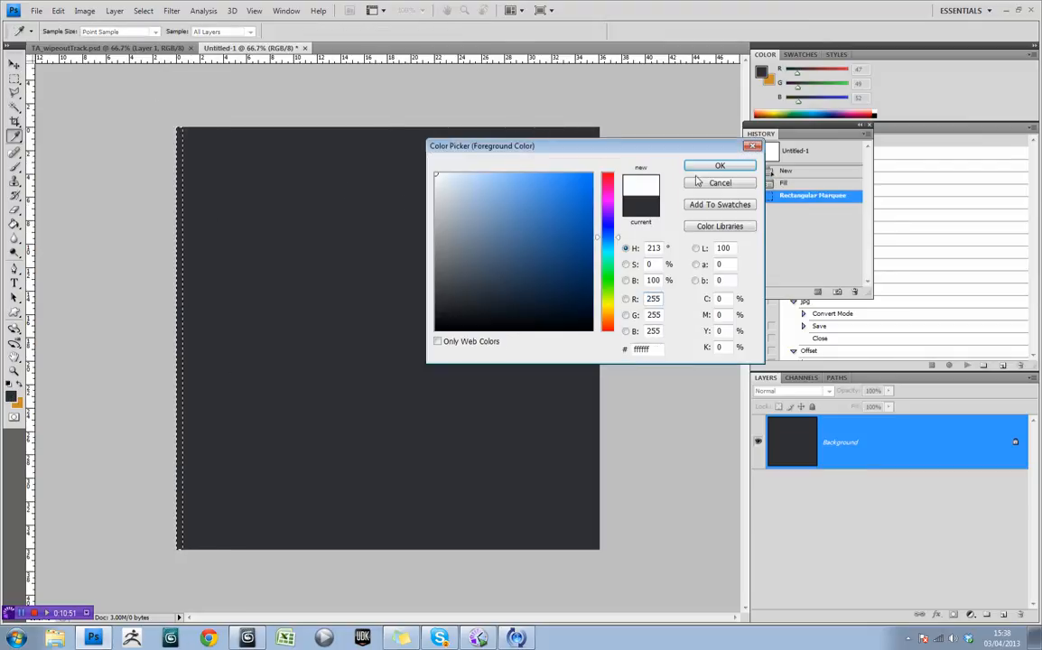
left_click(718, 164)
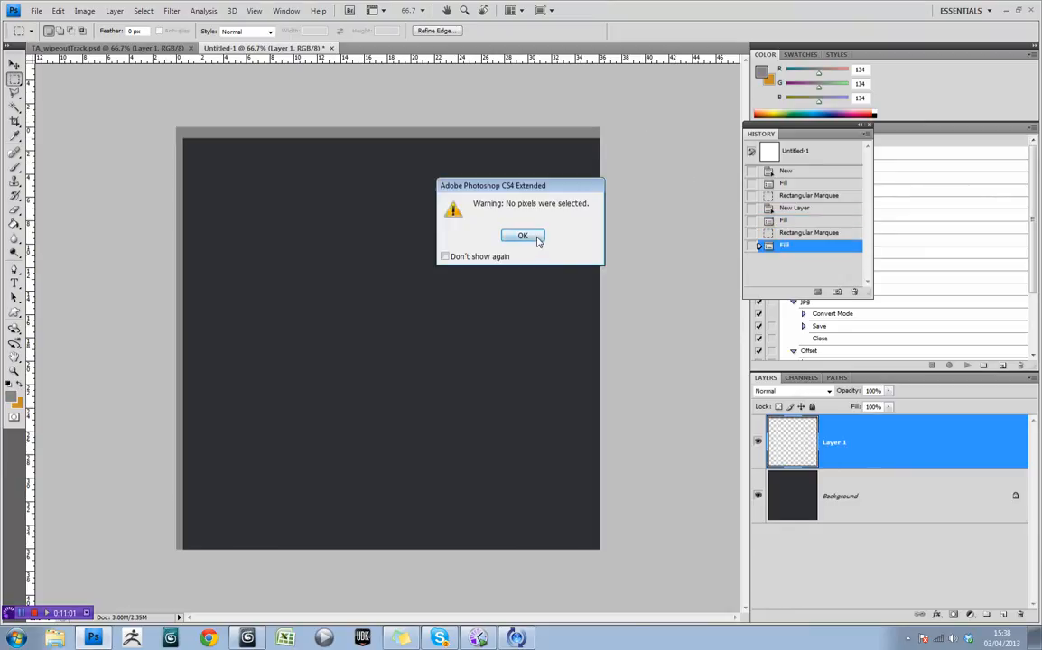
Dismiss the no-pixels-selected warning after adding the edge-strip layer.
left_click(522, 235)
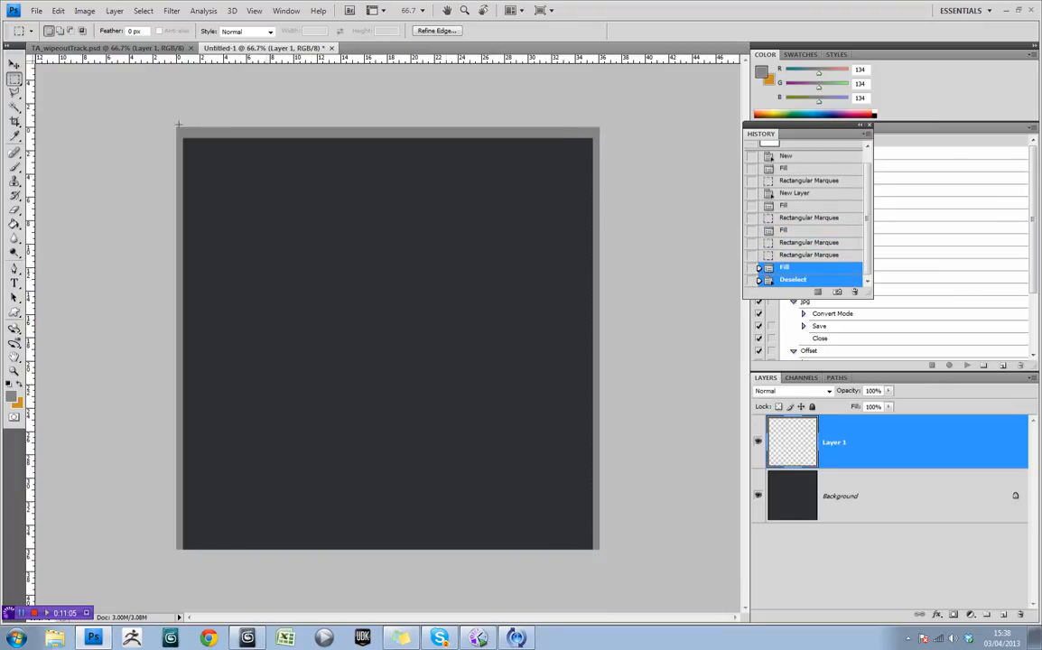
left_click(36, 10)
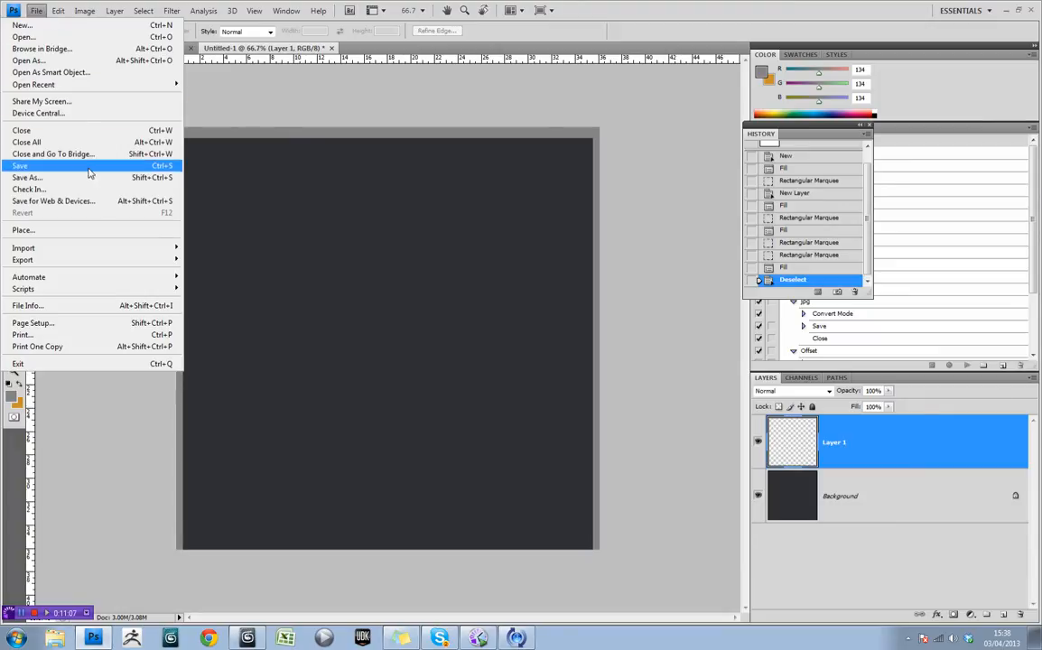
Save the dark grey texture as a PSD file with Maximize compatibility.
left_click(27, 177)
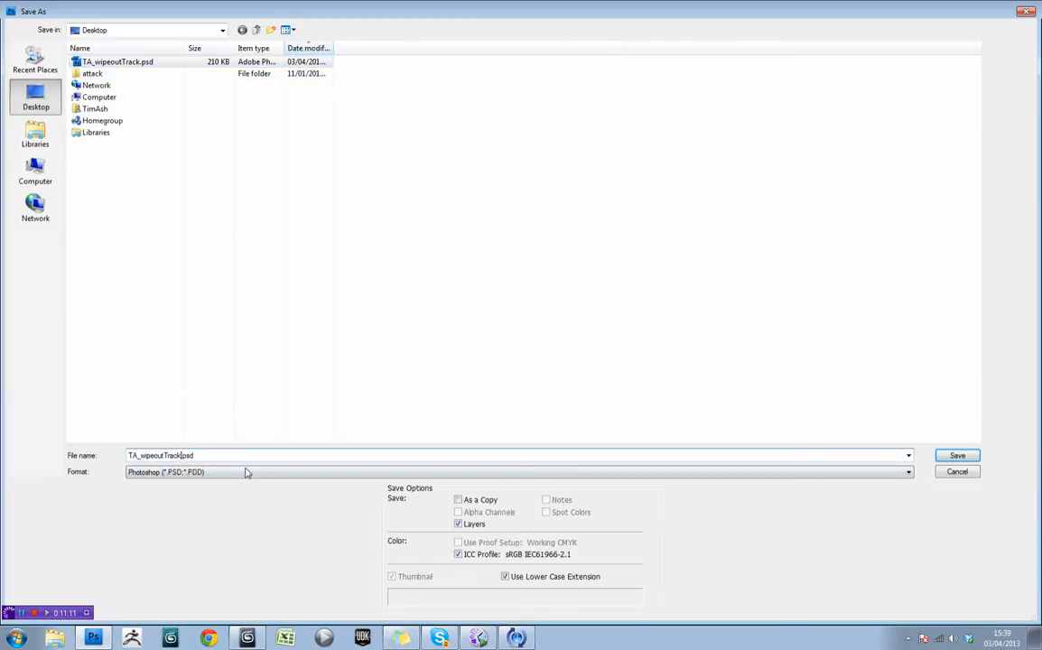
left_click(956, 455)
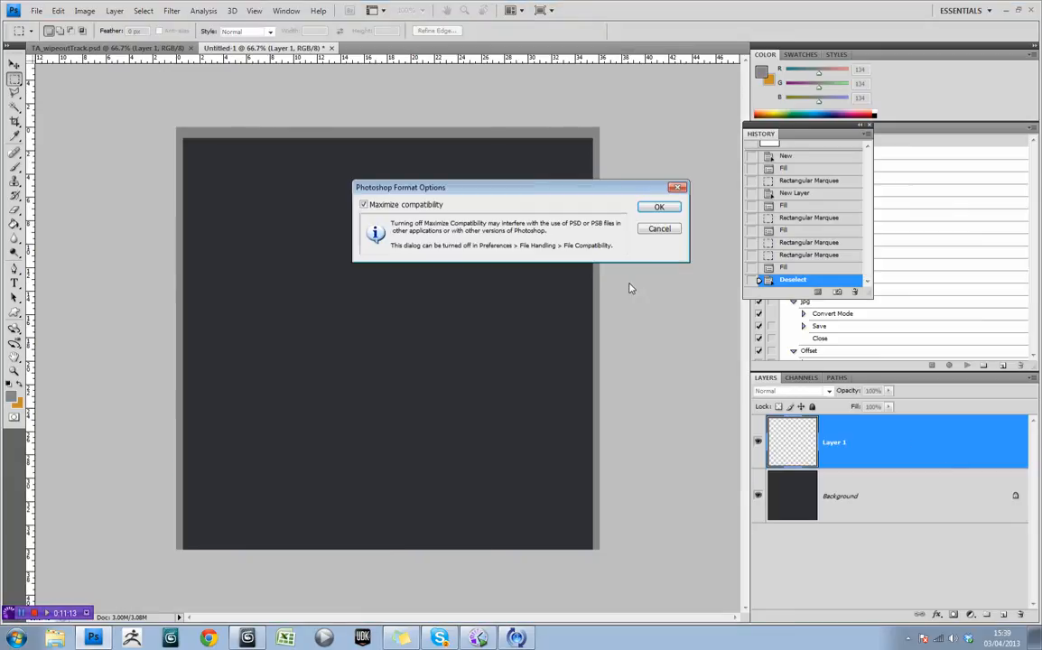
left_click(659, 206)
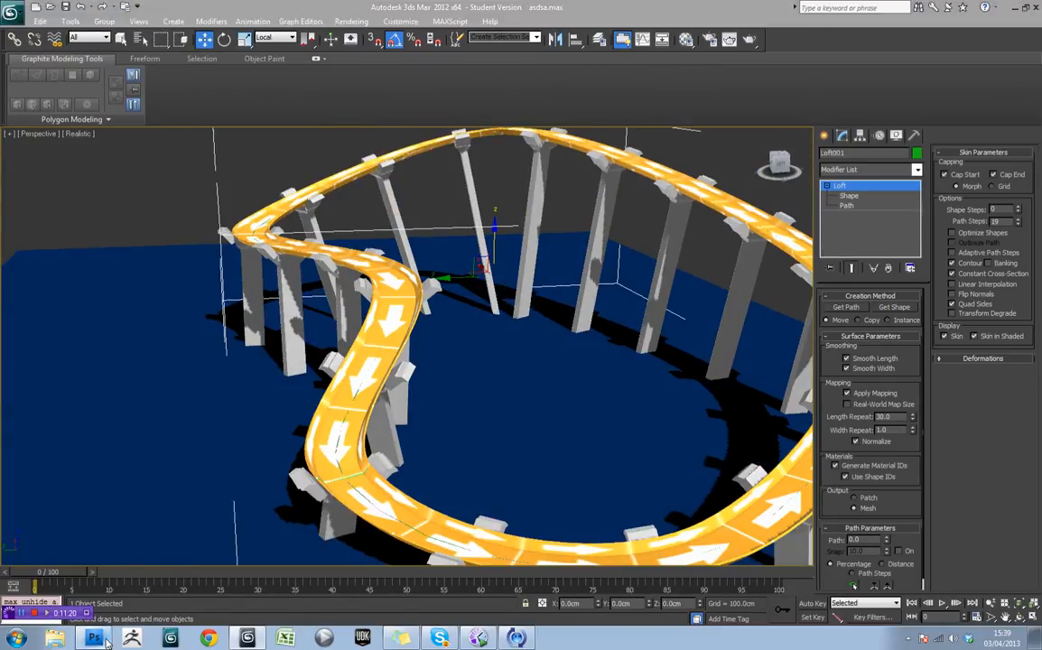
left_click(94, 639)
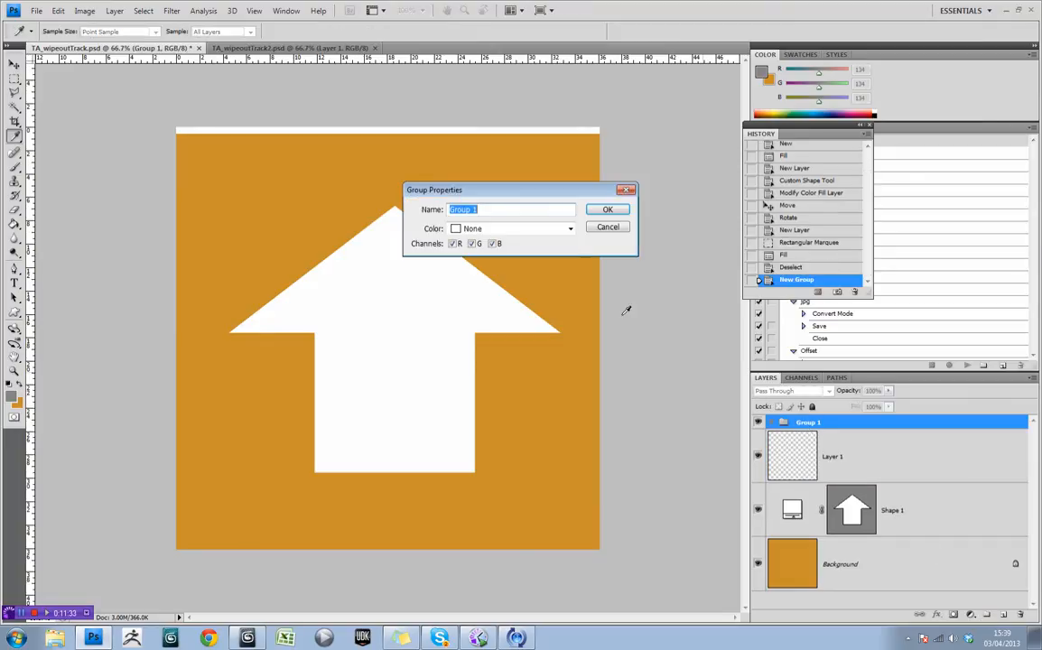
Name the arrow group 'main', then create a 'sides' group with a new empty layer.
type("ma")
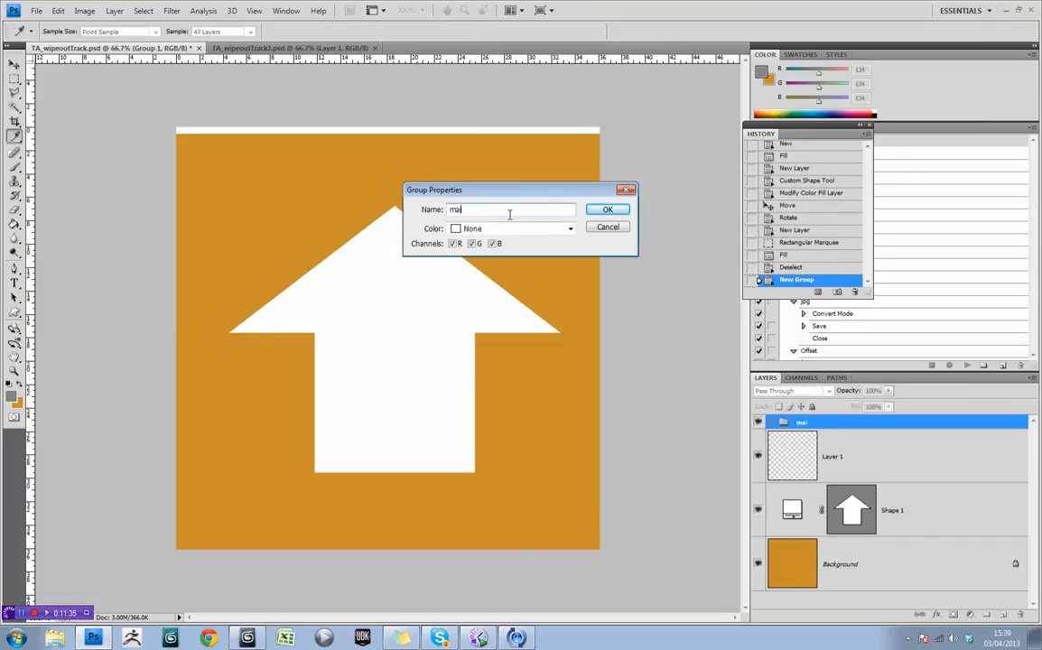
left_click(607, 210)
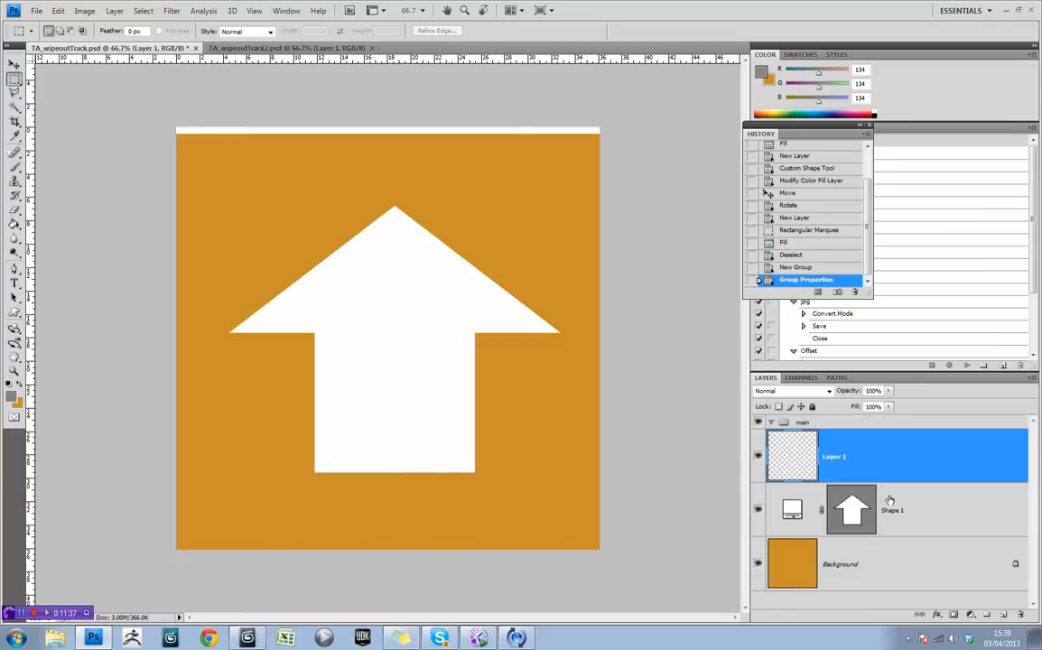
left_click(892, 509)
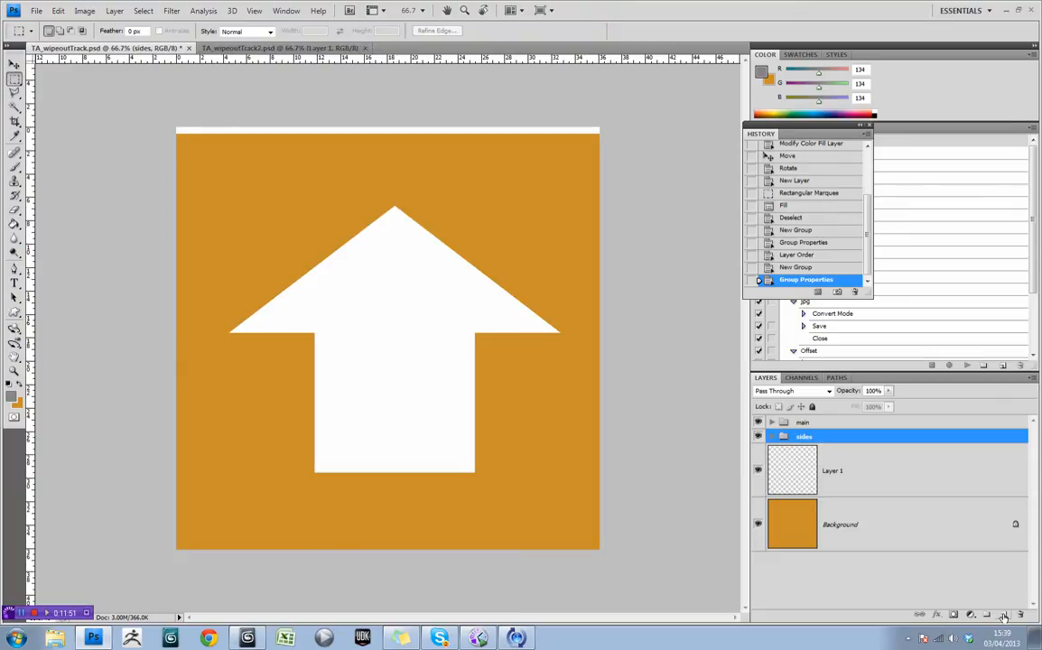
left_click(1000, 613)
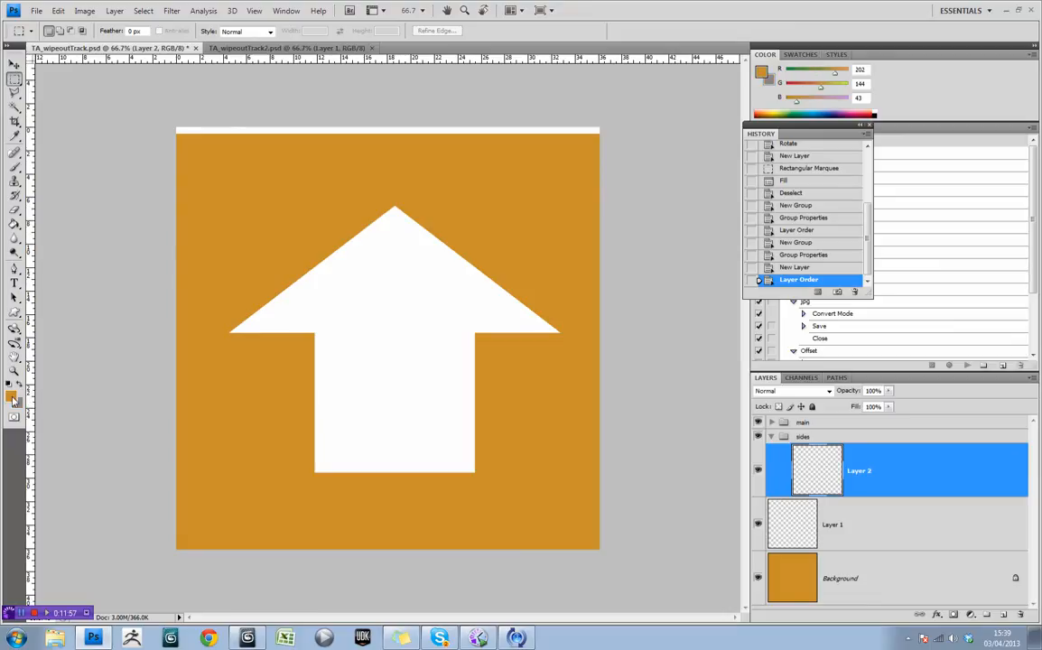
Fill the sides layer dark brown and add another layer inside the sides group.
left_click(15, 383)
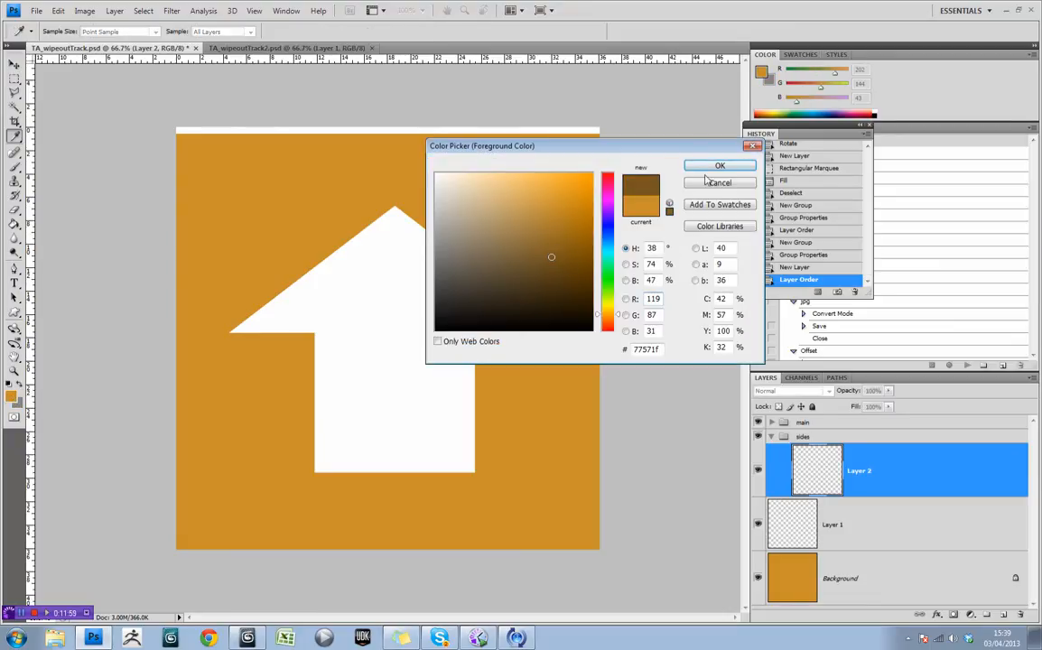
left_click(537, 271)
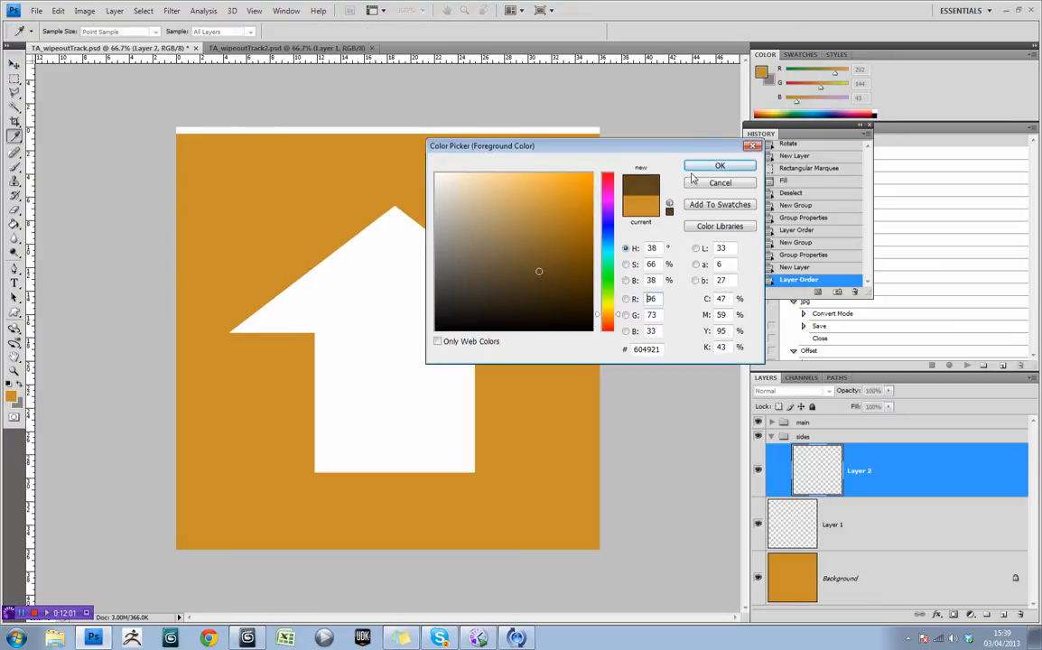
left_click(719, 167)
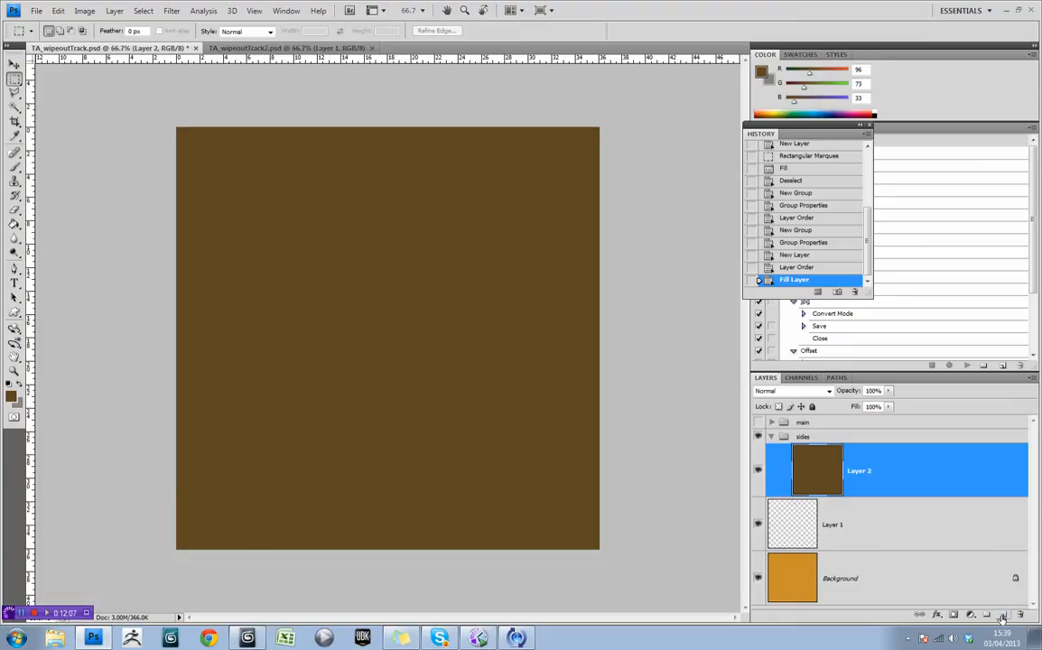
left_click(831, 524)
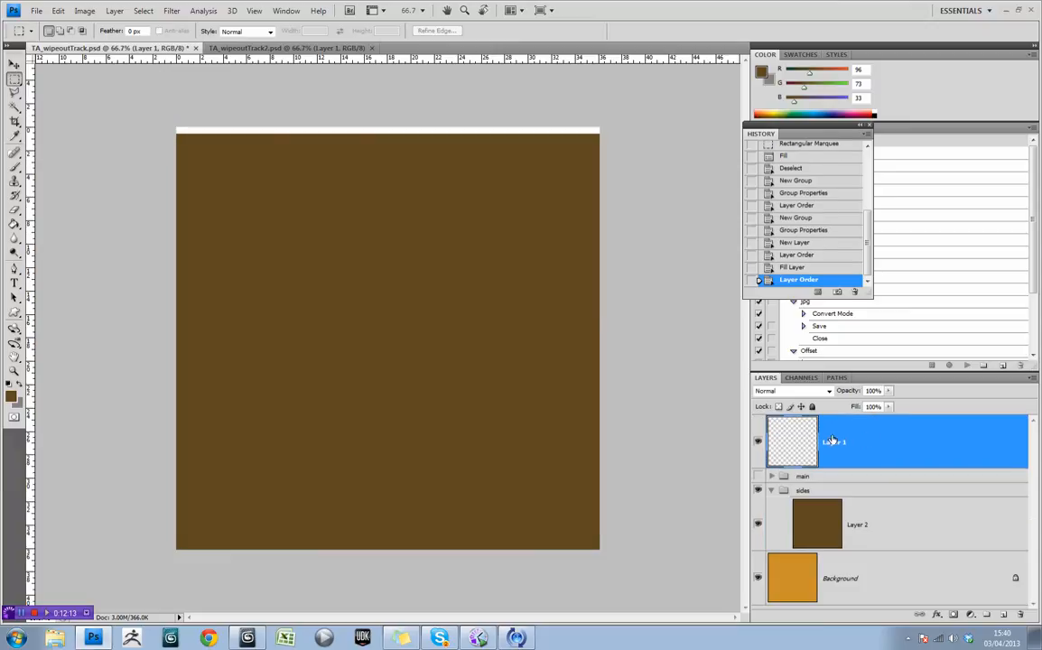
left_click(803, 489)
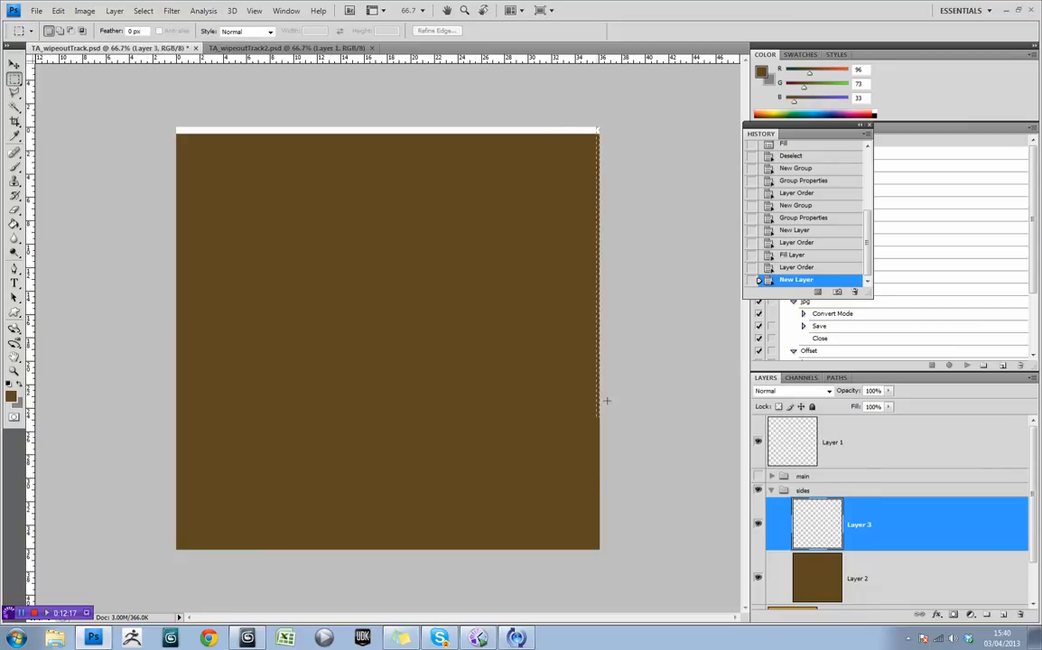
key("ctrl+d")
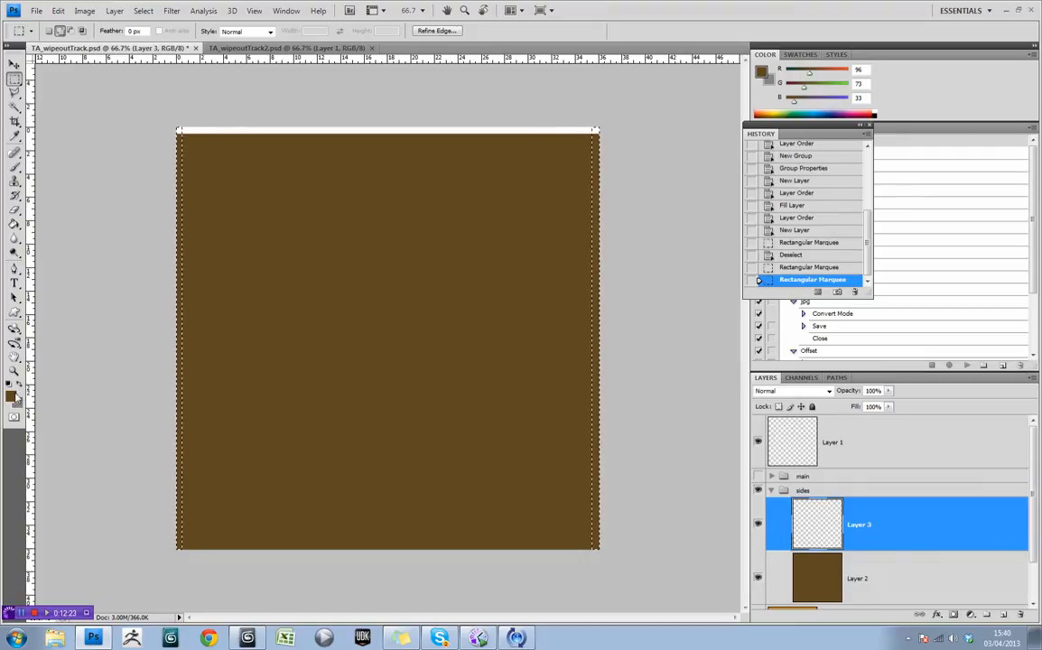
Paint the edge strips white and toggle the sides and main groups' visibility.
left_click(9, 386)
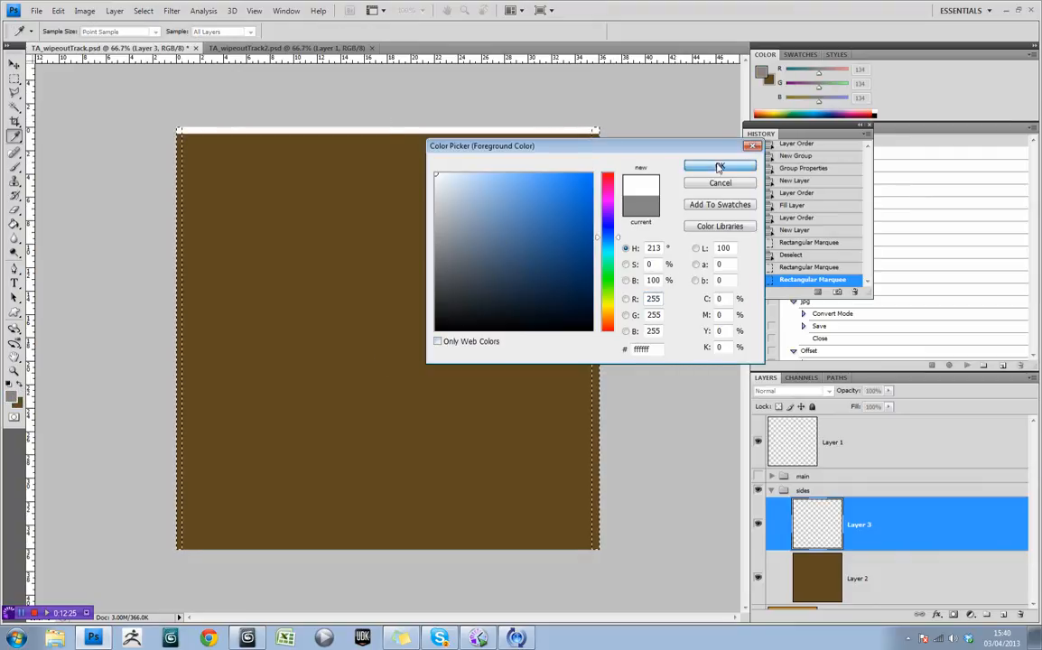
left_click(719, 166)
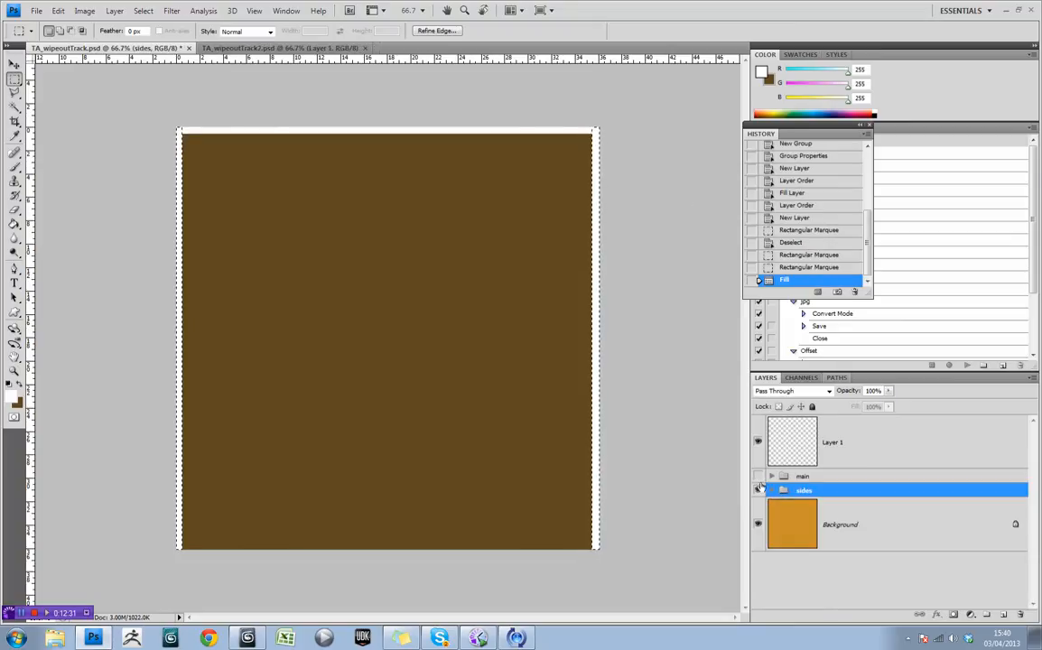
left_click(759, 476)
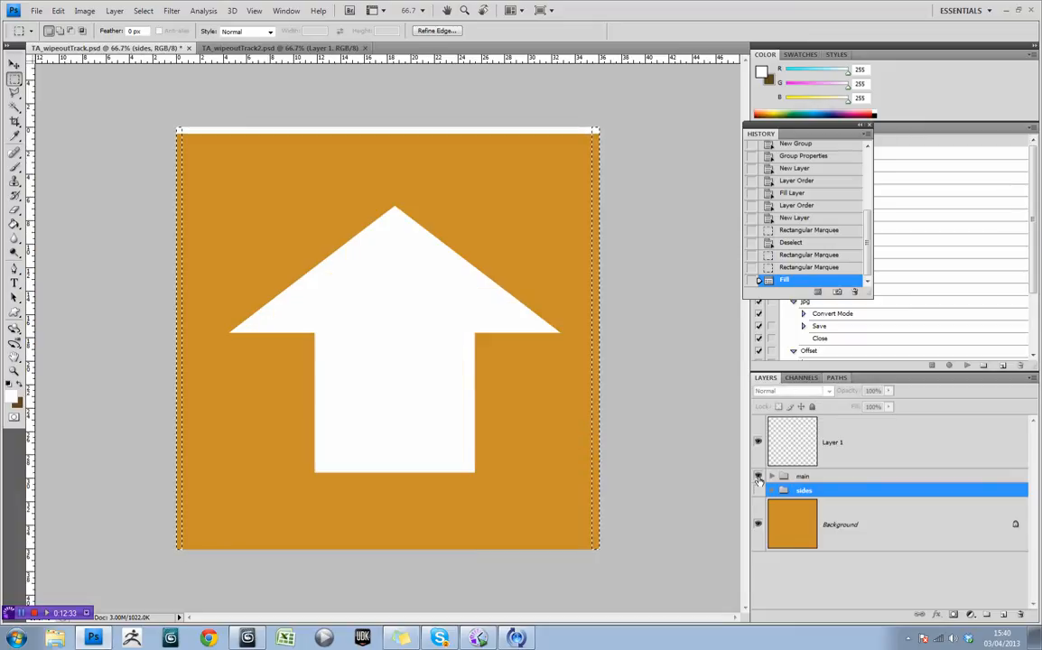
mouse_move(758, 477)
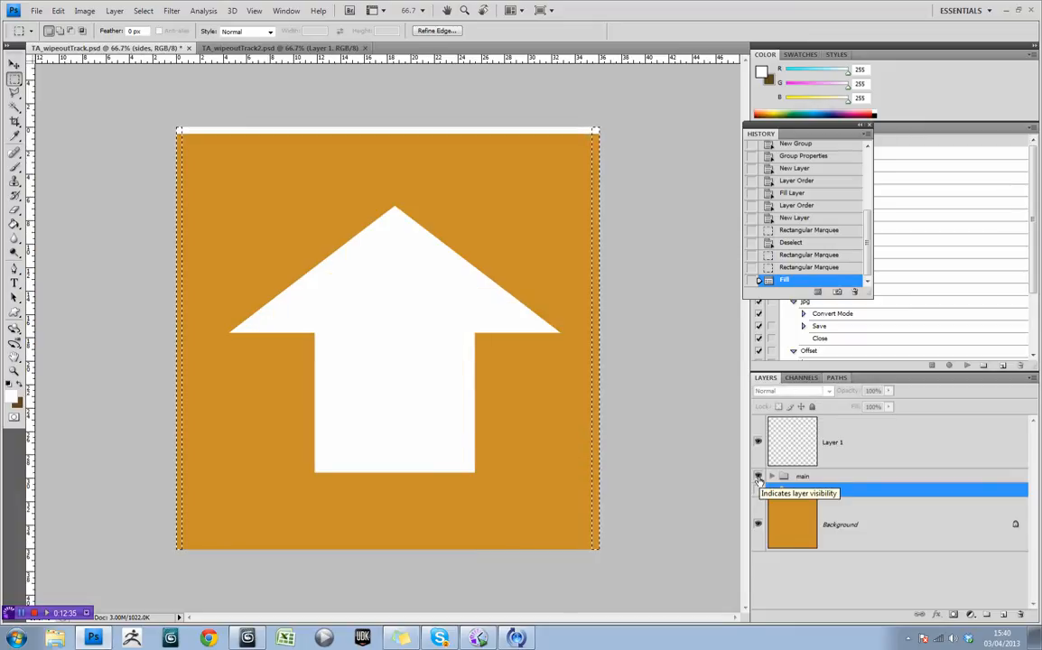
left_click(758, 491)
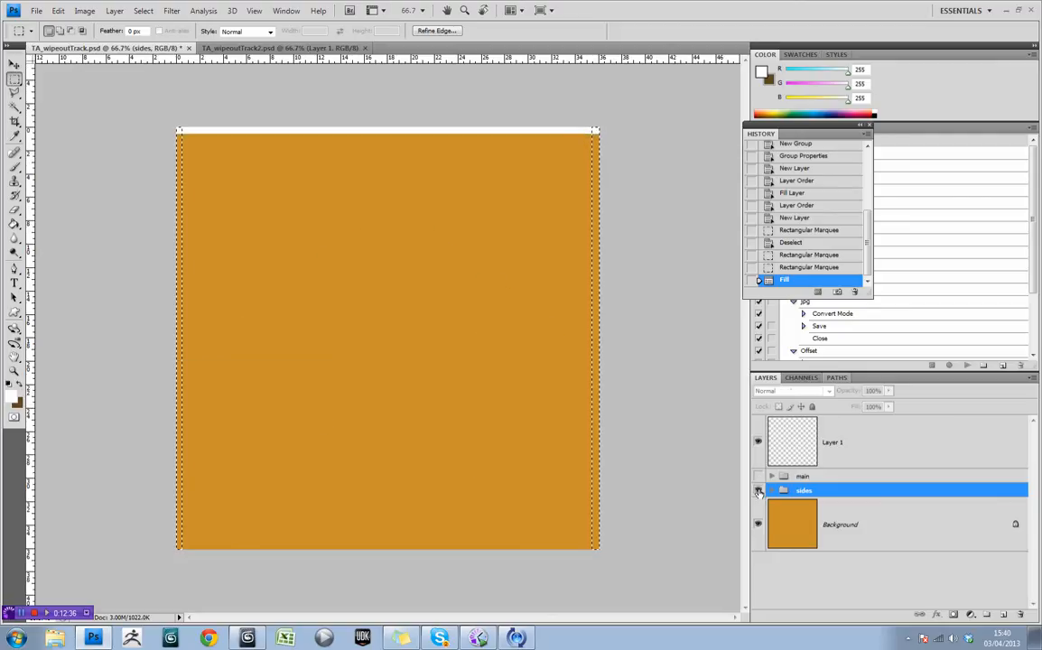
left_click(36, 11)
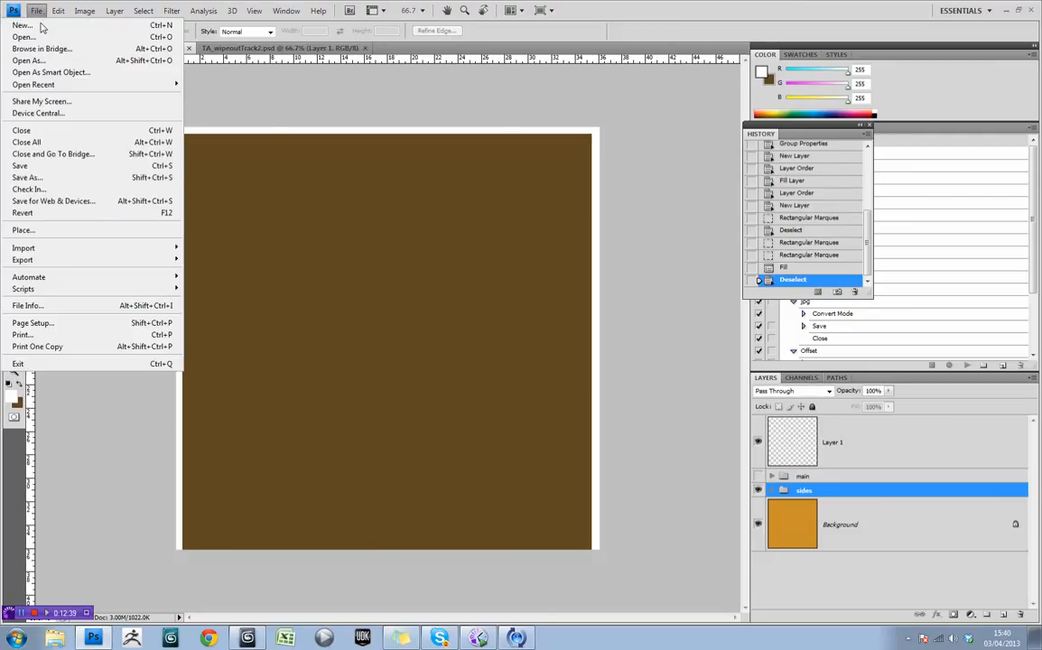
Save the sides texture as TA_wipeoutTrackSides.psd on the desktop with Maximize compatibility.
left_click(27, 177)
type("TA_wipeoutTrackSides.psd")
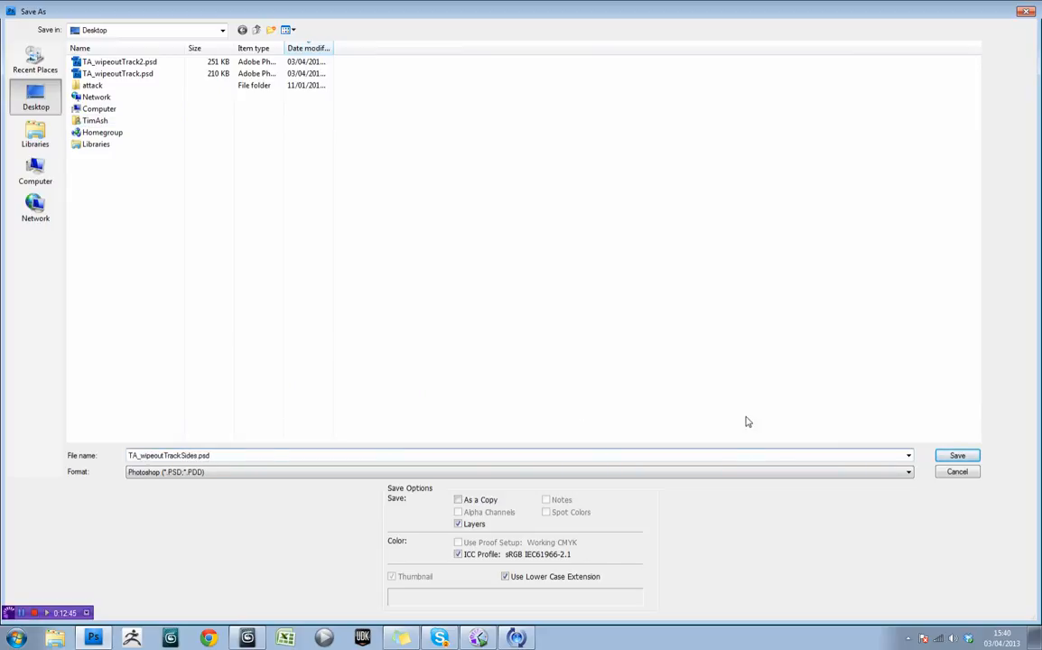
left_click(956, 455)
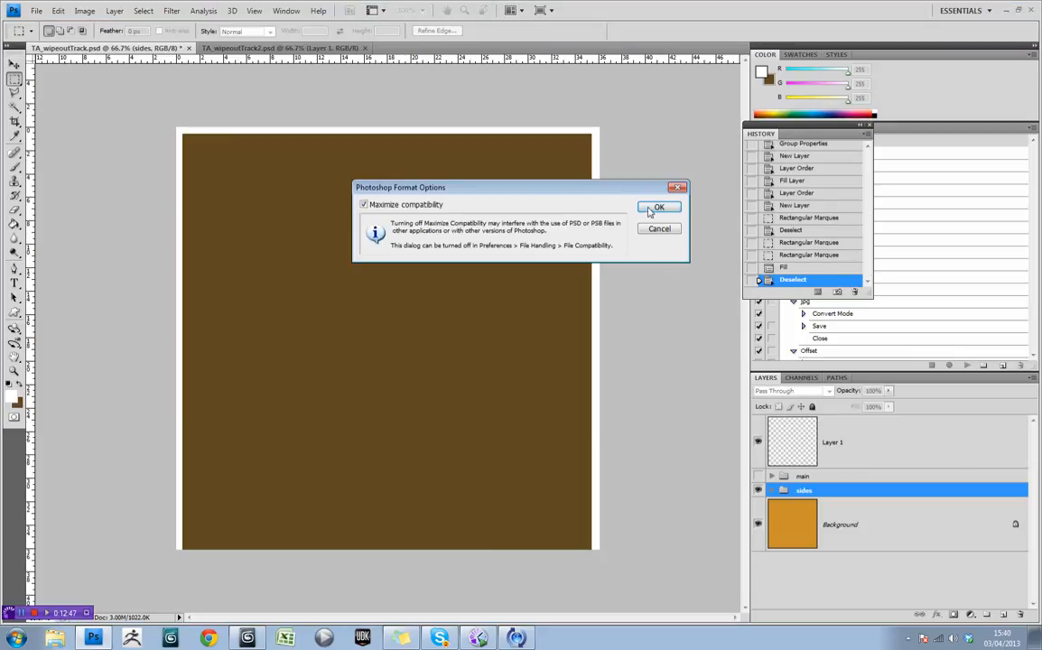
left_click(657, 206)
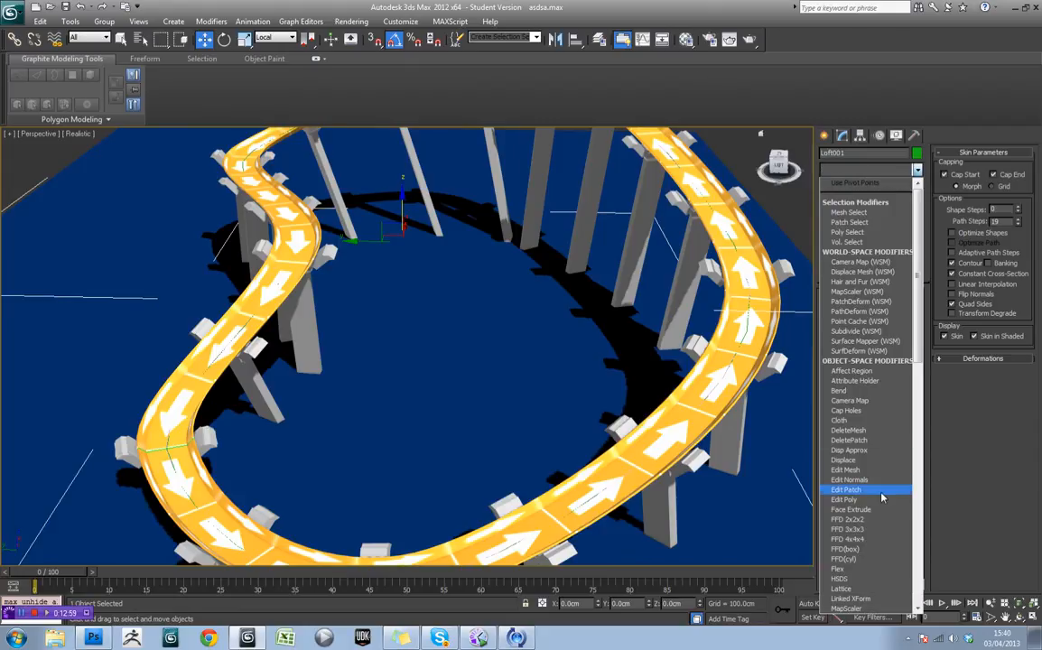
Add an Edit Poly modifier to the loft and enter Polygon sub-object mode.
left_click(843, 498)
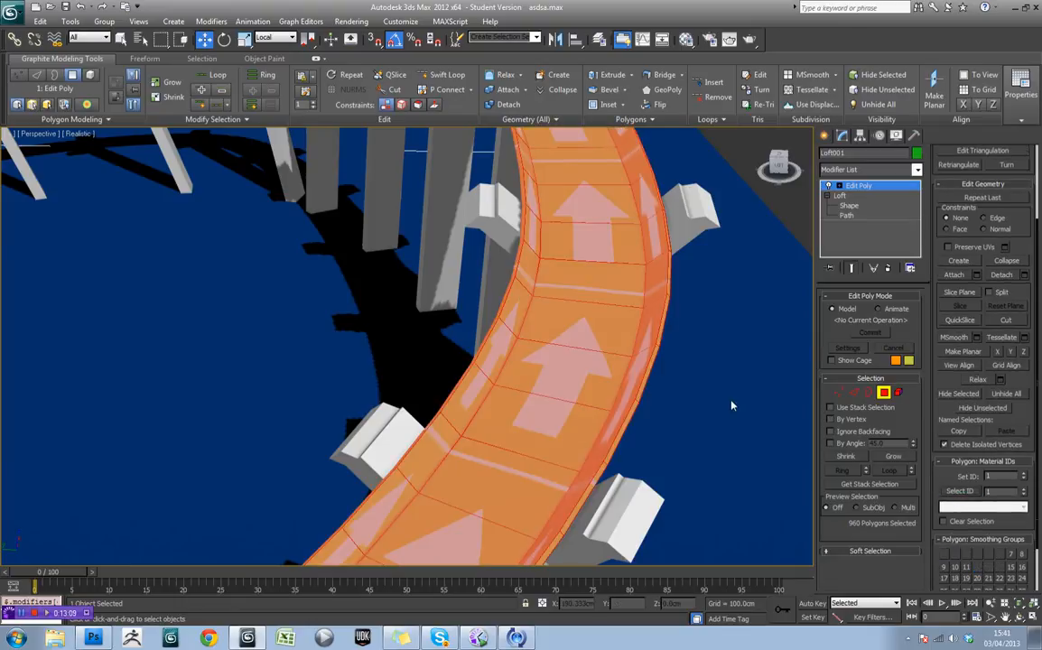
mouse_move(917, 469)
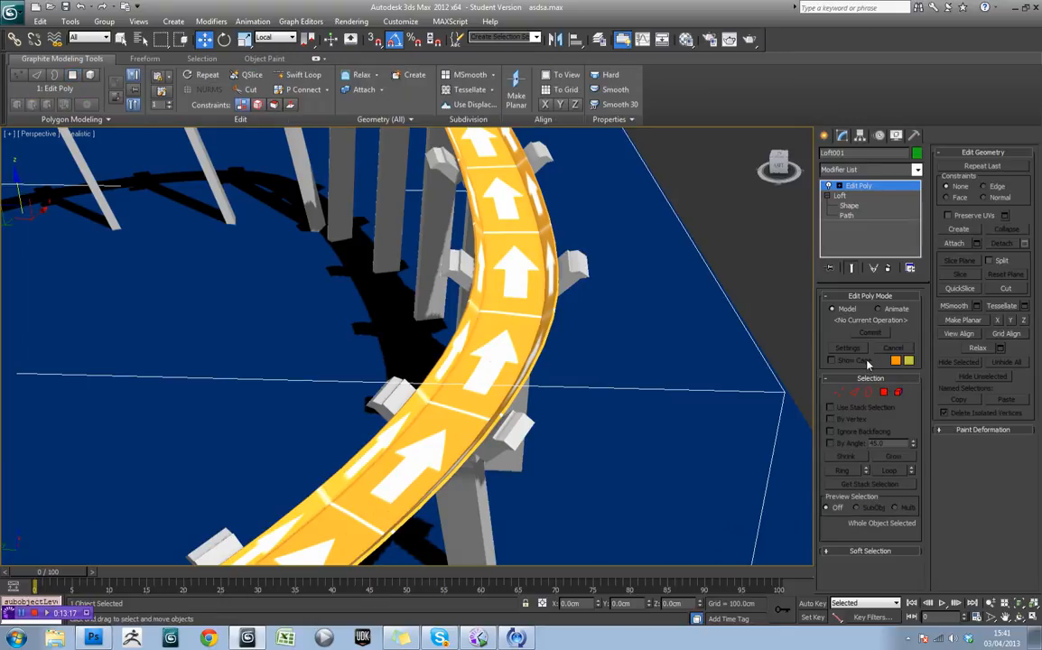
mouse_move(712, 303)
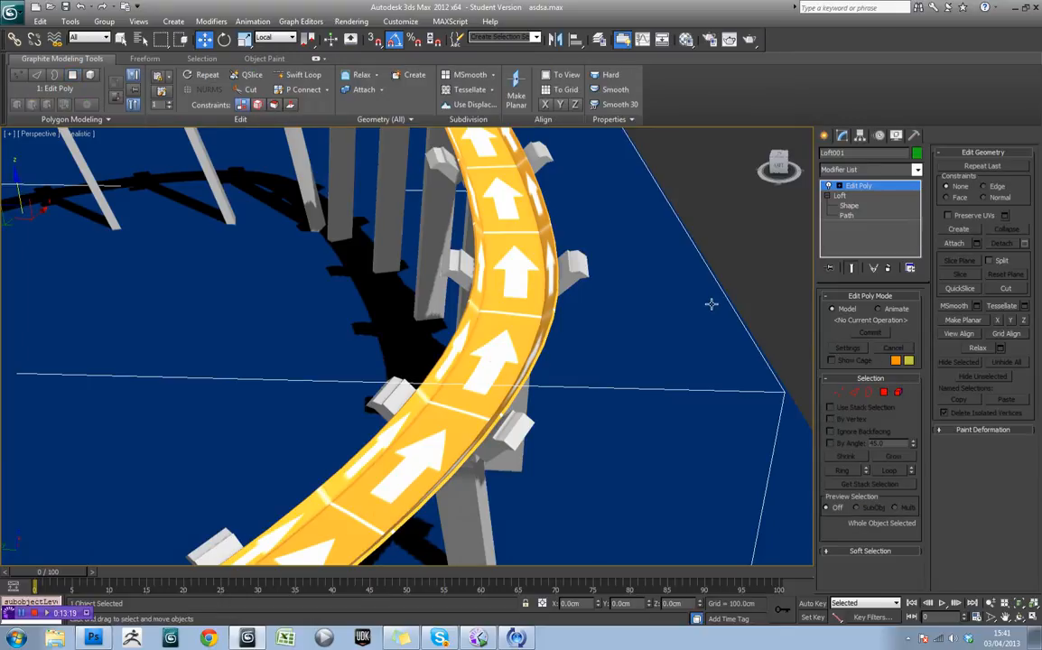
left_click(883, 392)
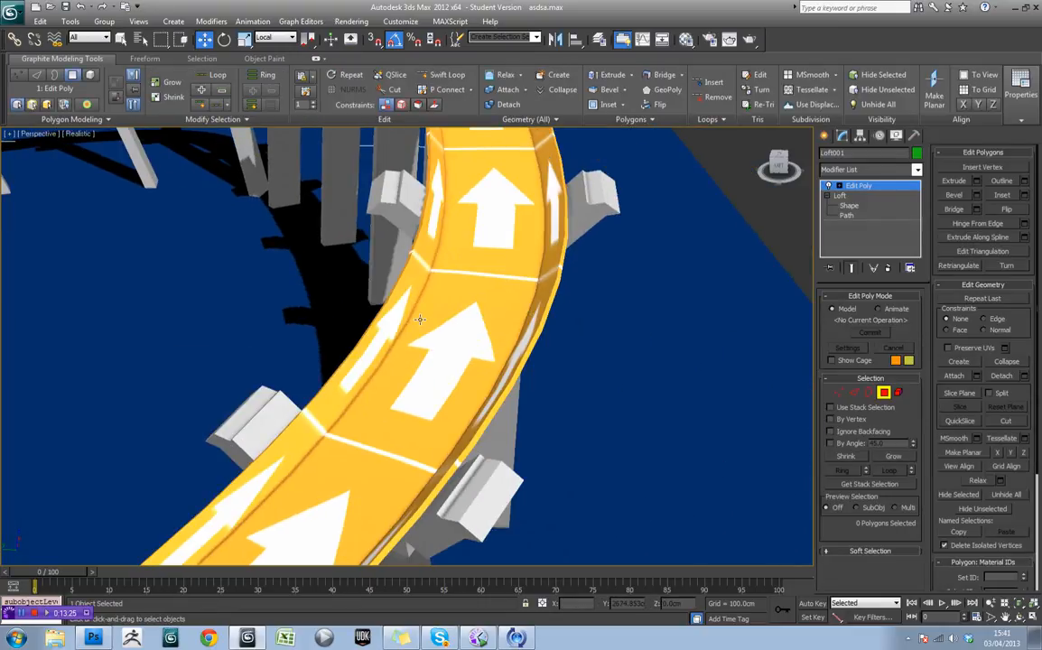
left_click(388, 343)
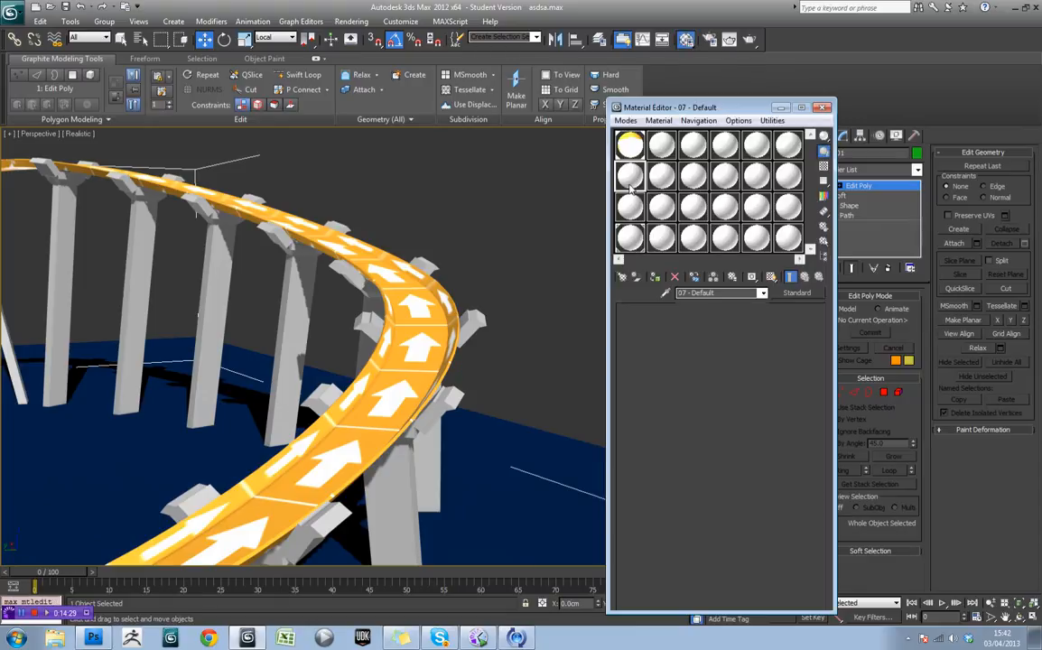
Convert the arrow material to Multi/Sub-Object, keeping the arrow as a sub-material.
left_click(629, 145)
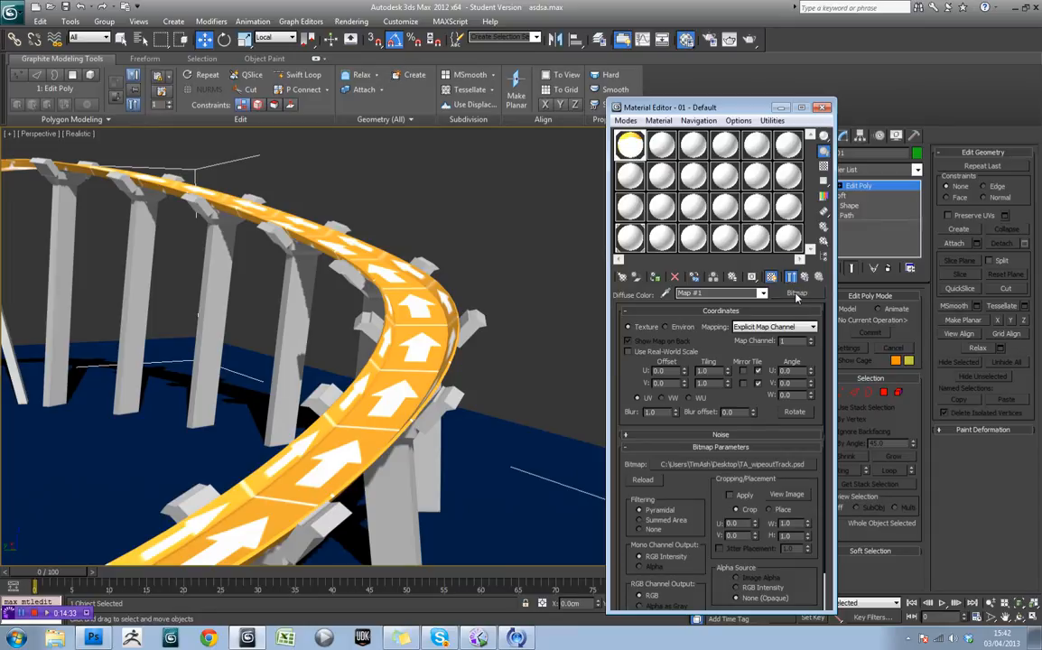
left_click(803, 276)
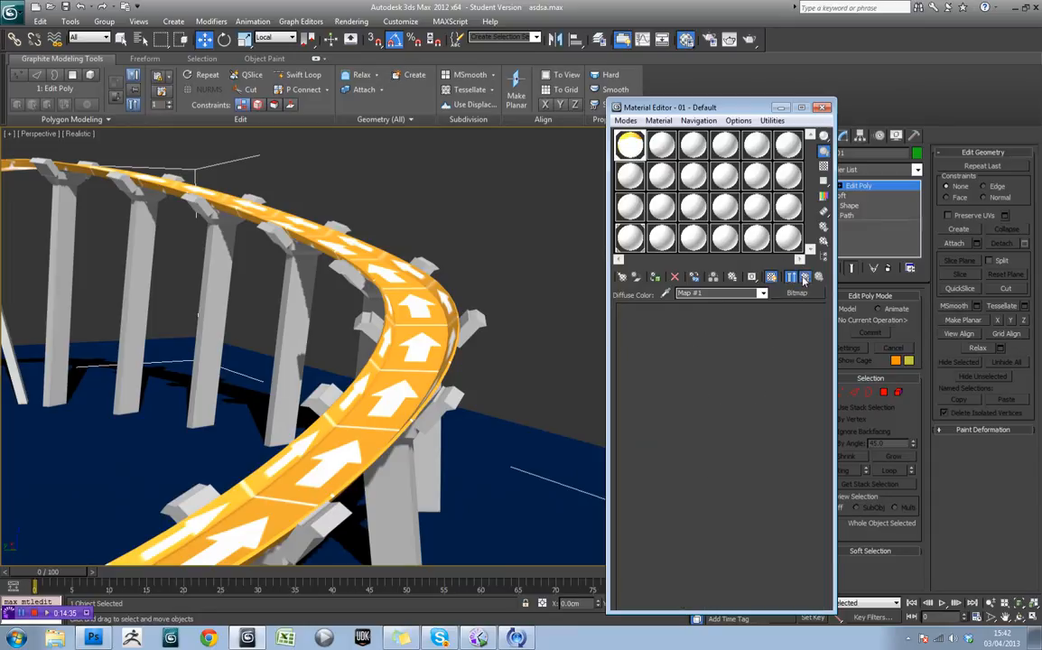
left_click(794, 292)
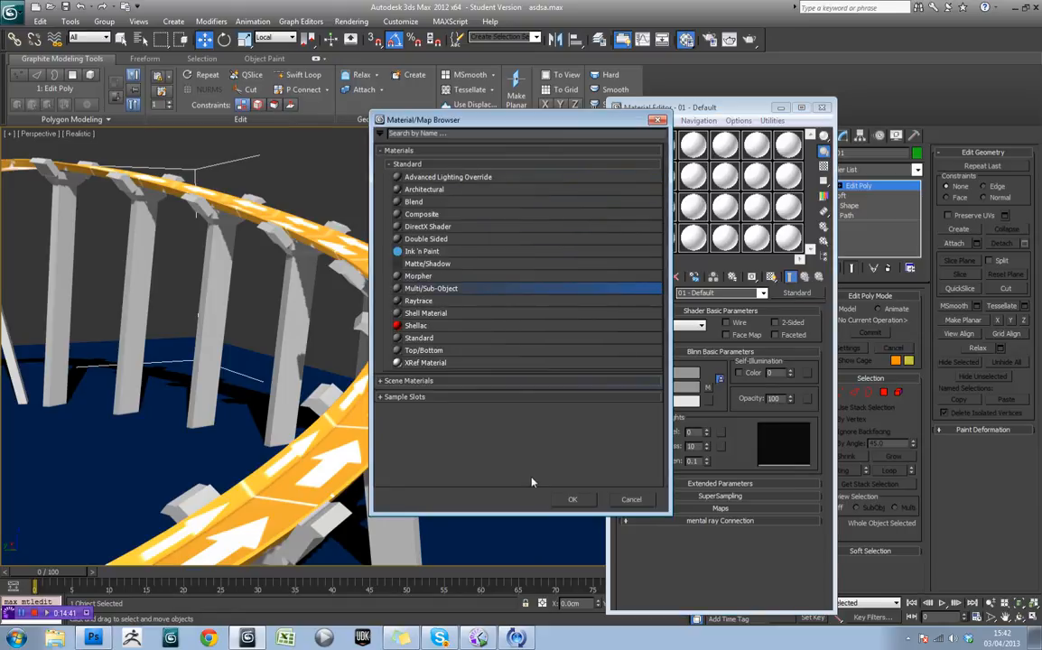
left_click(573, 499)
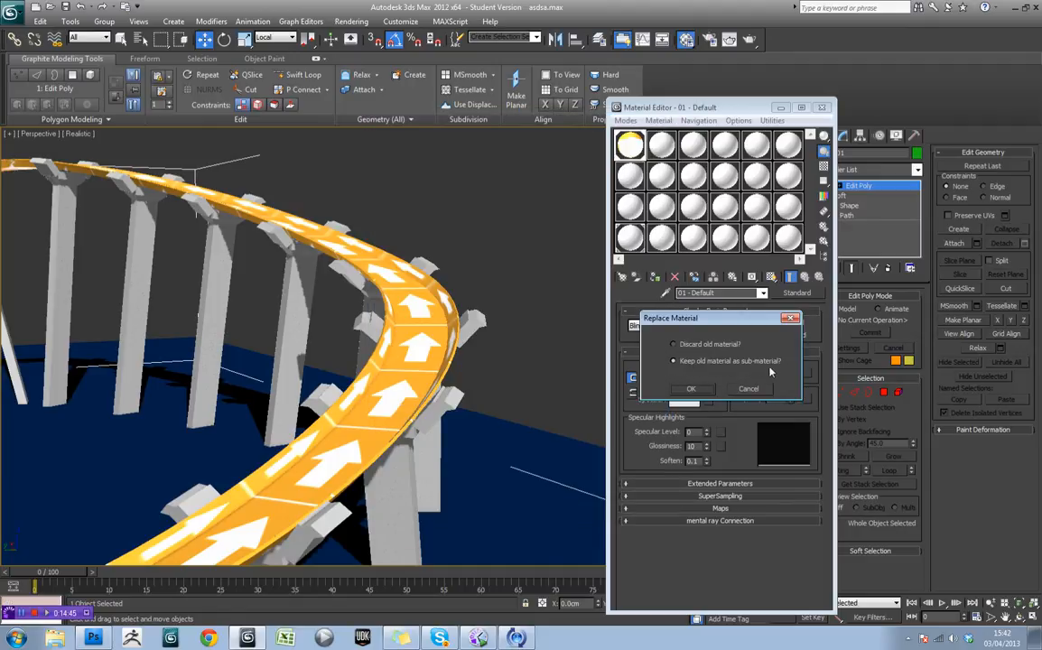
left_click(689, 388)
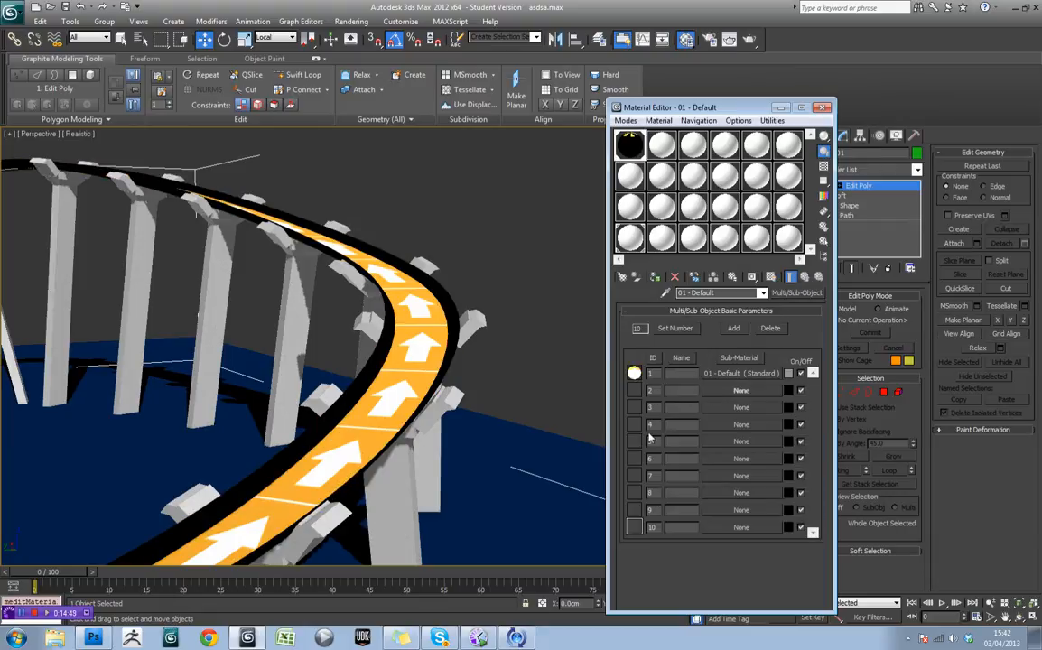
mouse_move(392, 343)
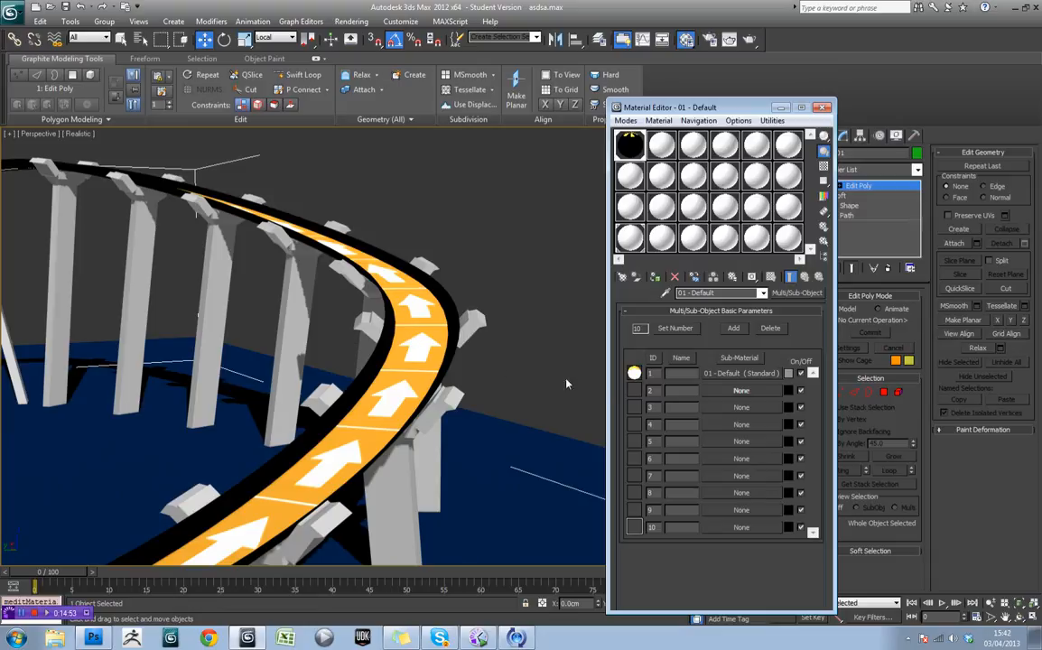
mouse_move(661, 356)
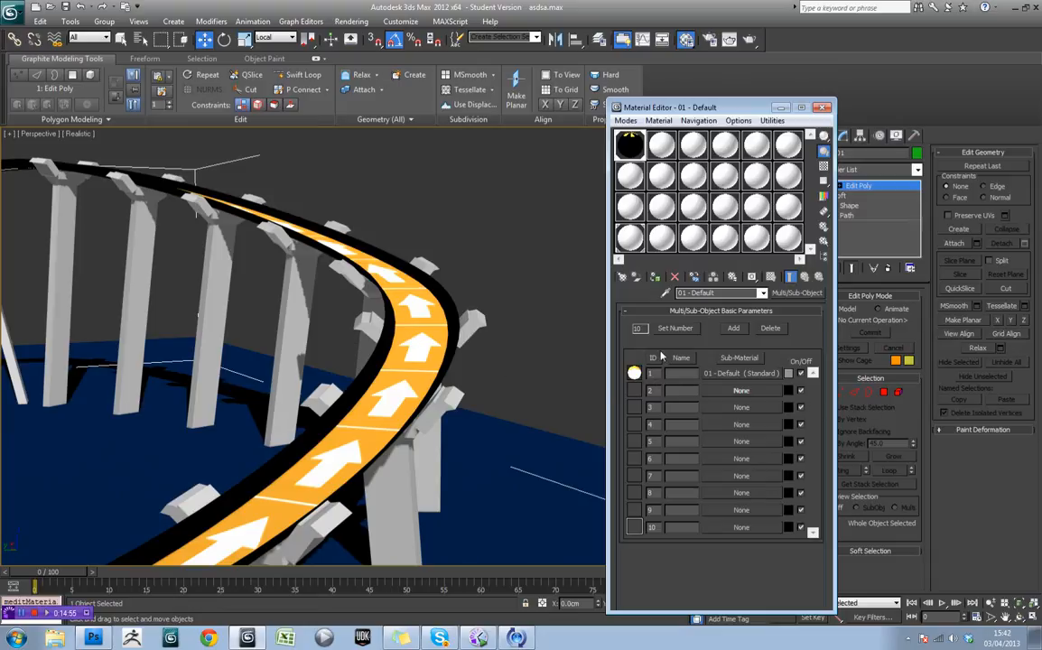
left_click(675, 329)
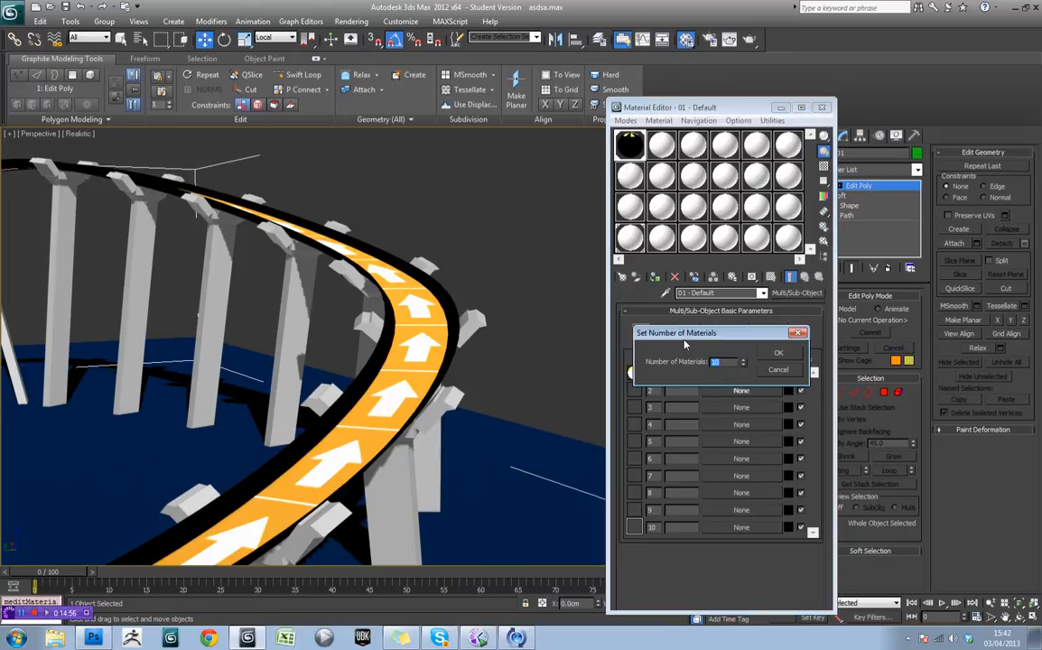
Reduce the sub-material count and load TA_wipeoutTrackSides.psd as the second slot's diffuse bitmap.
left_click(778, 352)
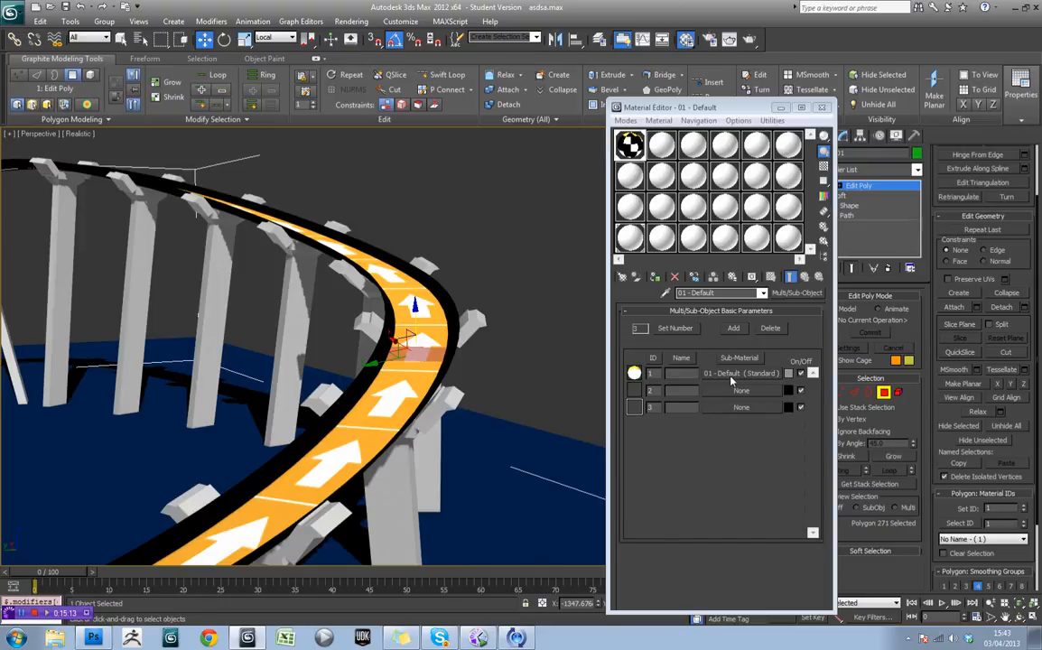
left_click(803, 276)
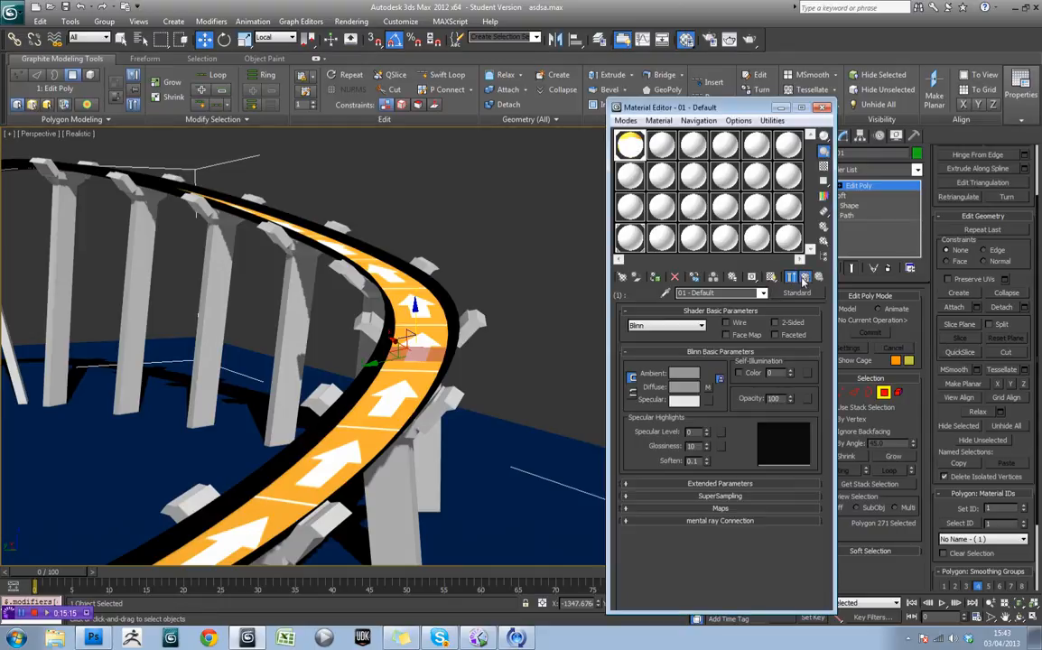
left_click(798, 292)
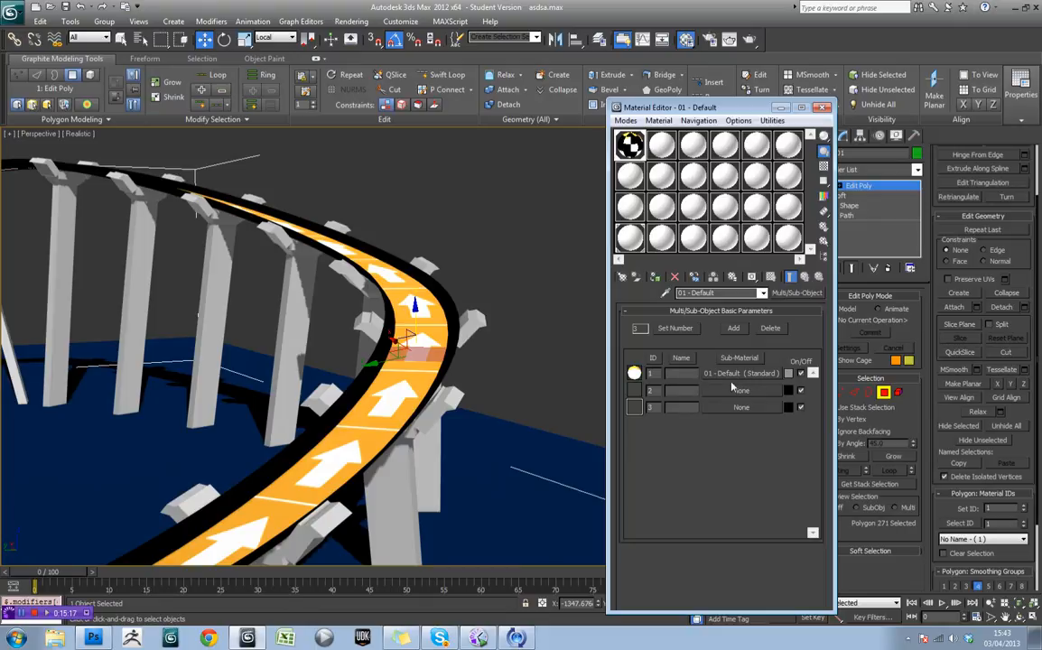
left_click(740, 372)
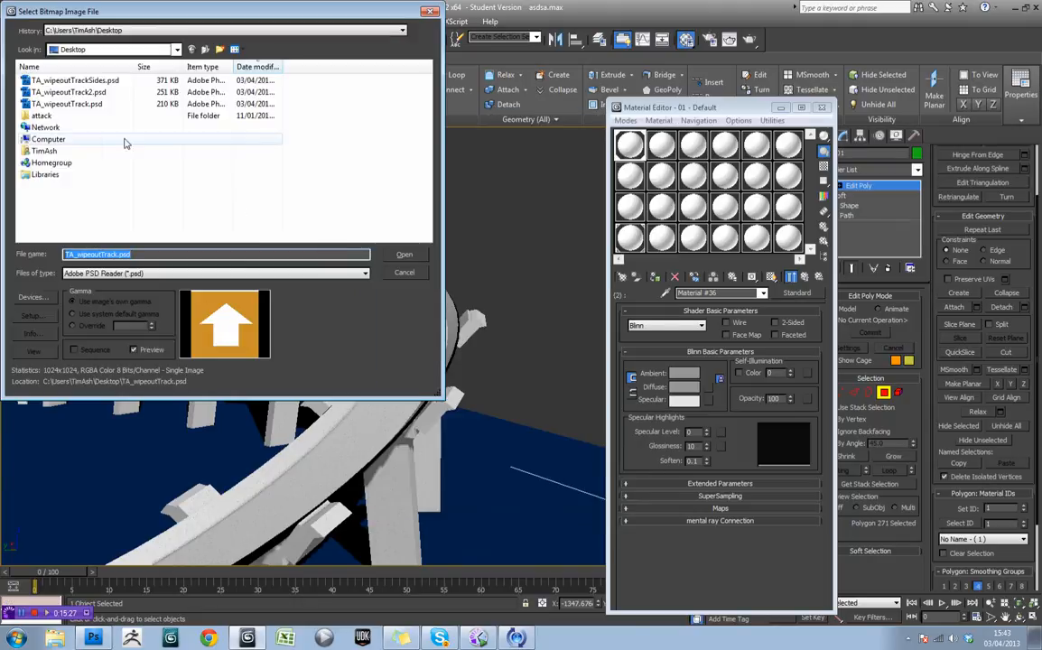
left_click(75, 80)
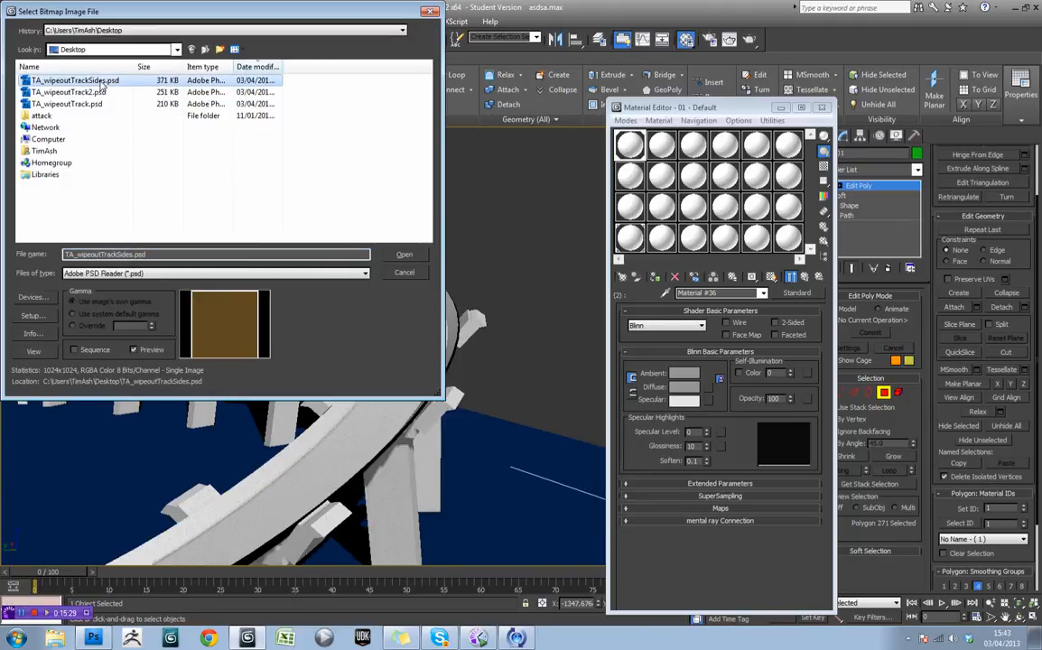
left_click(404, 252)
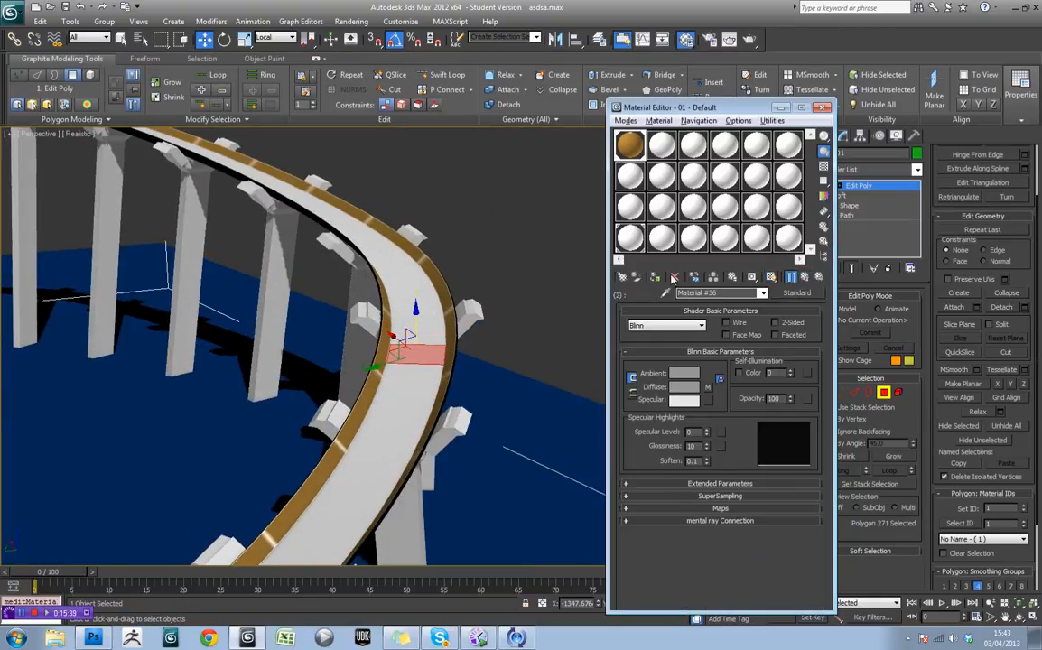
Assign the third slot a Standard material with TA_wipeoutTrack2.psd as its diffuse bitmap.
left_click(769, 276)
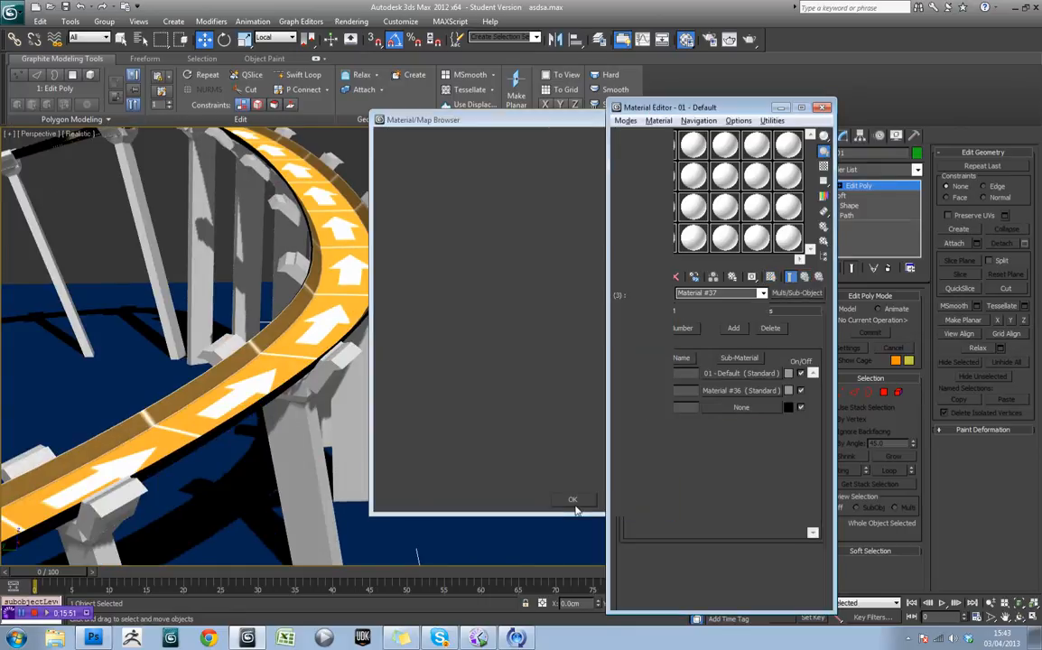
left_click(572, 498)
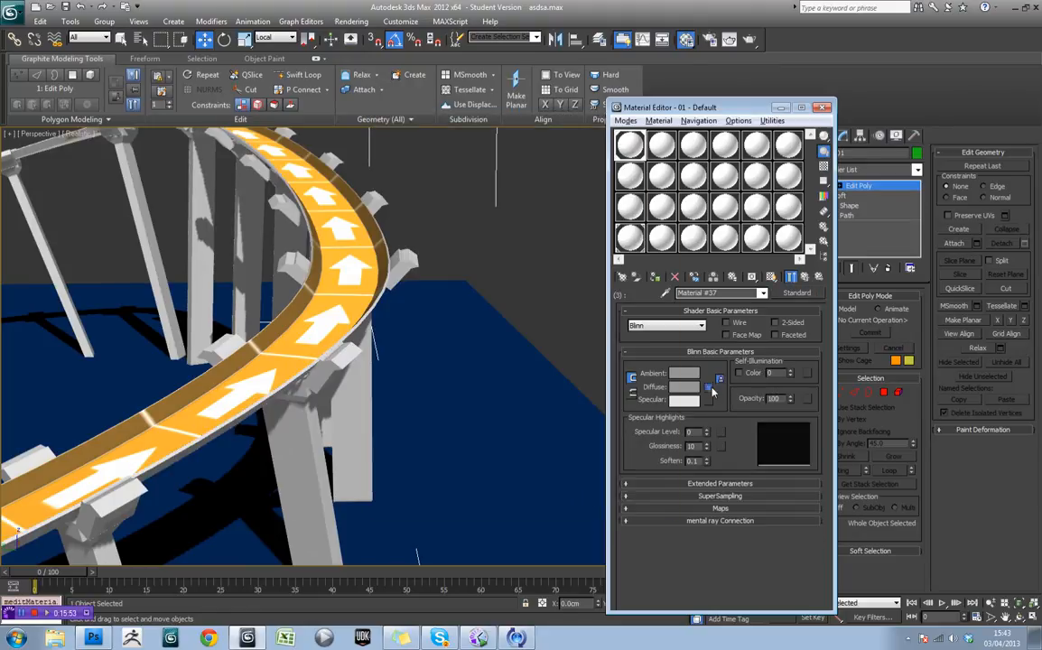
left_click(719, 379)
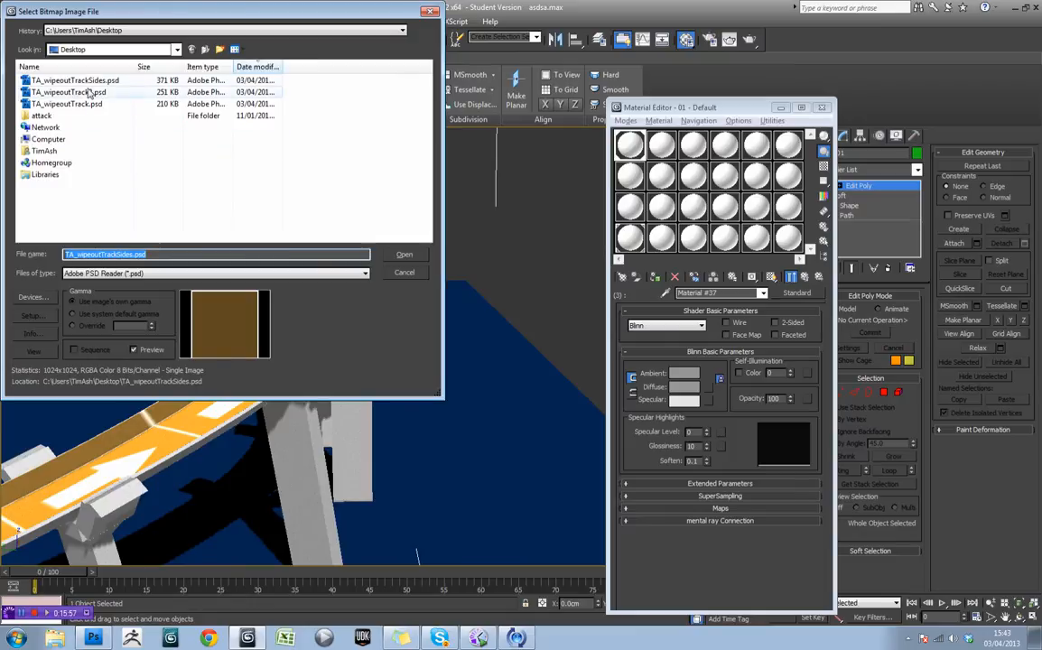
left_click(405, 253)
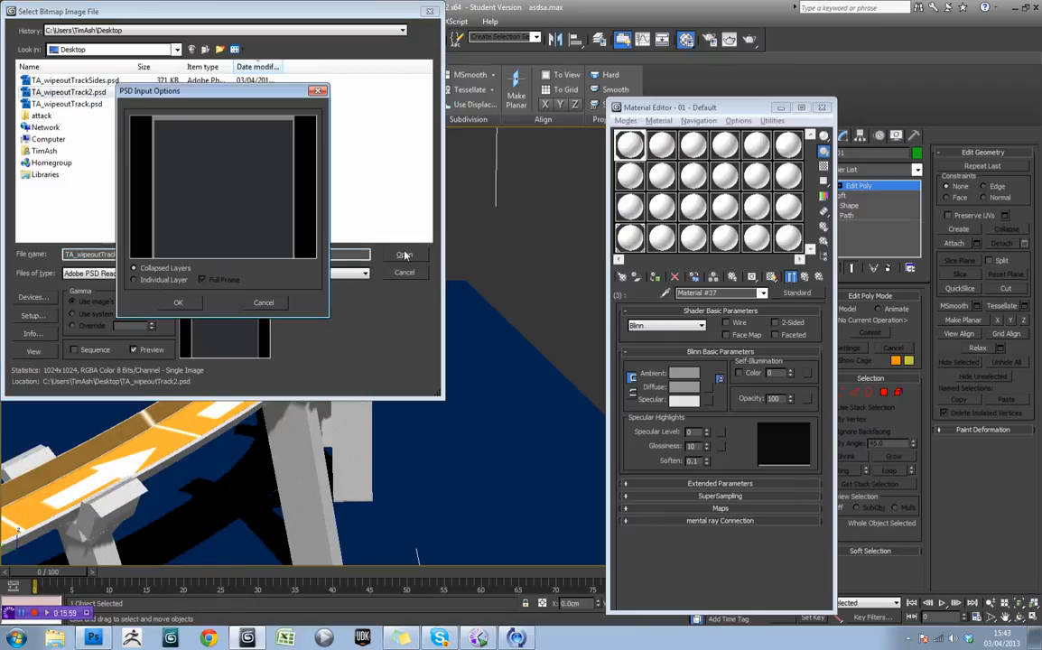
left_click(177, 304)
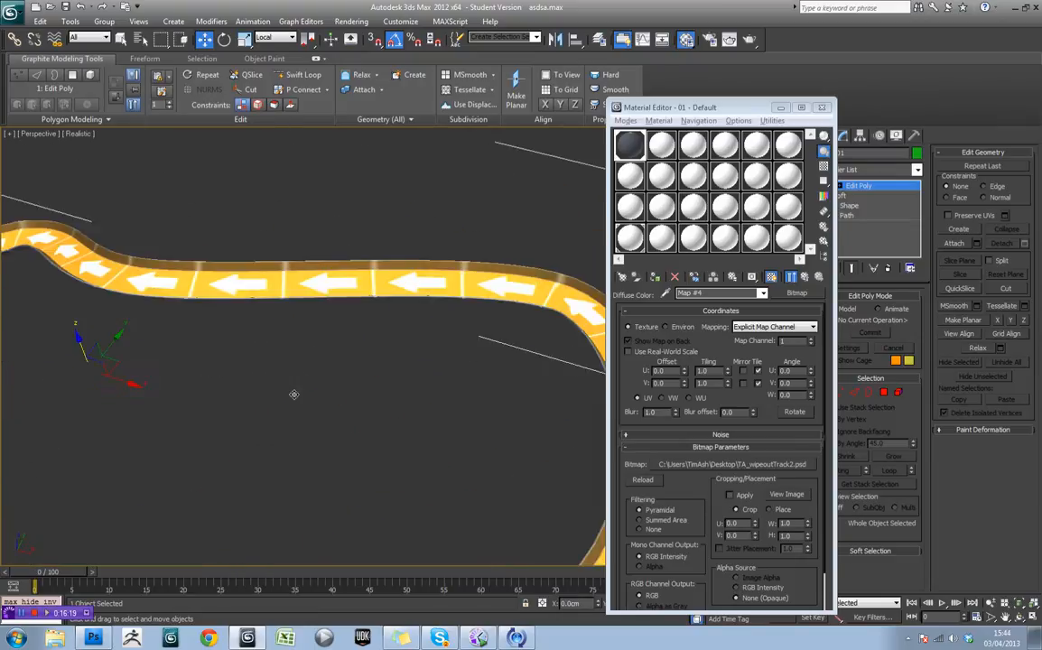
Inspect the textured track loop from several angles, check the sides PSD, and select the track.
left_click_drag(292, 394, 394, 394)
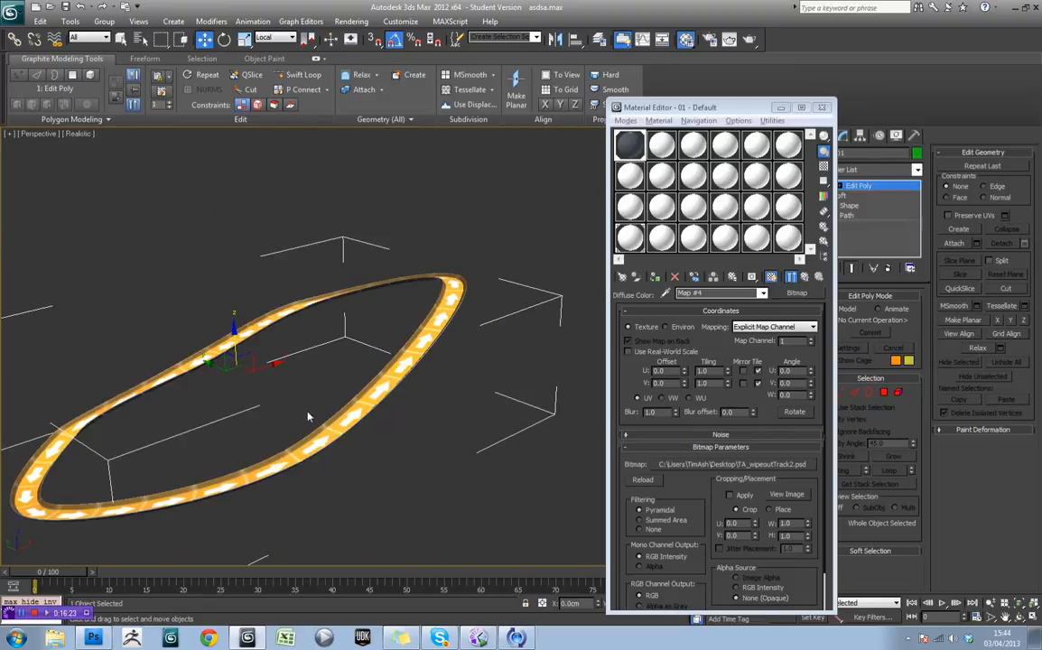
left_click_drag(309, 415, 426, 403)
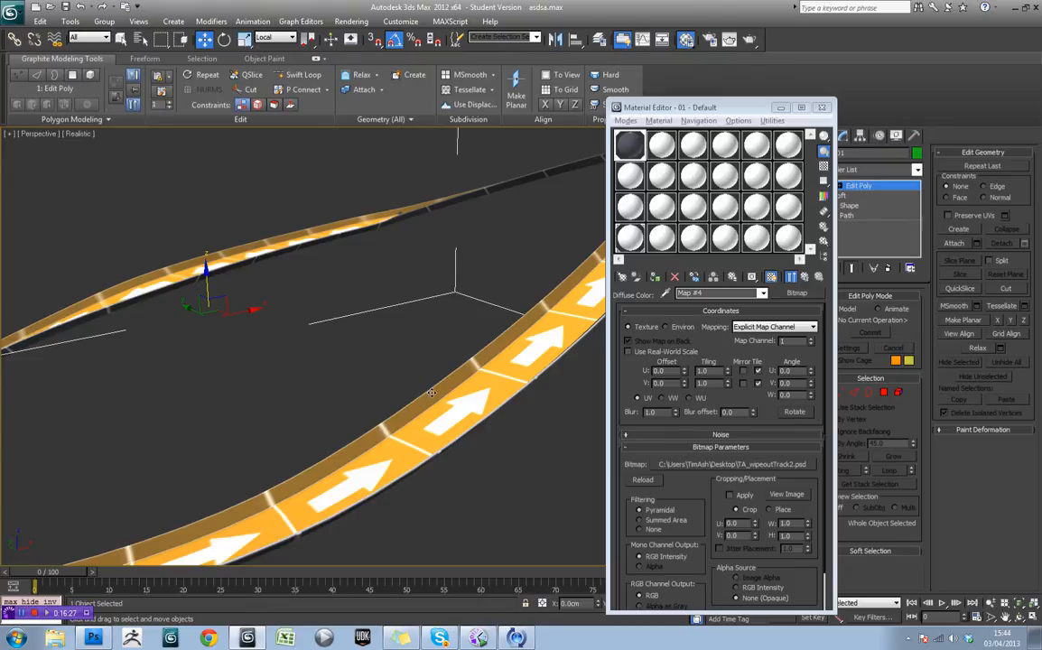
left_click_drag(429, 392, 446, 334)
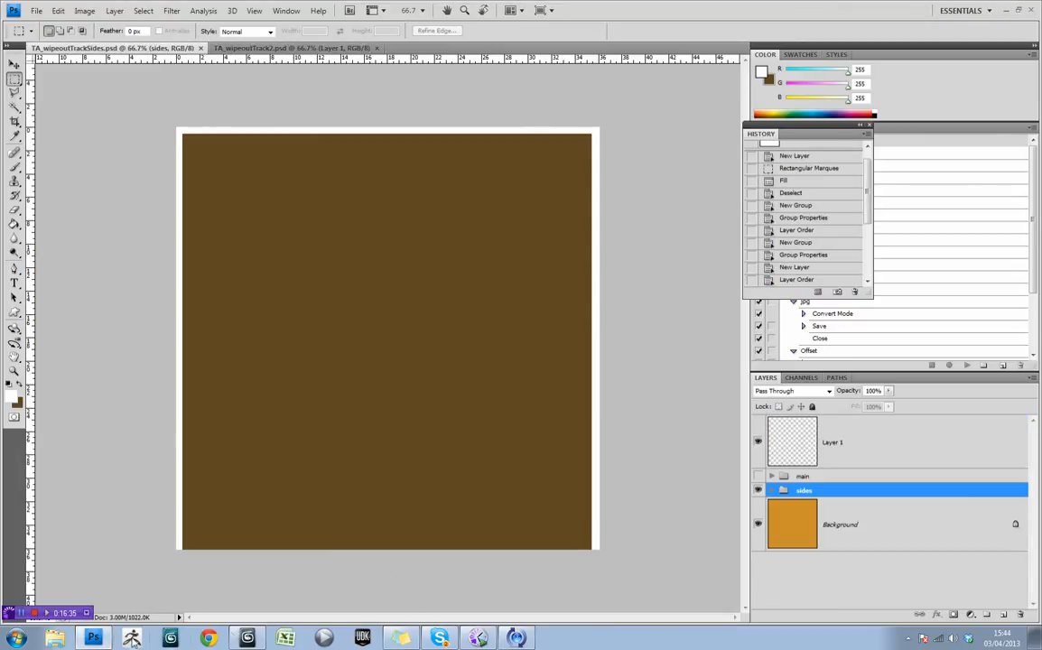
left_click(132, 639)
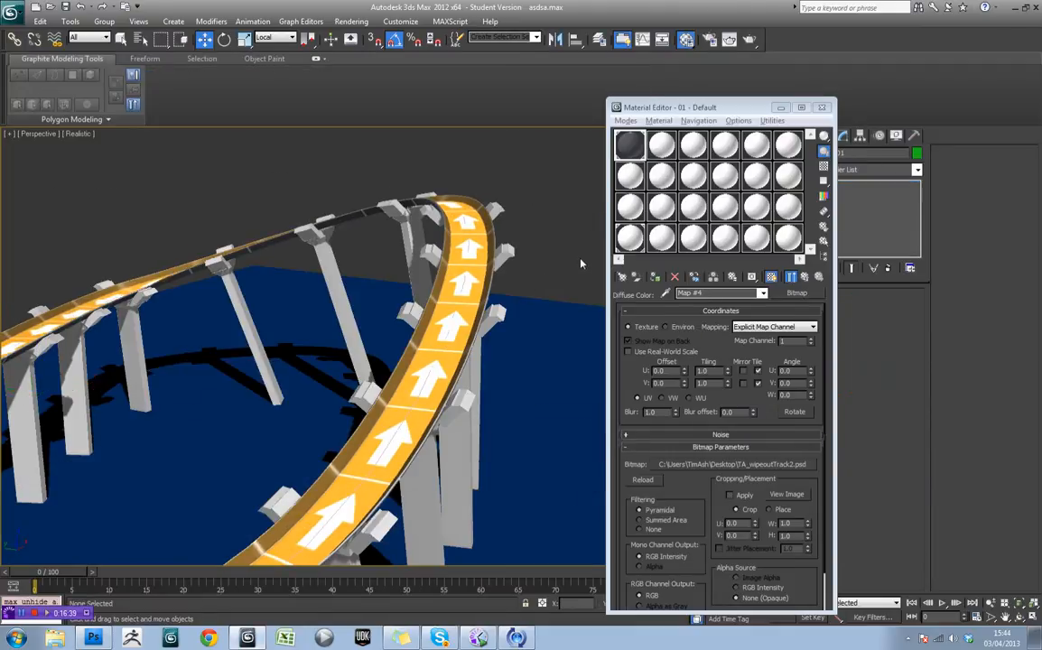
left_click_drag(577, 262, 375, 370)
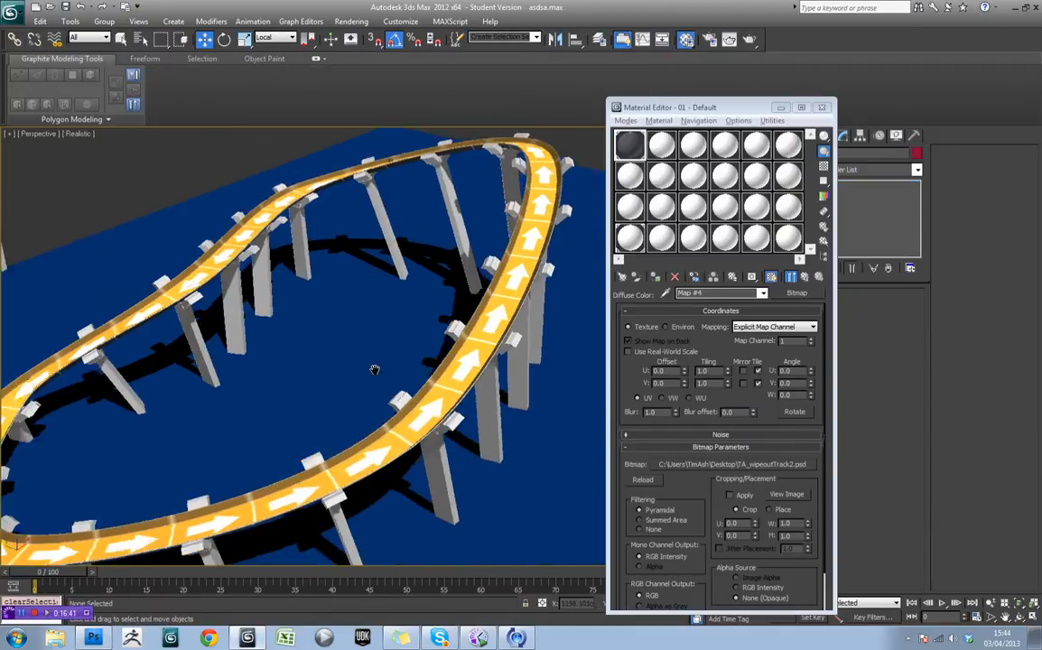
left_click(821, 107)
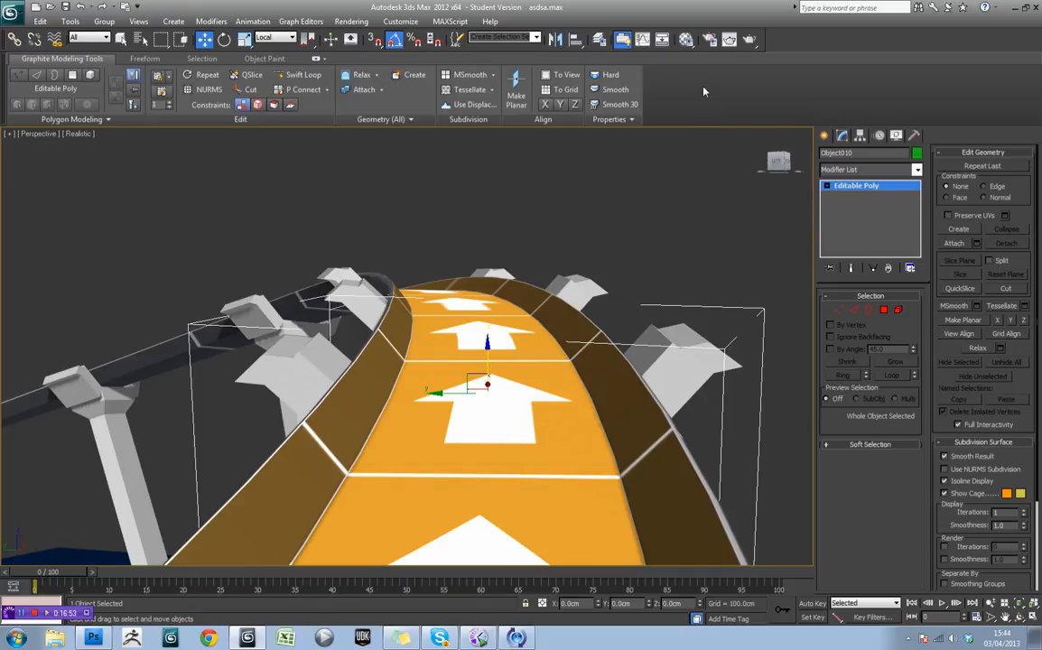
mouse_move(552, 317)
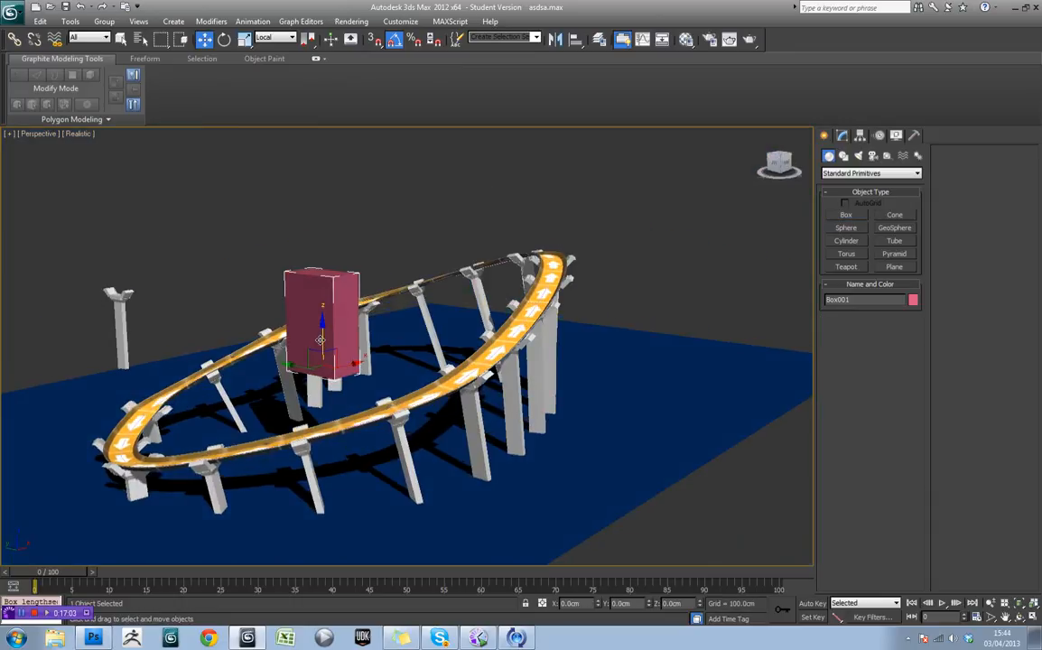
Drag out several tall Box primitives of varying heights inside the track loop as buildings.
left_click_drag(322, 339, 325, 418)
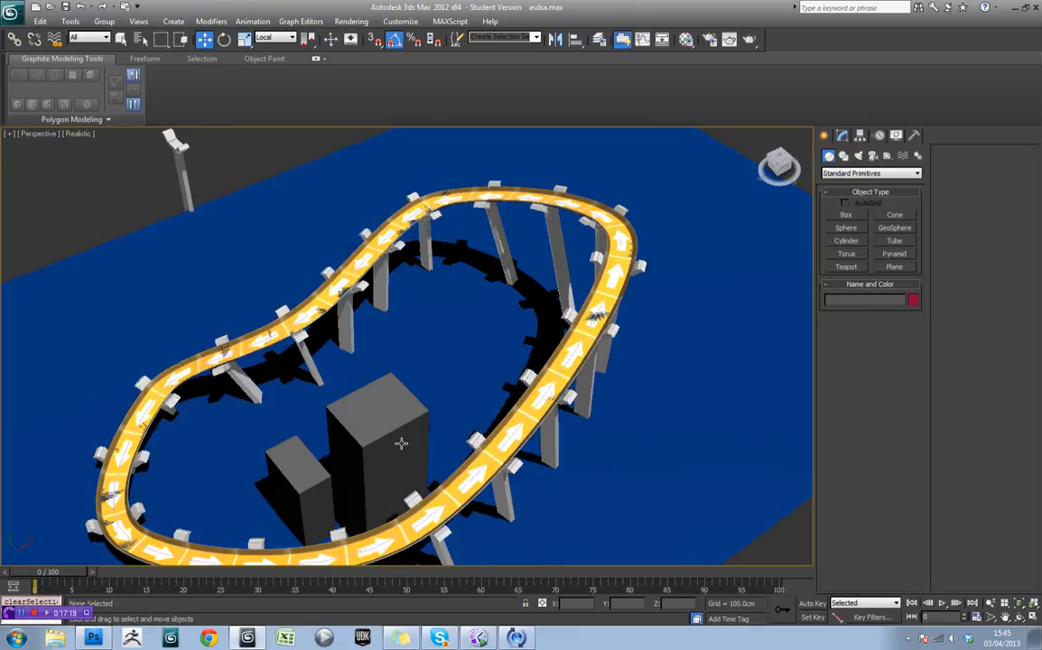
left_click(379, 424)
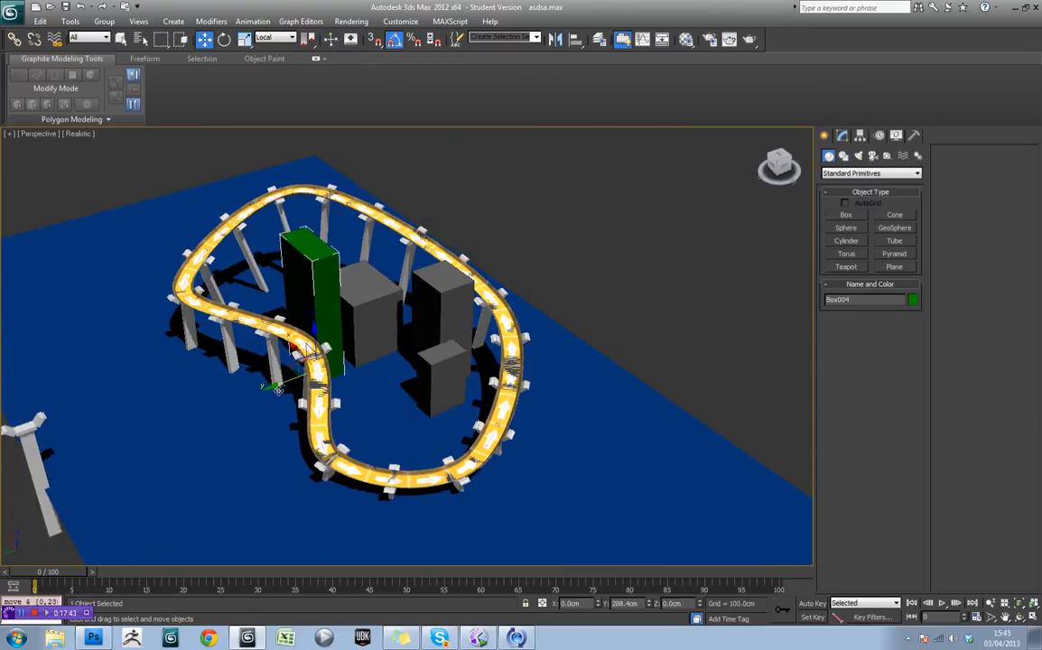
left_click(202, 40)
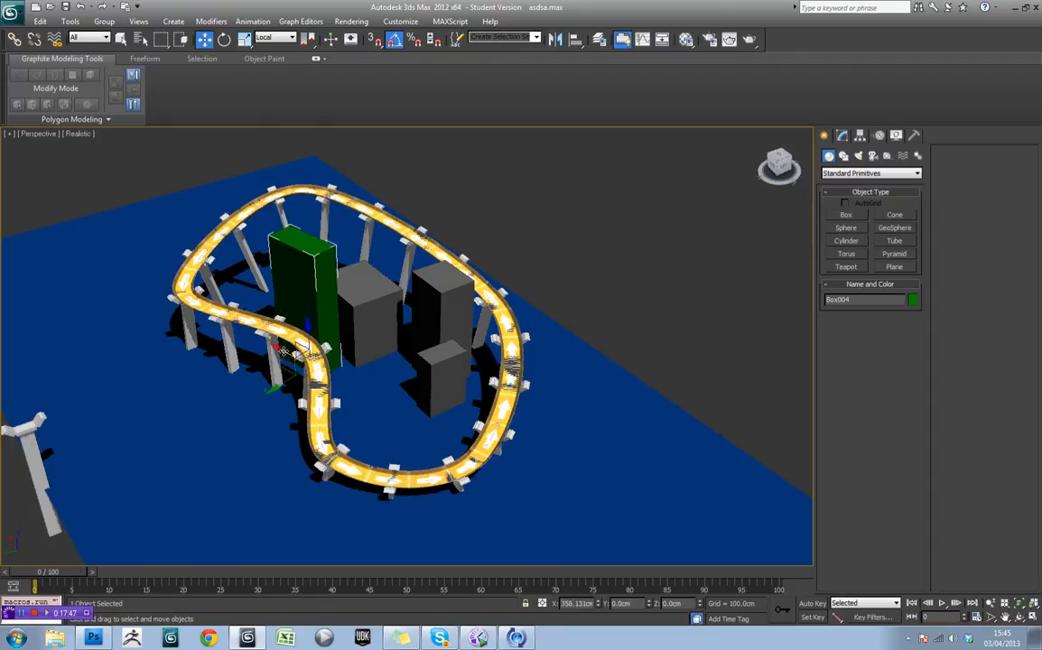
left_click(911, 299)
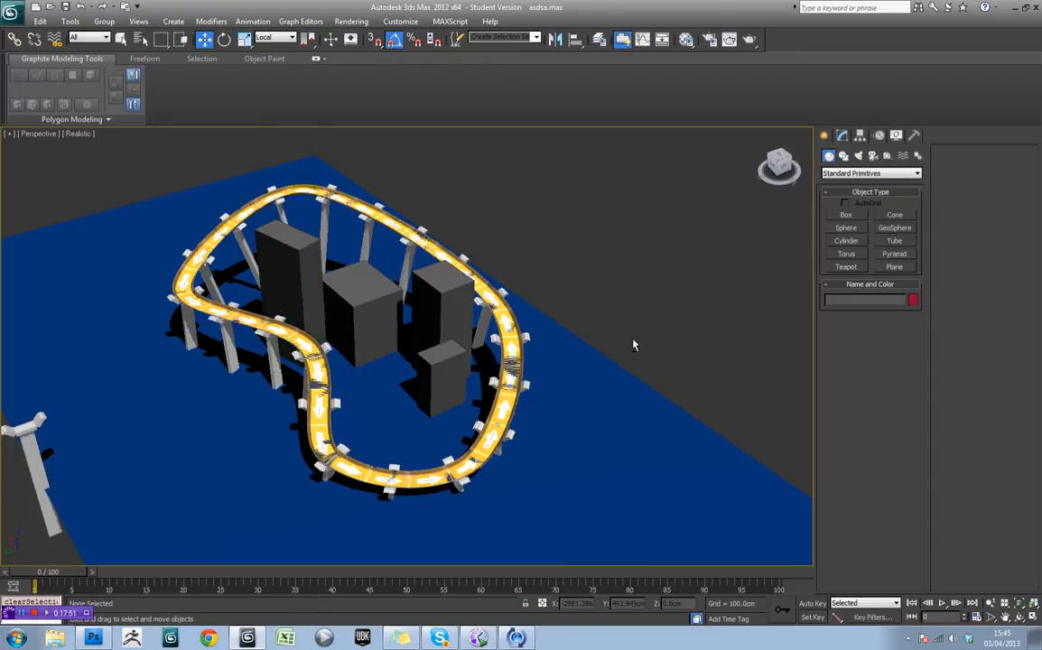
left_click_drag(632, 343, 515, 332)
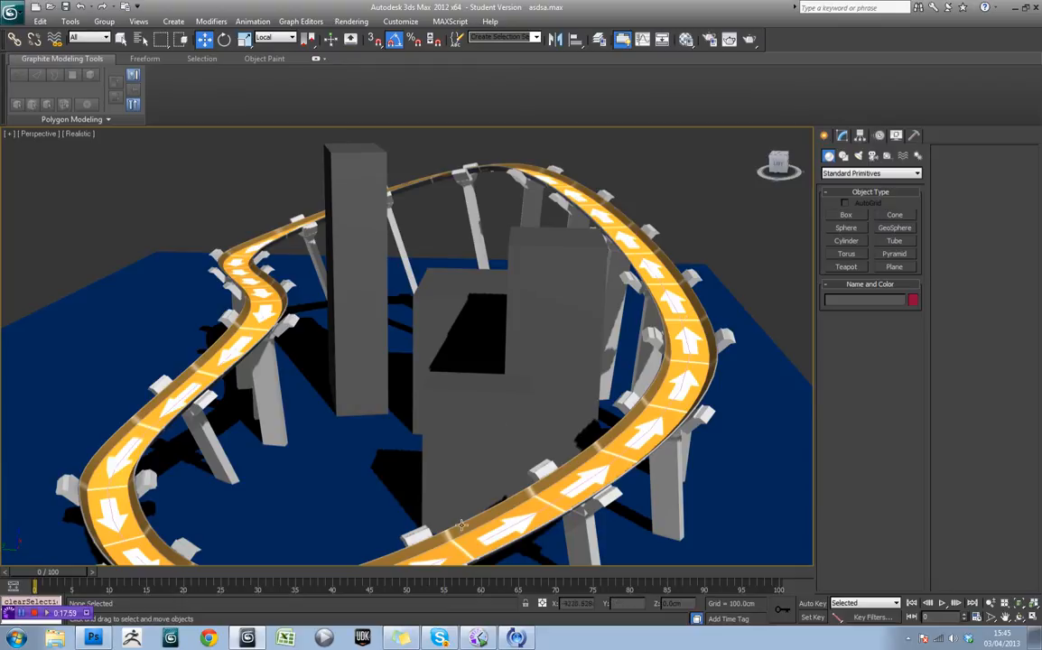
mouse_move(643, 414)
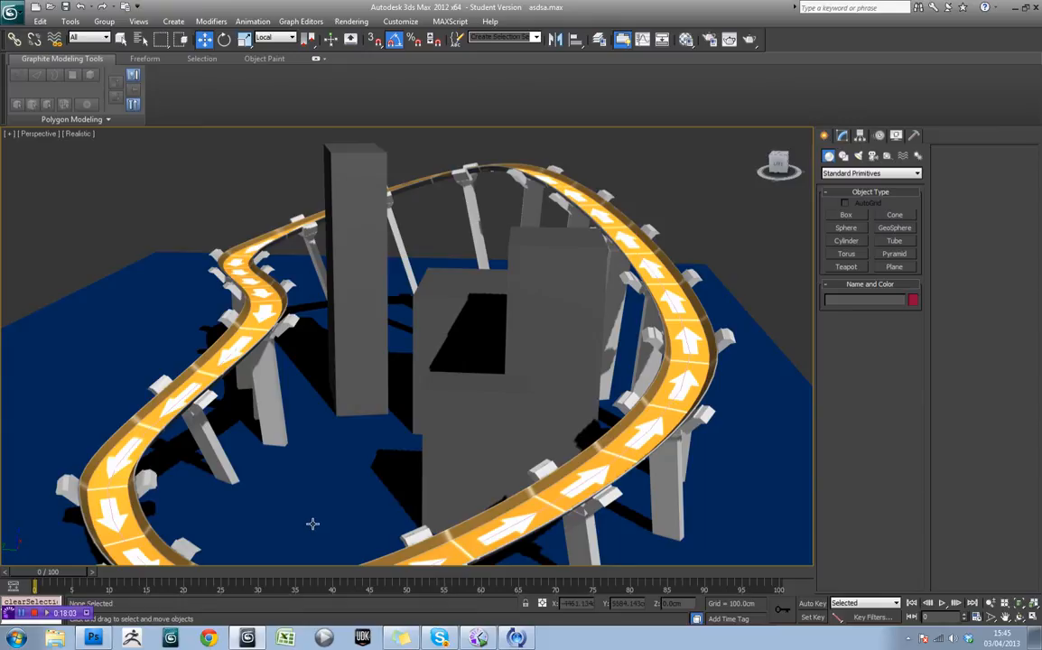
mouse_move(256, 522)
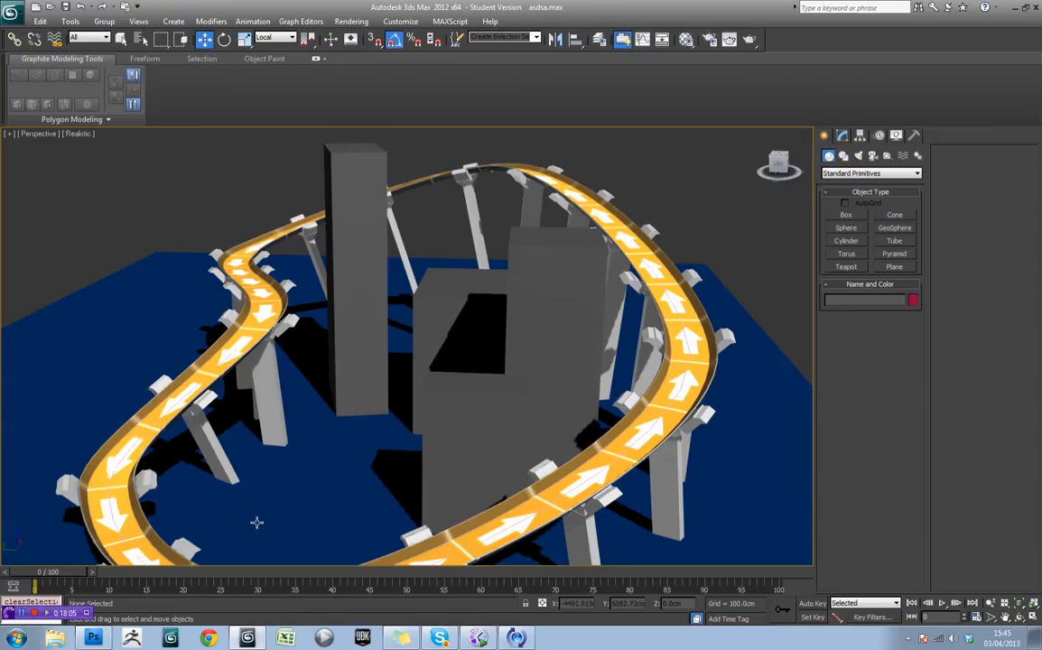